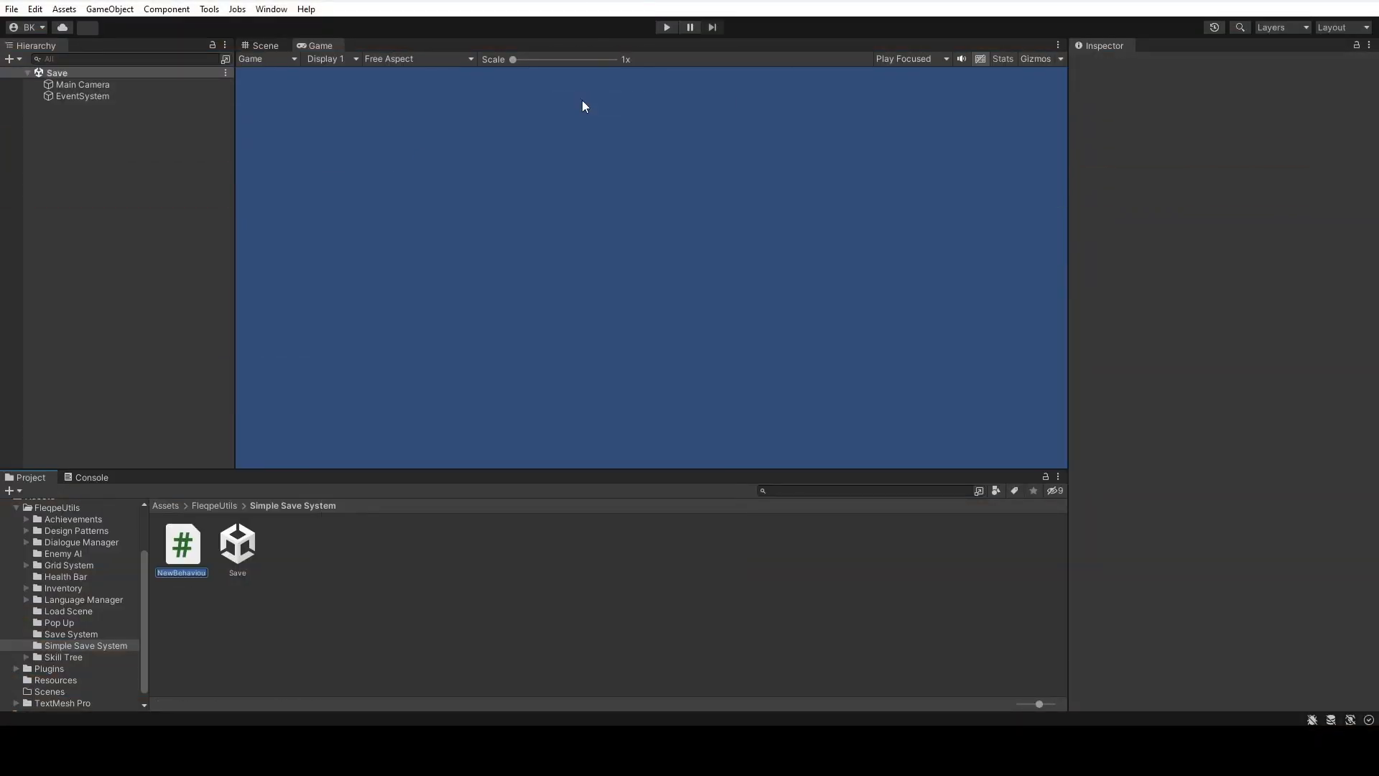
# - Create C# scripts SaveData, SaveSystem and GameManager in the Simple Save System folder
pyautogui.write('SaveData')
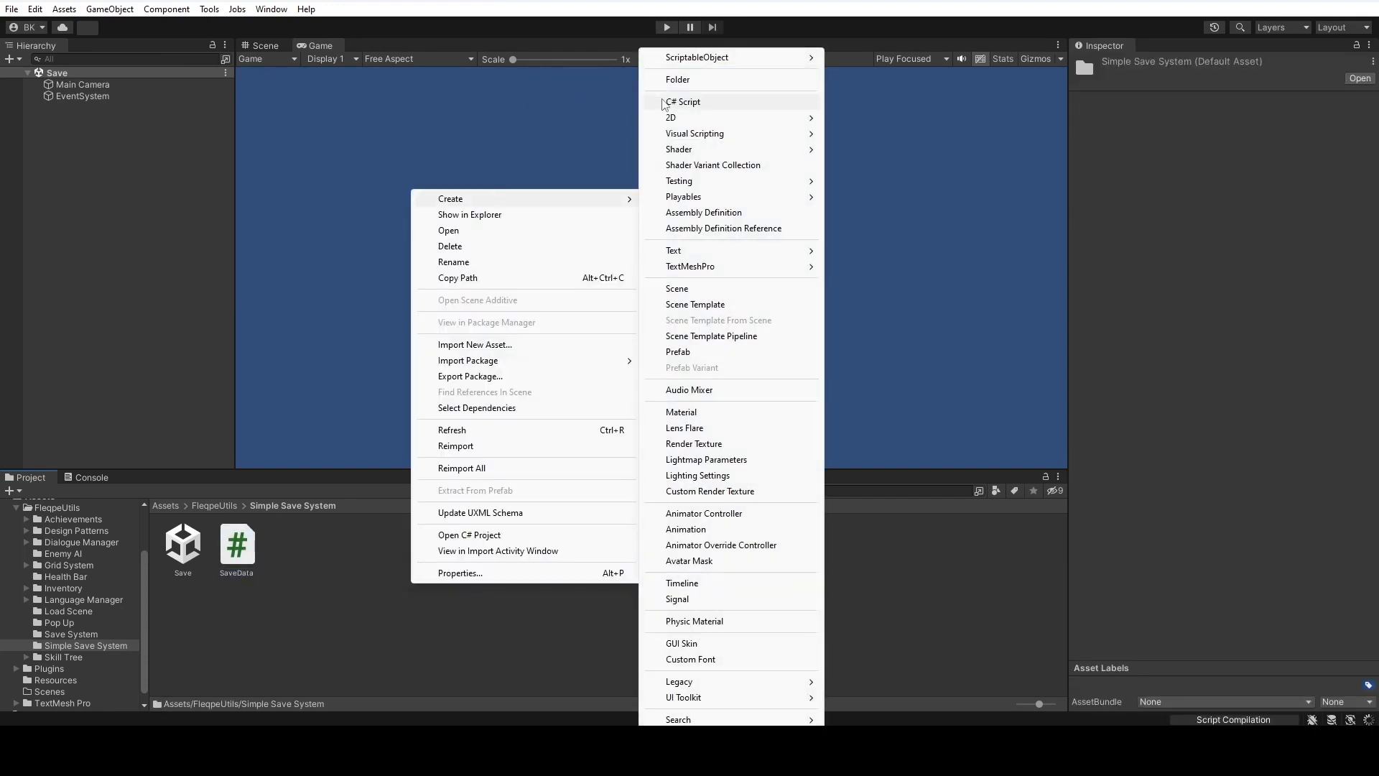
pyautogui.click(683, 101)
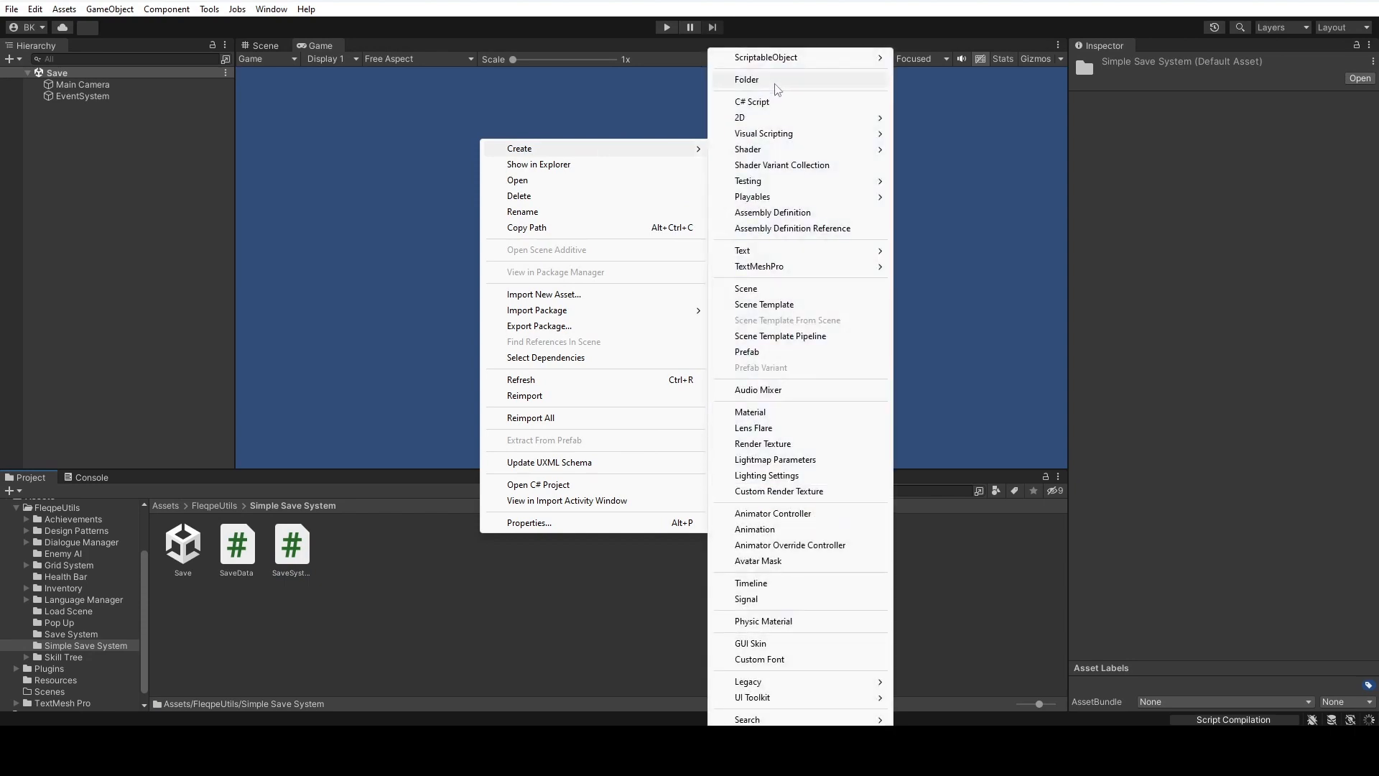
pyautogui.click(751, 100)
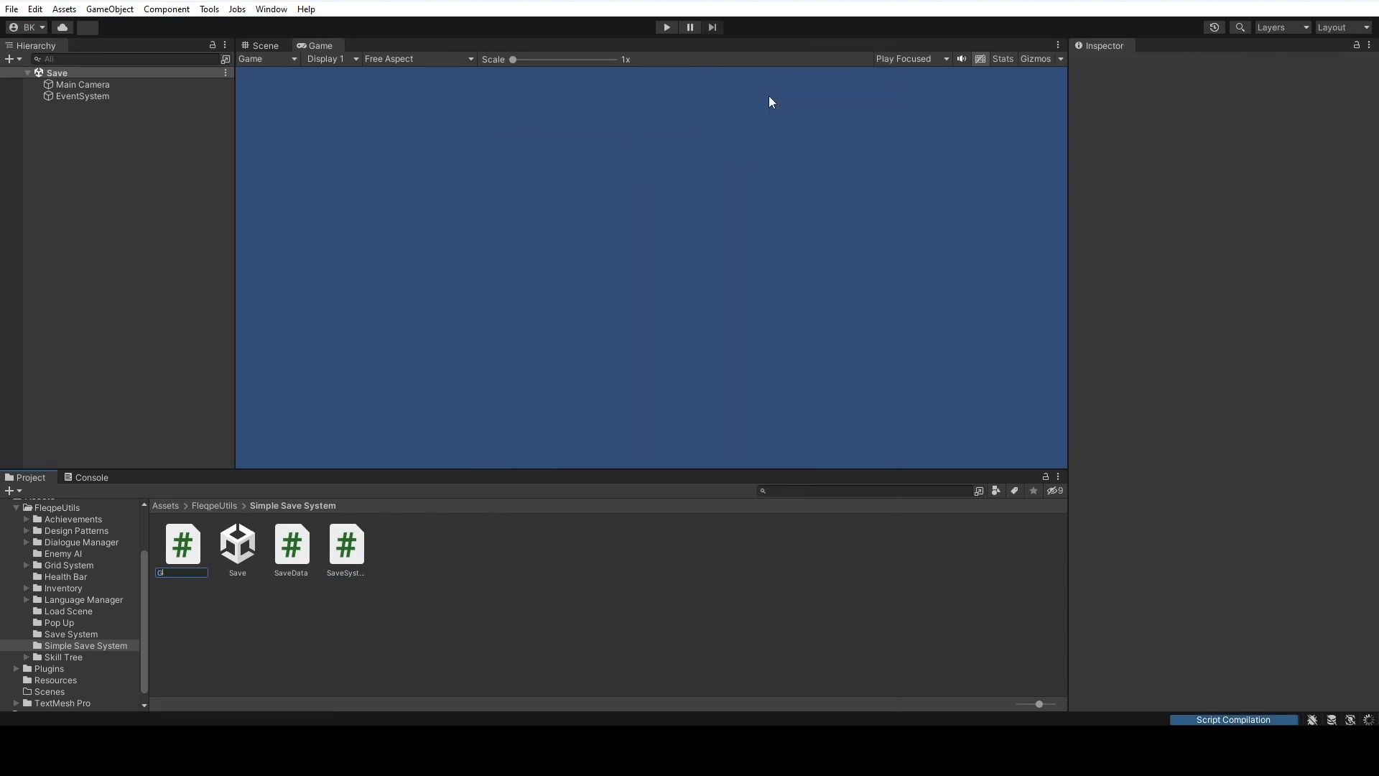
pyautogui.write('Game')
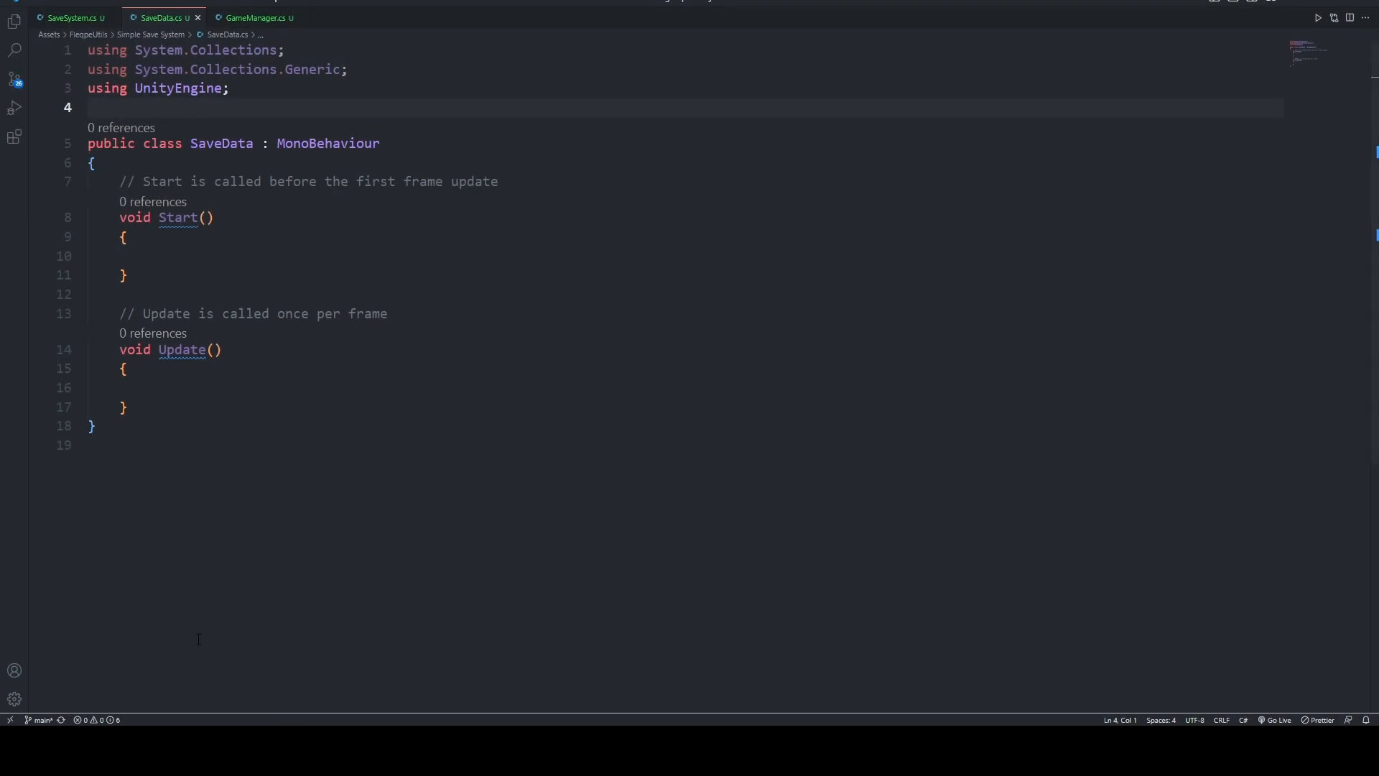
# - Strip SaveData to a [System.Serializable] plain class with a public int field
pyautogui.moveTo(120, 181); pyautogui.dragTo(128, 407)
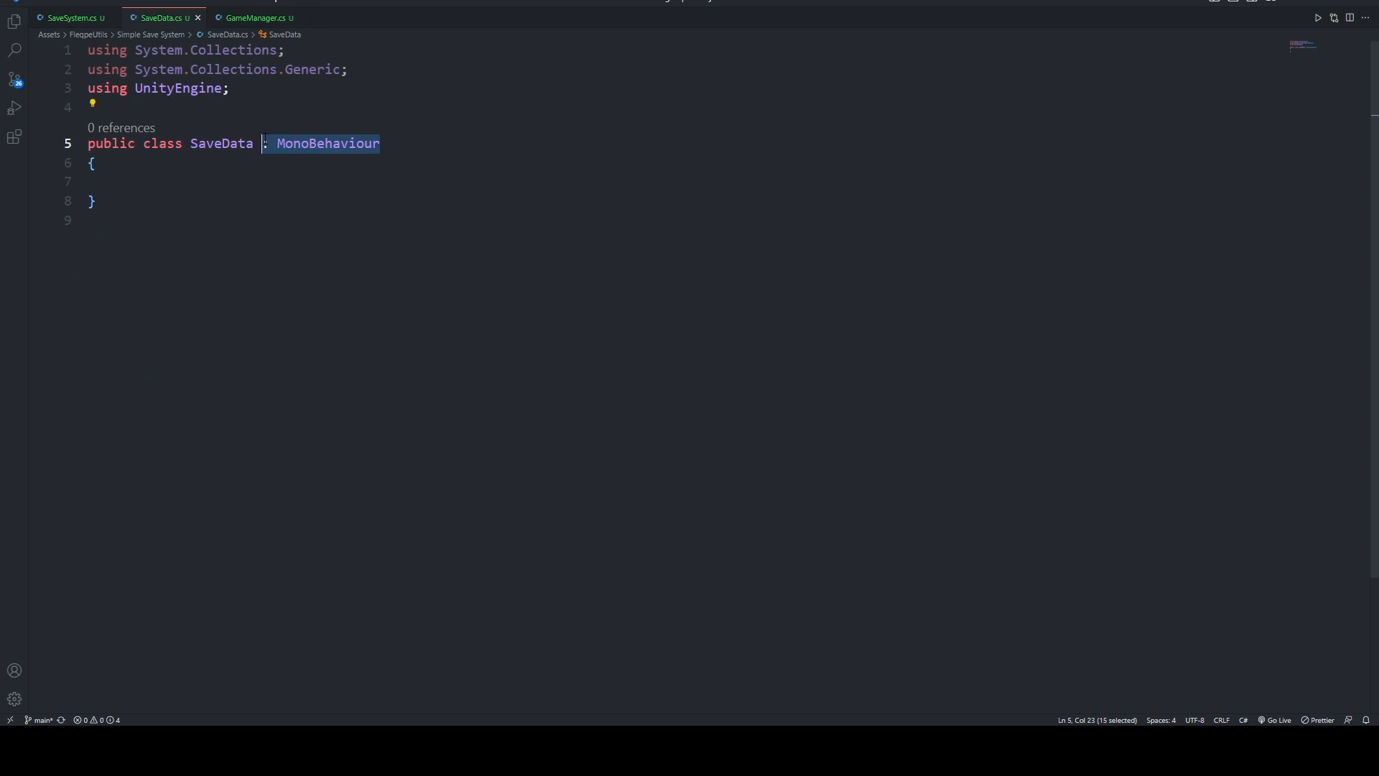
pyautogui.press('Delete')
pyautogui.write('[s')
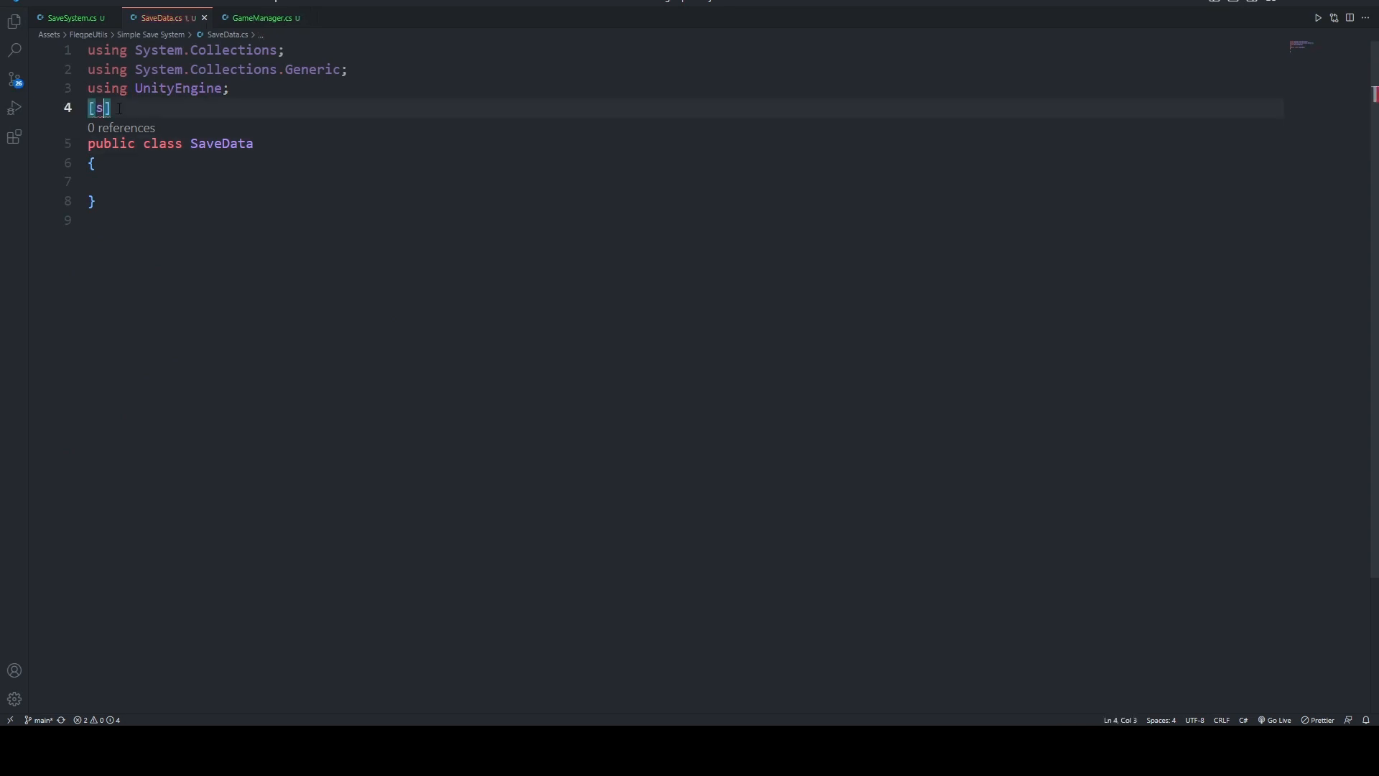
pyautogui.write('ystem.')
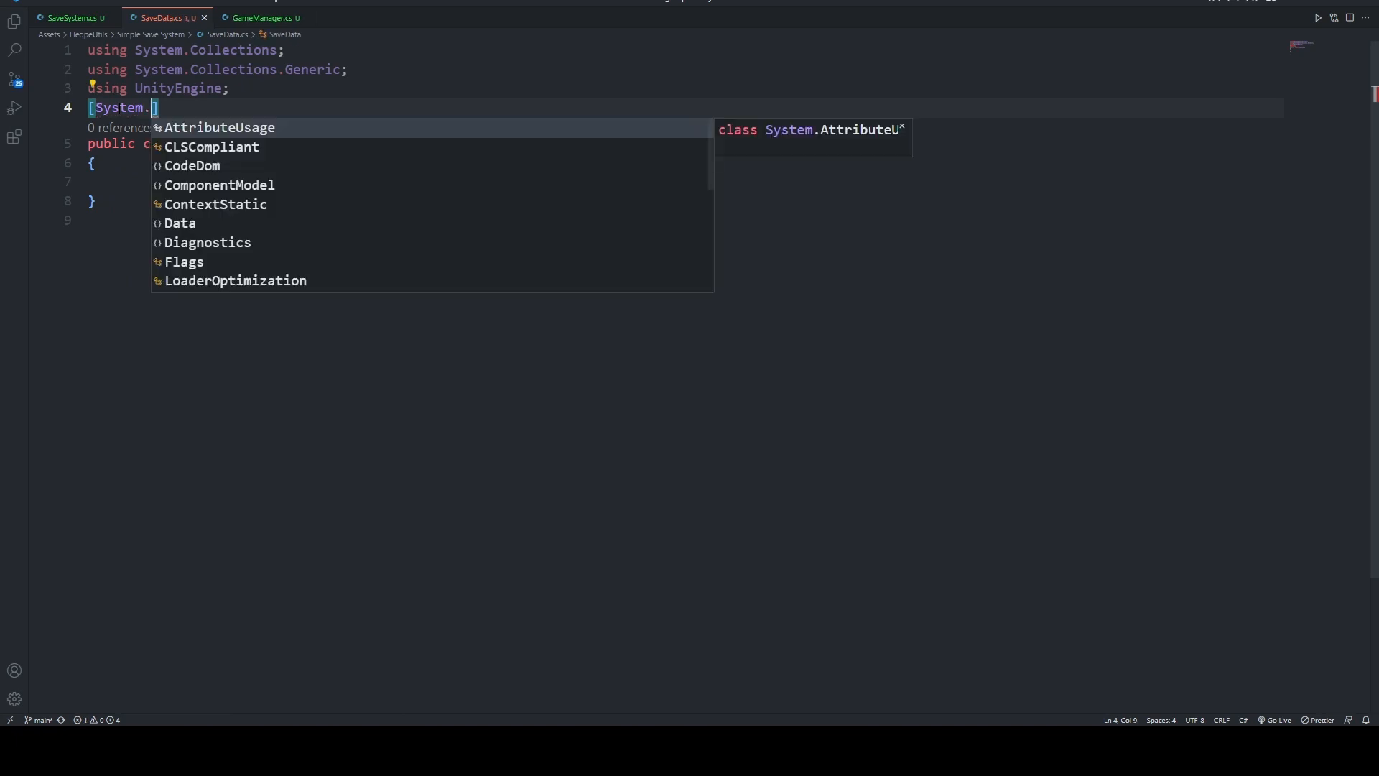
pyautogui.write('Serializable')
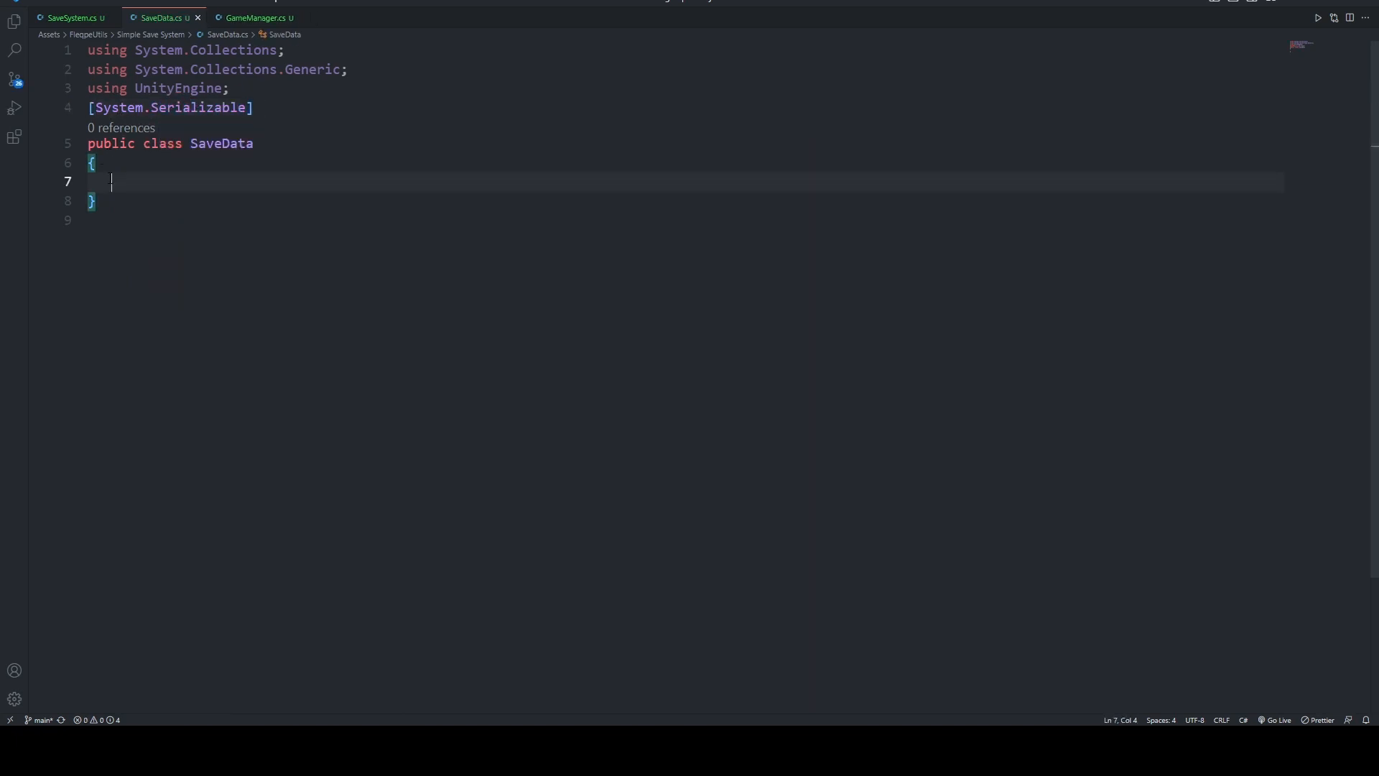
pyautogui.write('public int numb')
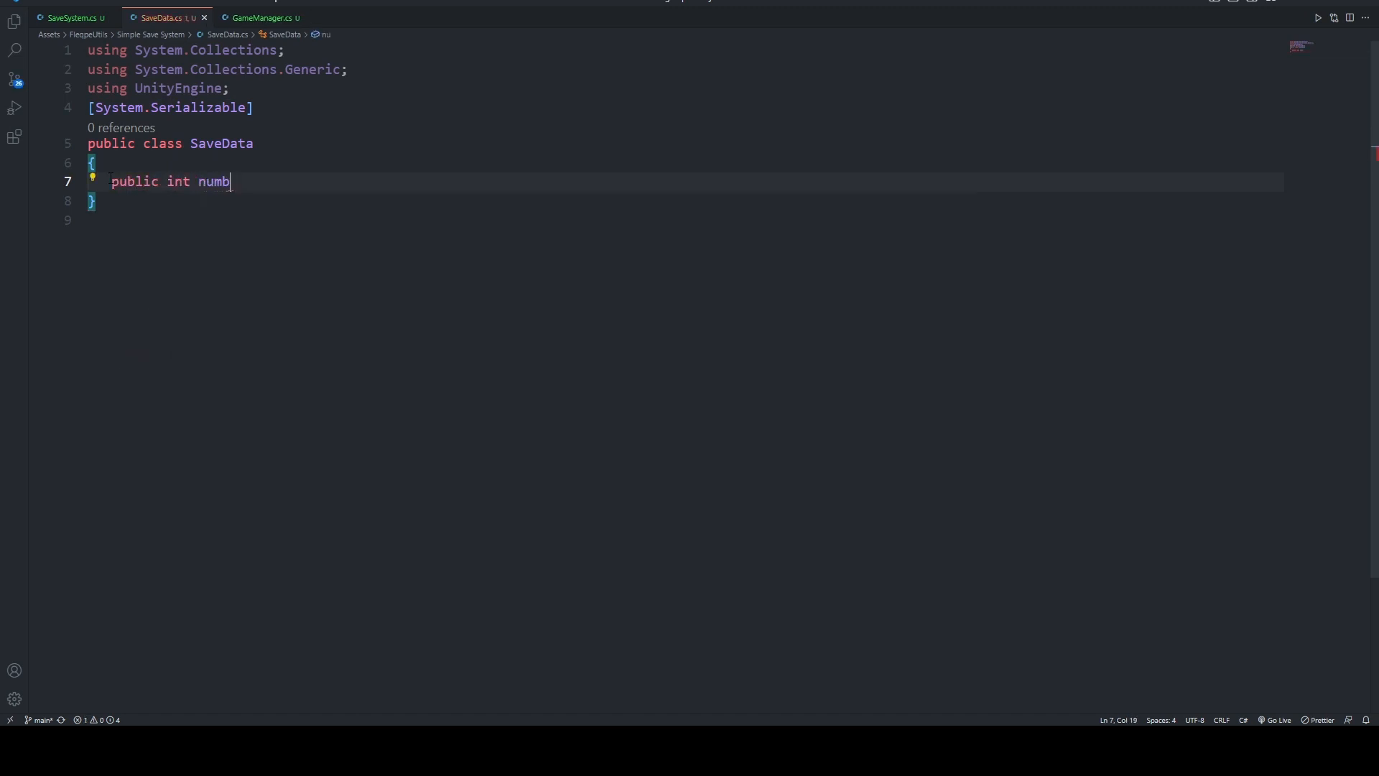
pyautogui.click(72, 17)
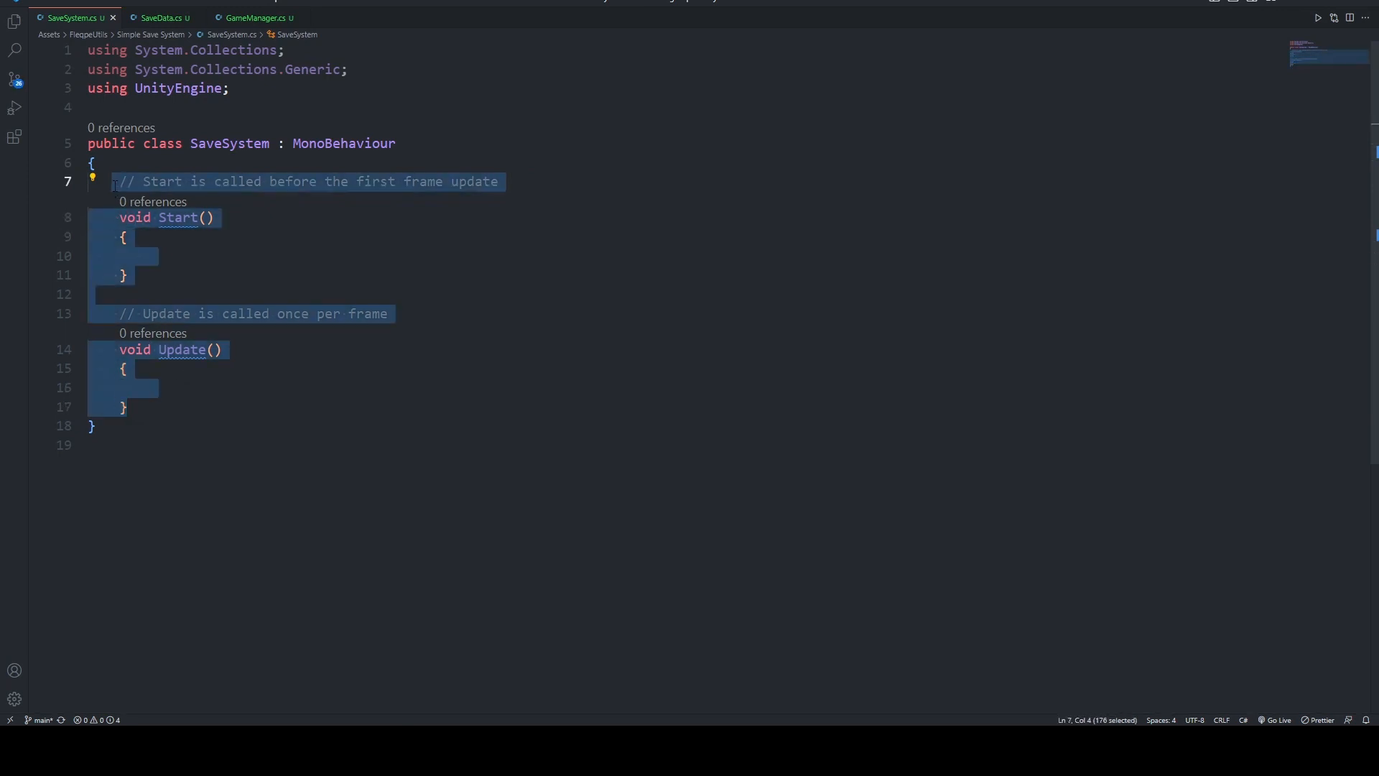
# - Declare 'public static SaveData data;' in SaveSystem
pyautogui.write('public')
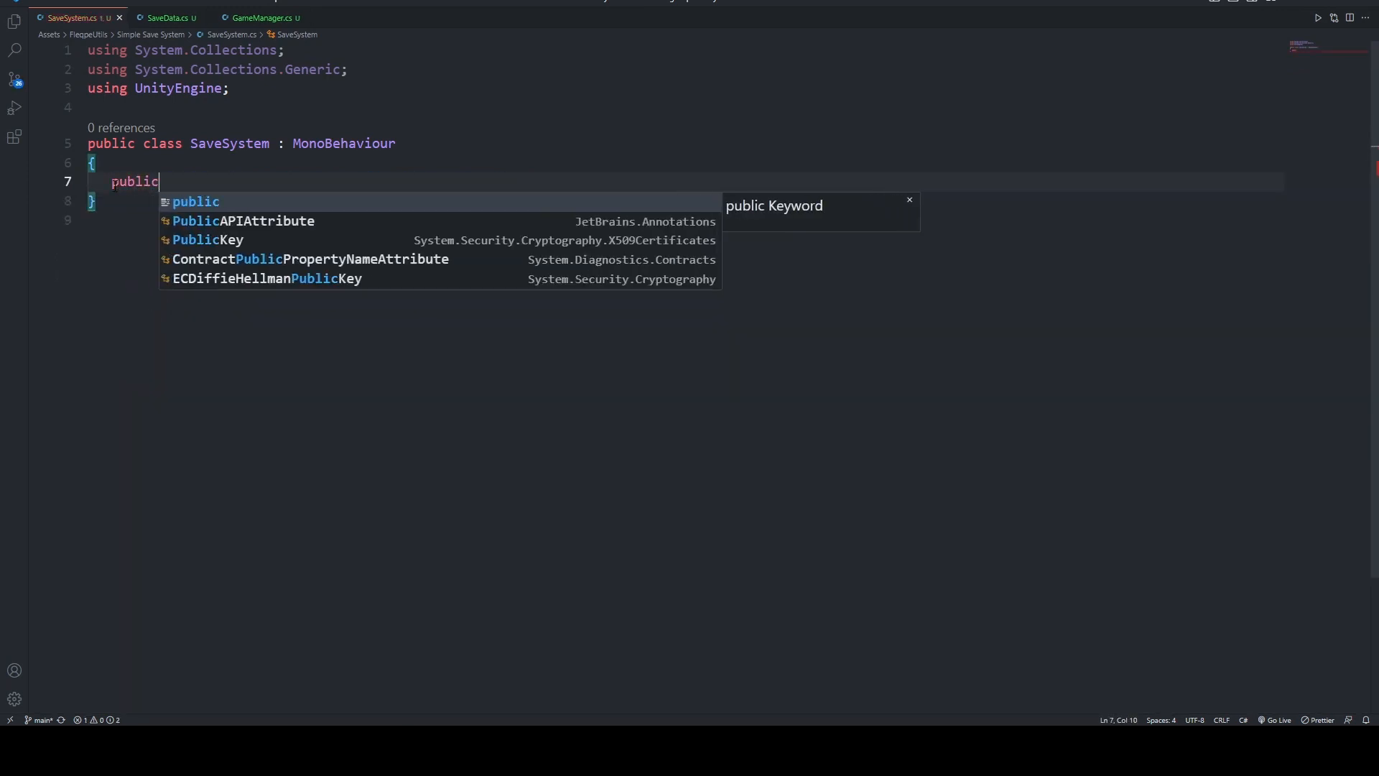
pyautogui.write('static')
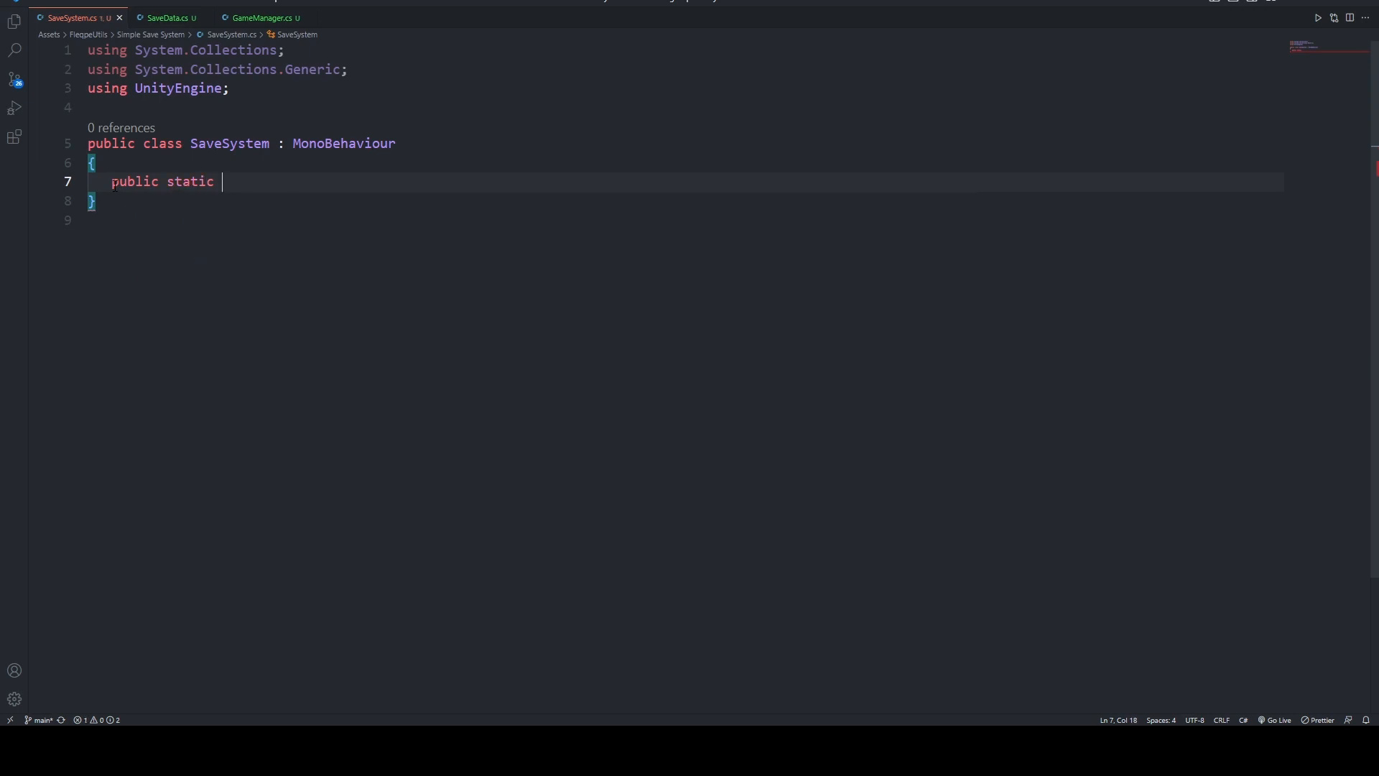
pyautogui.write('SaveData')
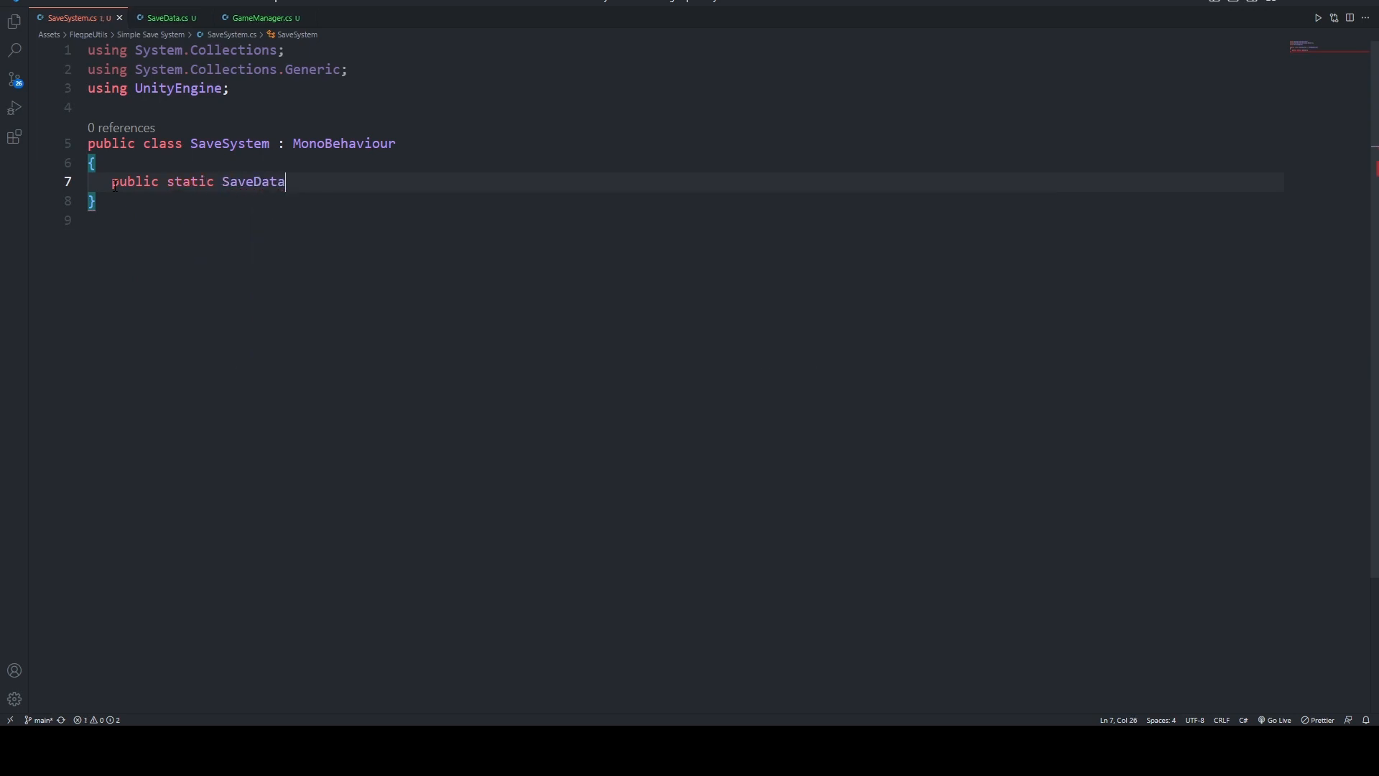
pyautogui.write('data;')
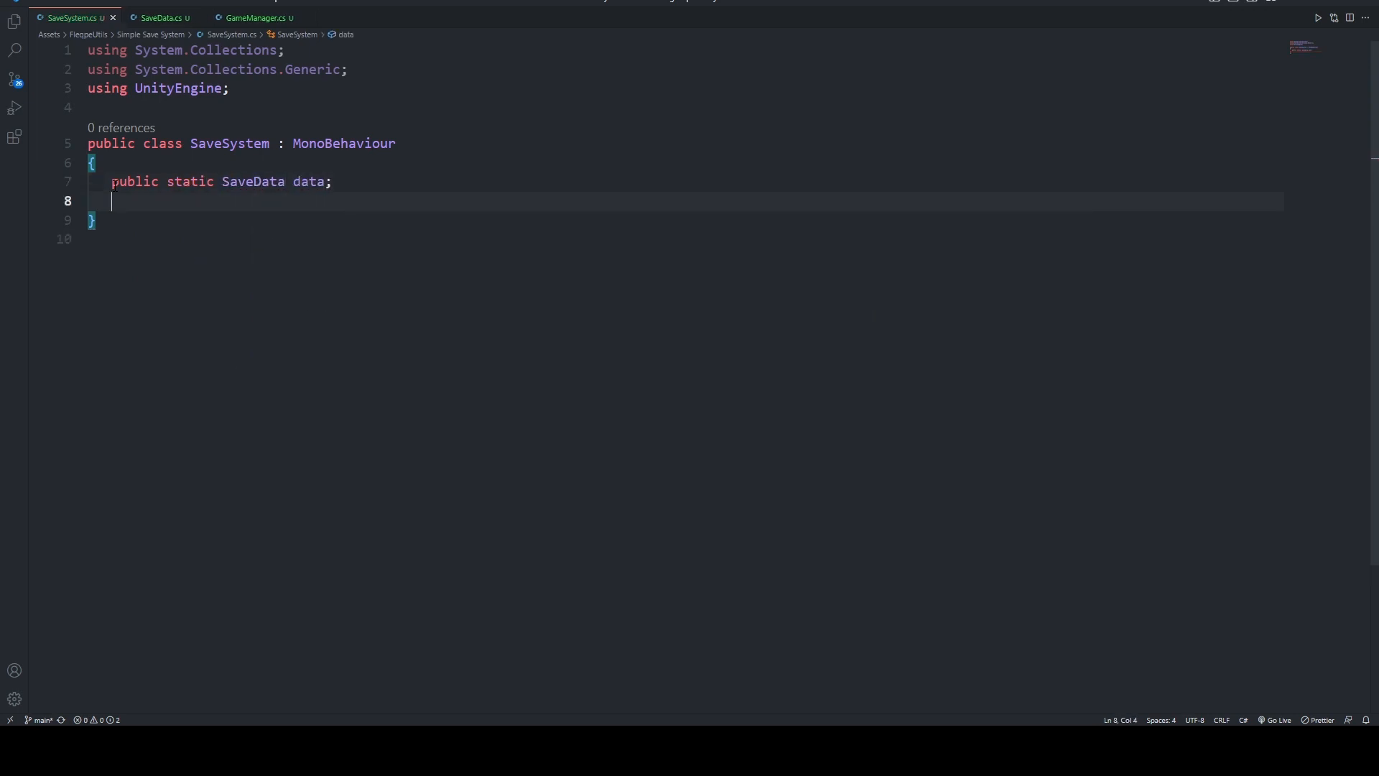
# - Add empty 'public static void Save()' and 'Load()' methods to SaveSystem
pyautogui.write('public static')
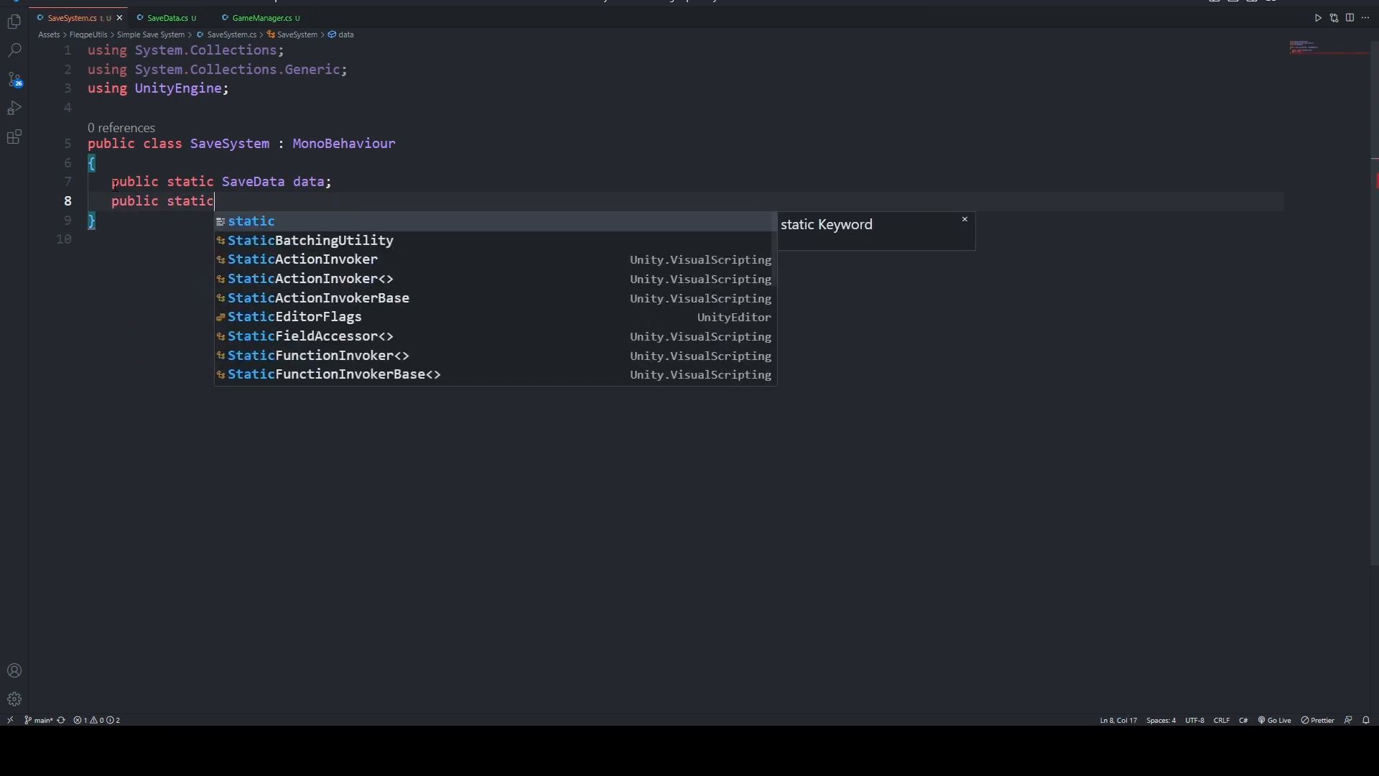
pyautogui.write('Sa')
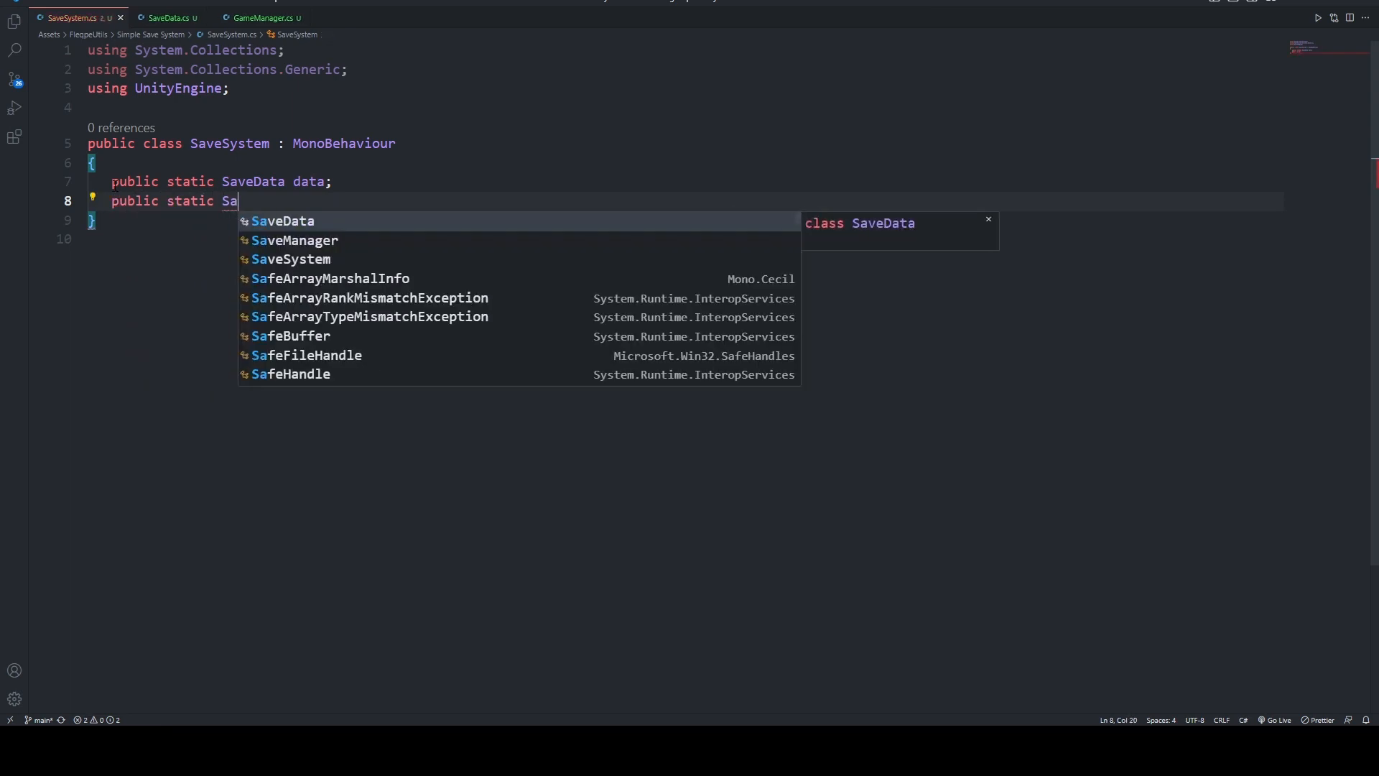
pyautogui.write('void Save(')
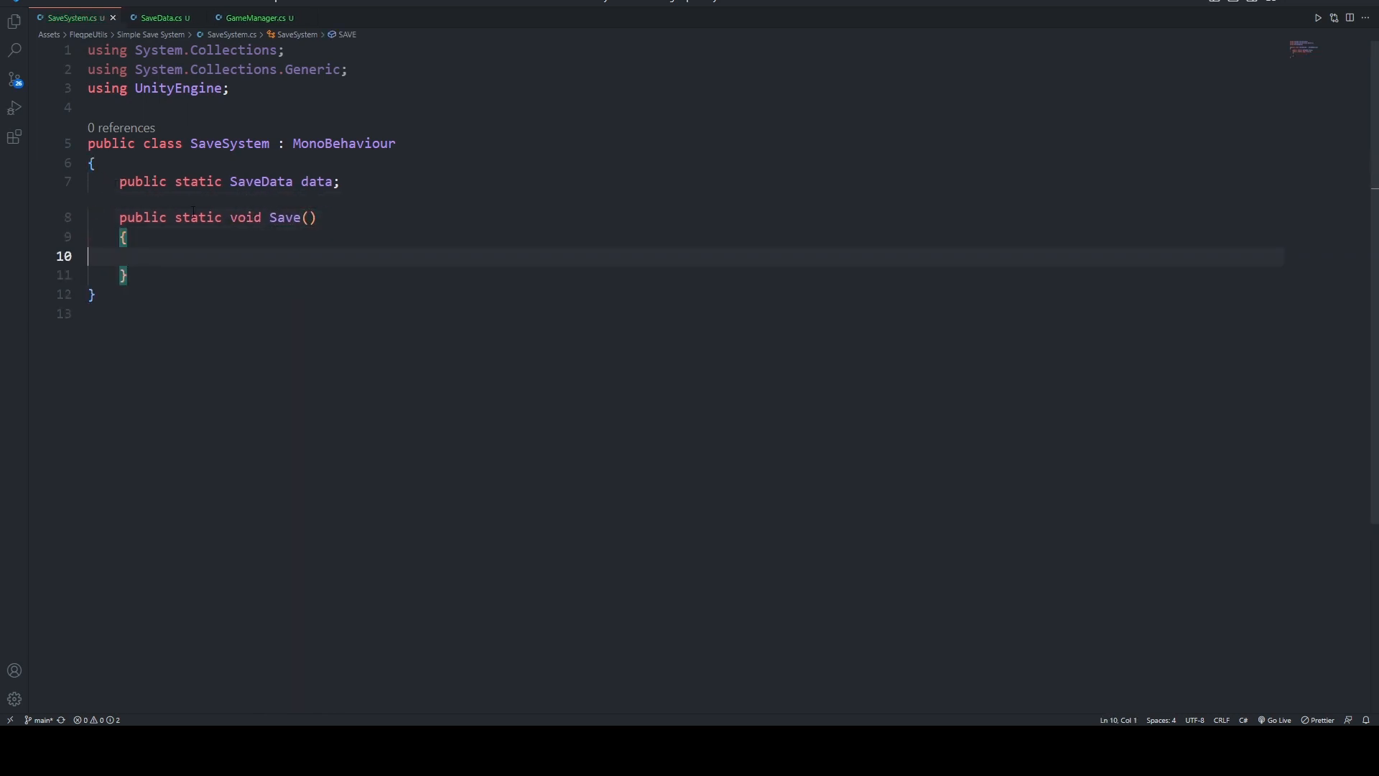
pyautogui.write('public static void Load')
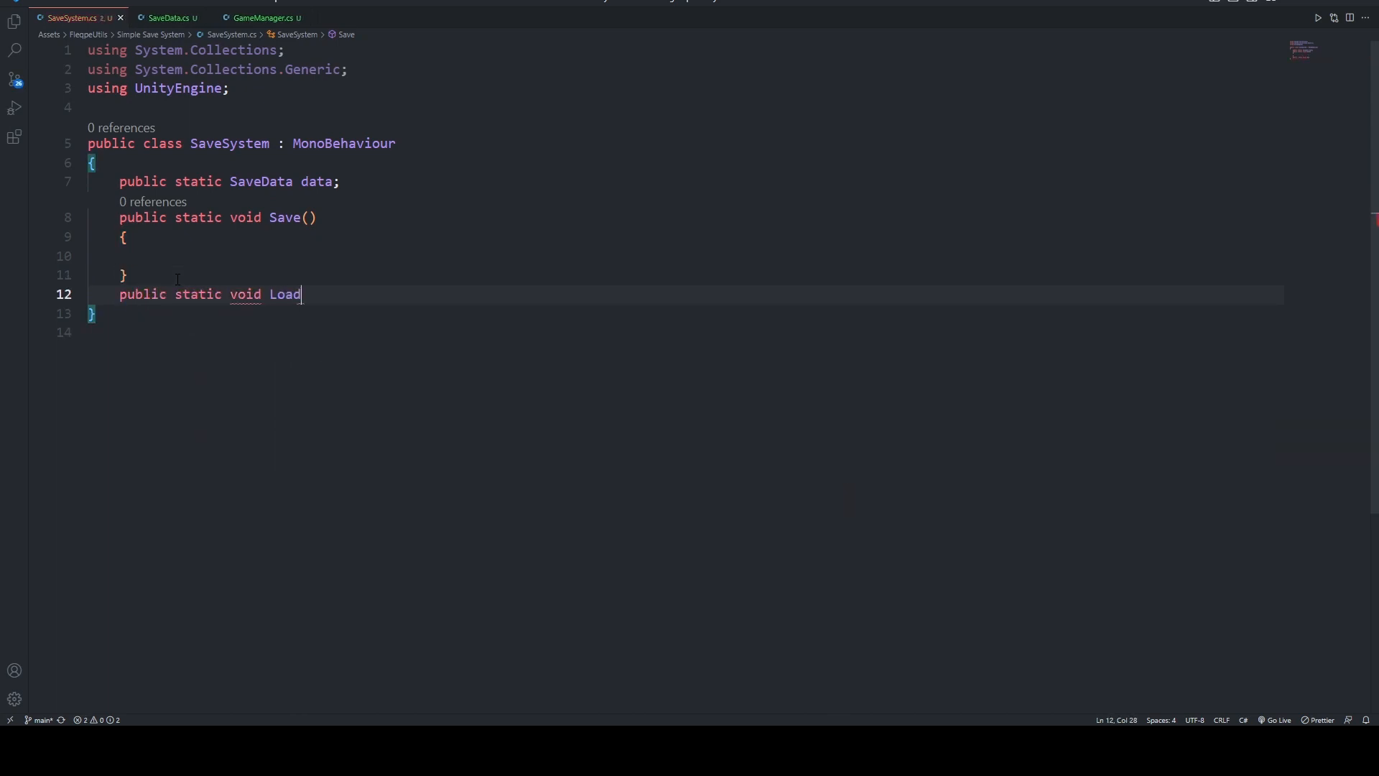
pyautogui.write('()')
pyautogui.write('{')
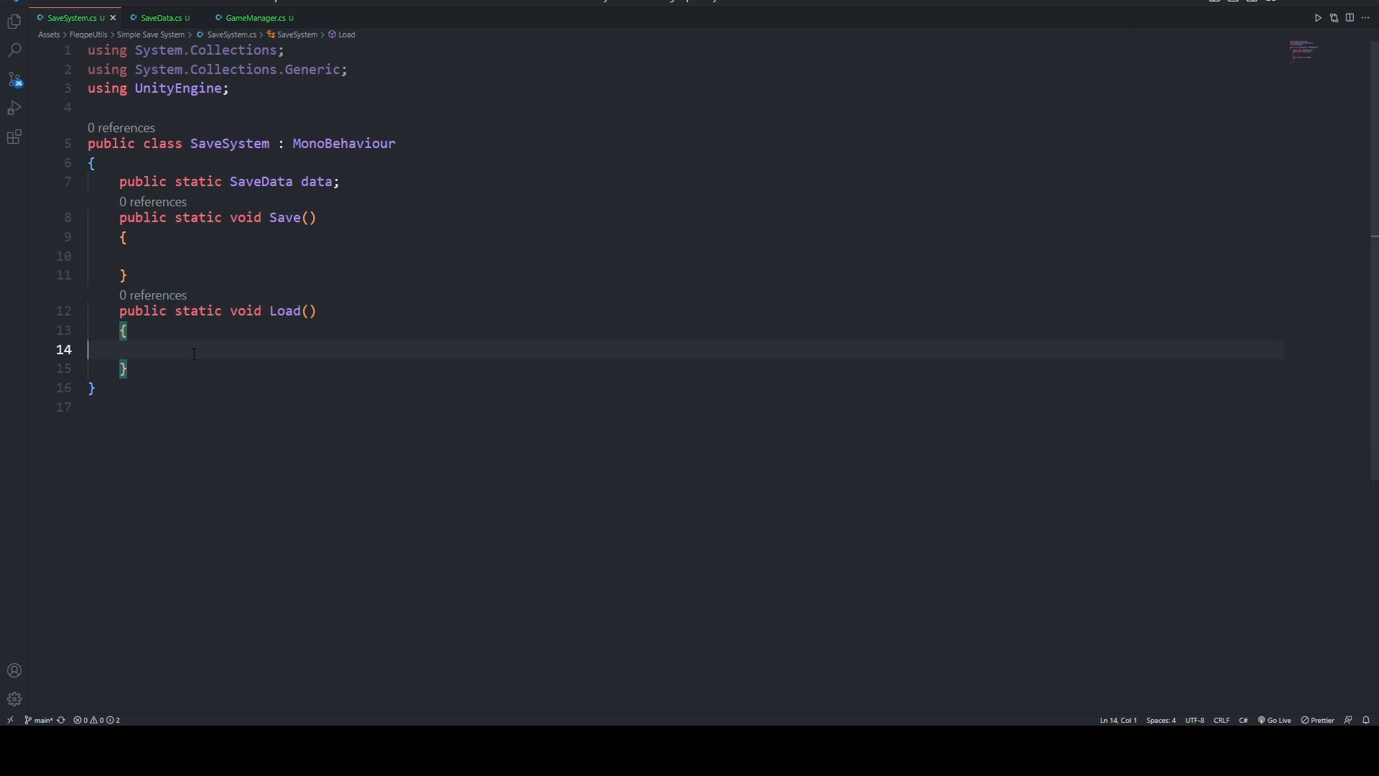
# - In Load, read 'string dataString = PlayerPrefs.GetString("SaveData")'
pyautogui.write('p')
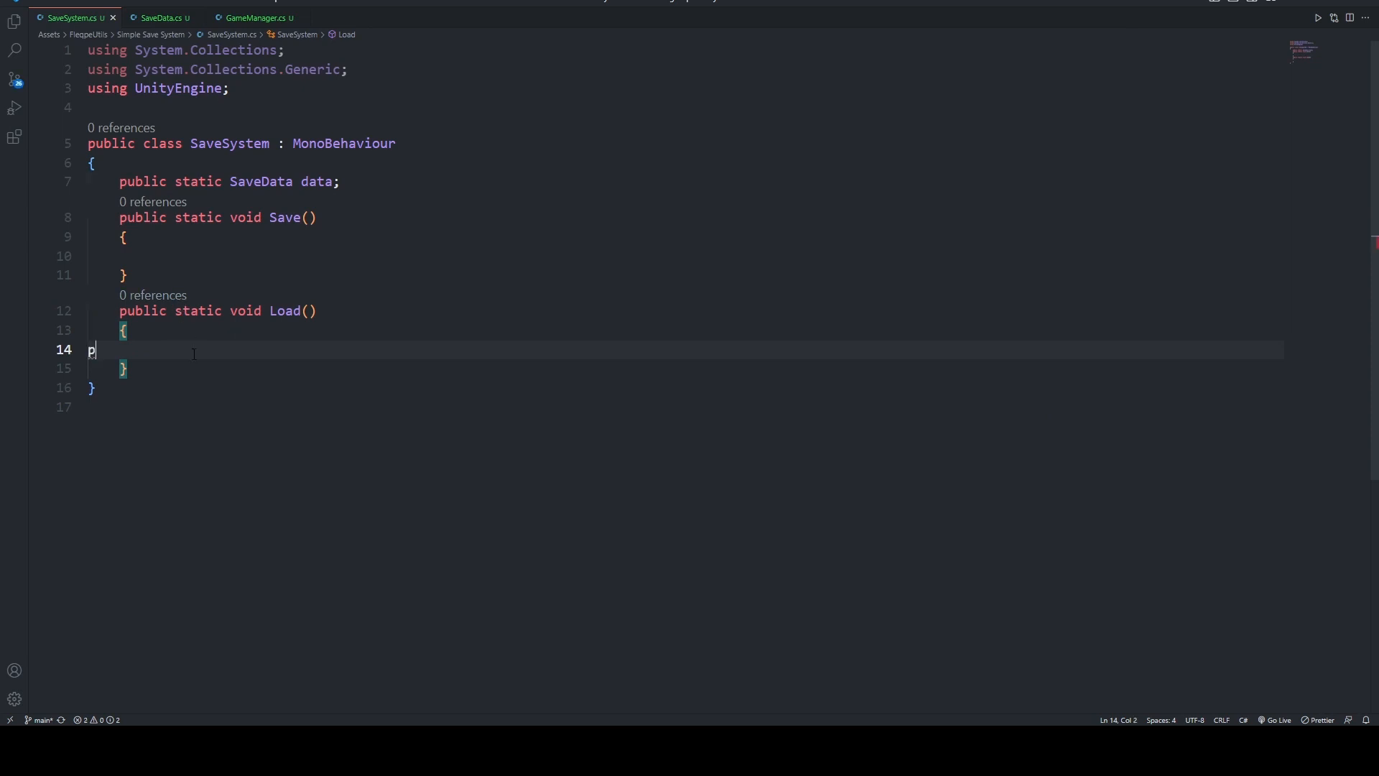
pyautogui.press('Backspace')
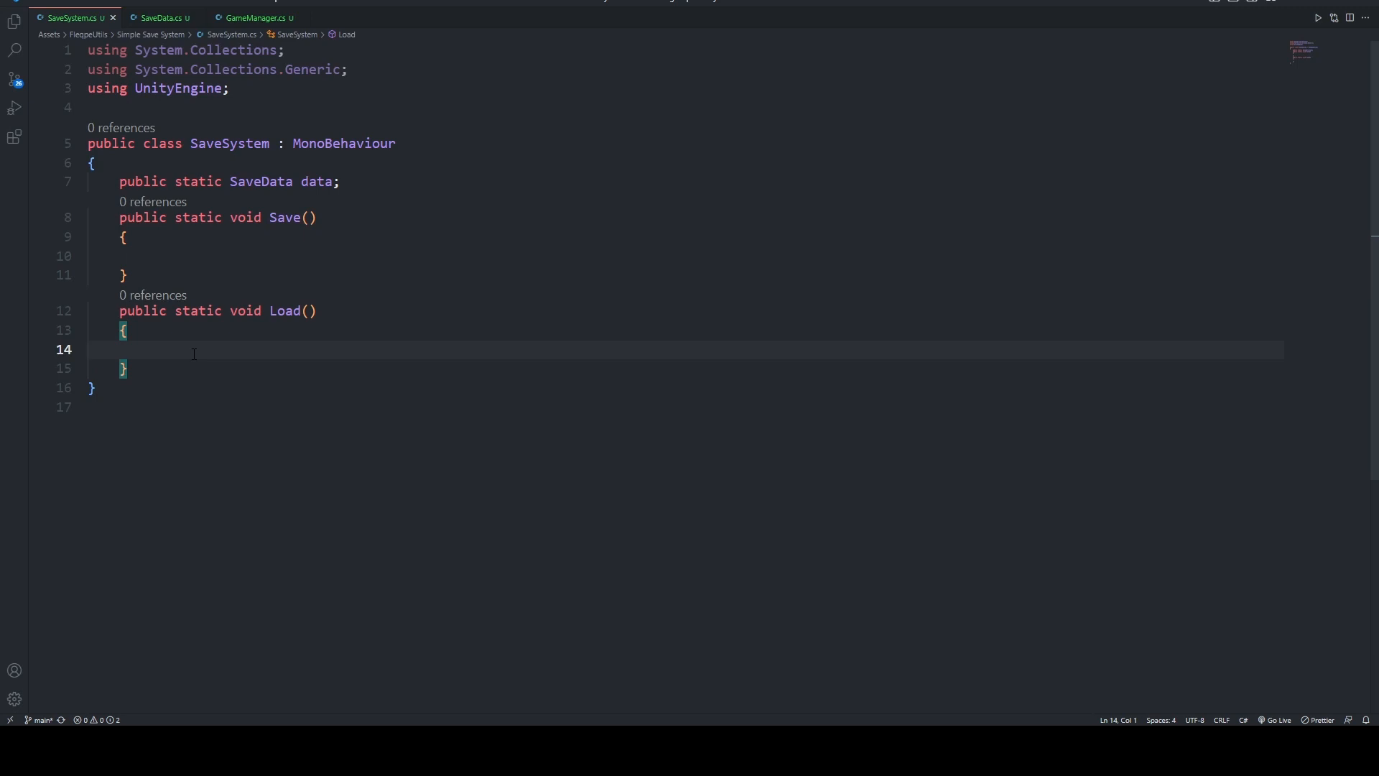
pyautogui.write('string')
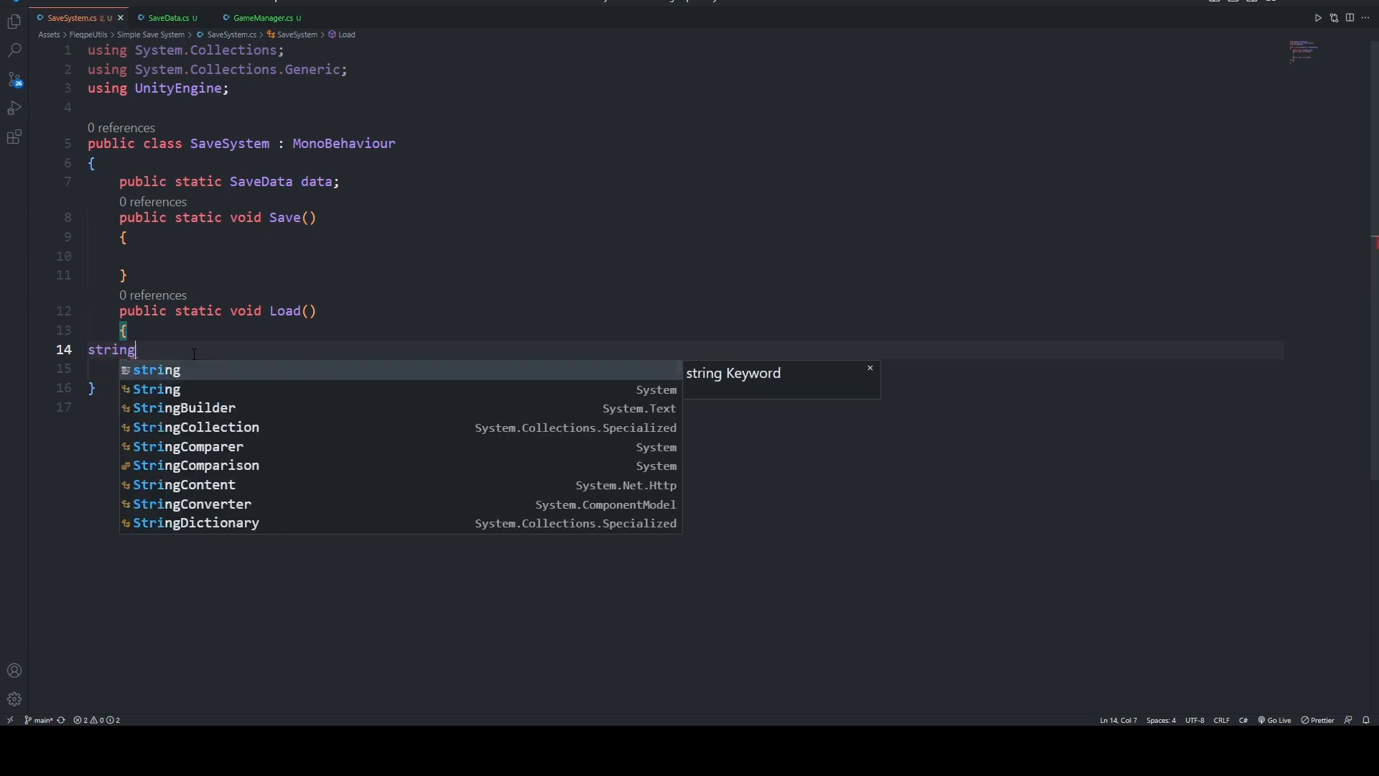
pyautogui.write('data')
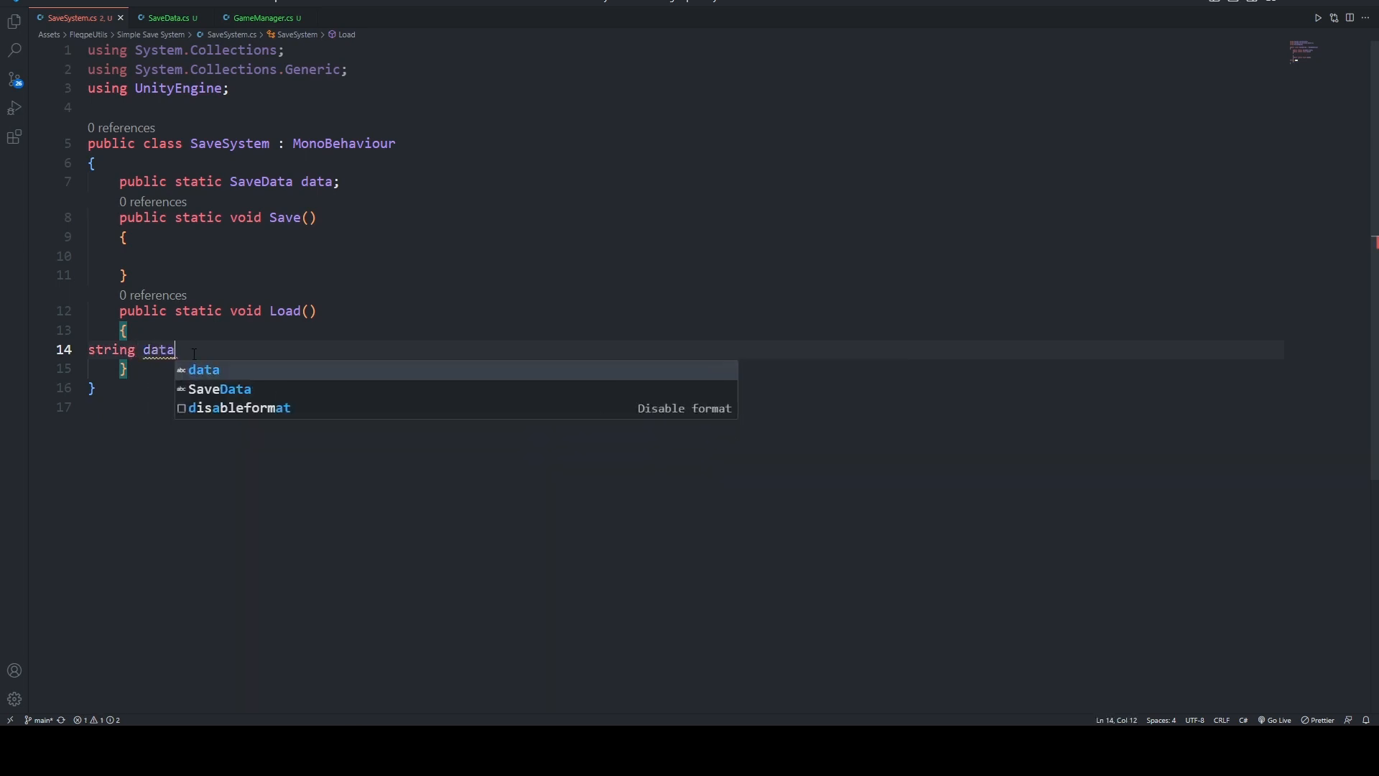
pyautogui.write('String =;')
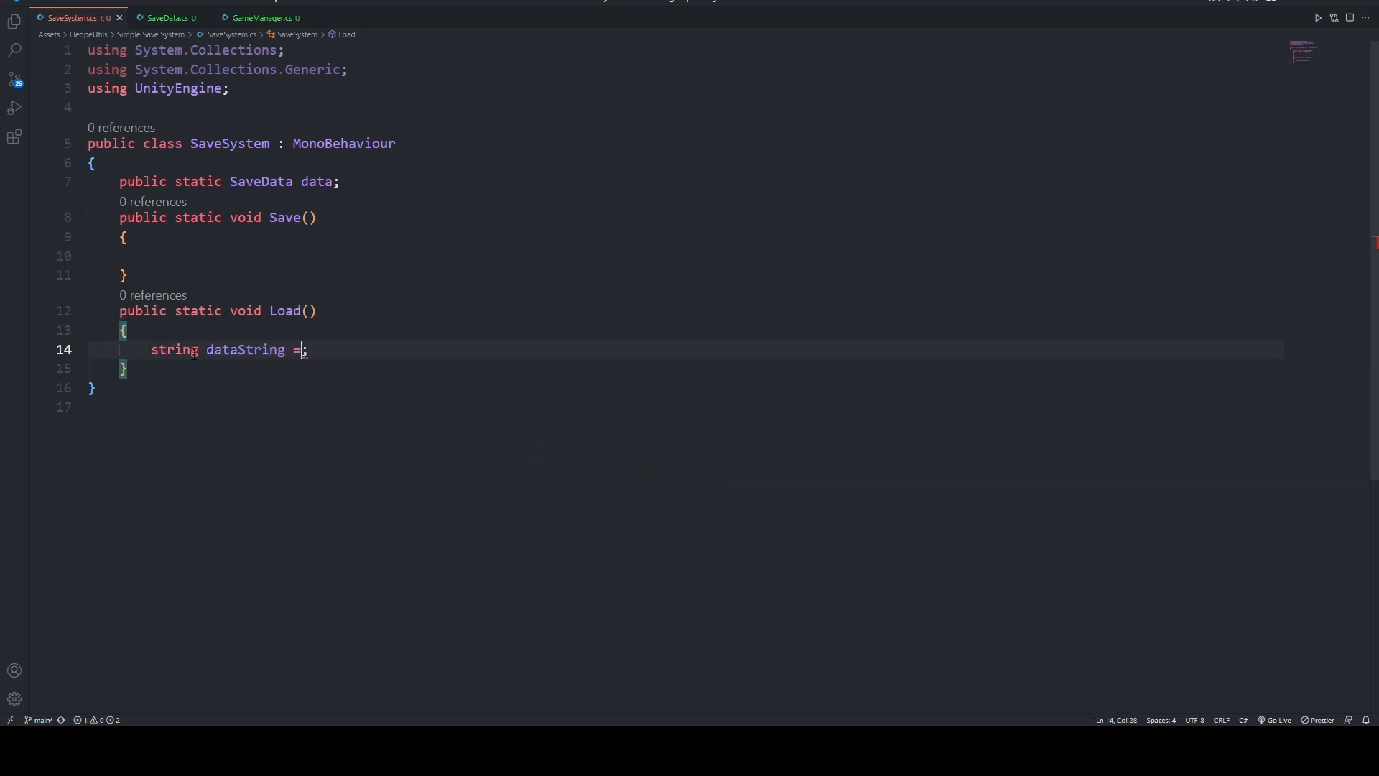
pyautogui.write('playerpre')
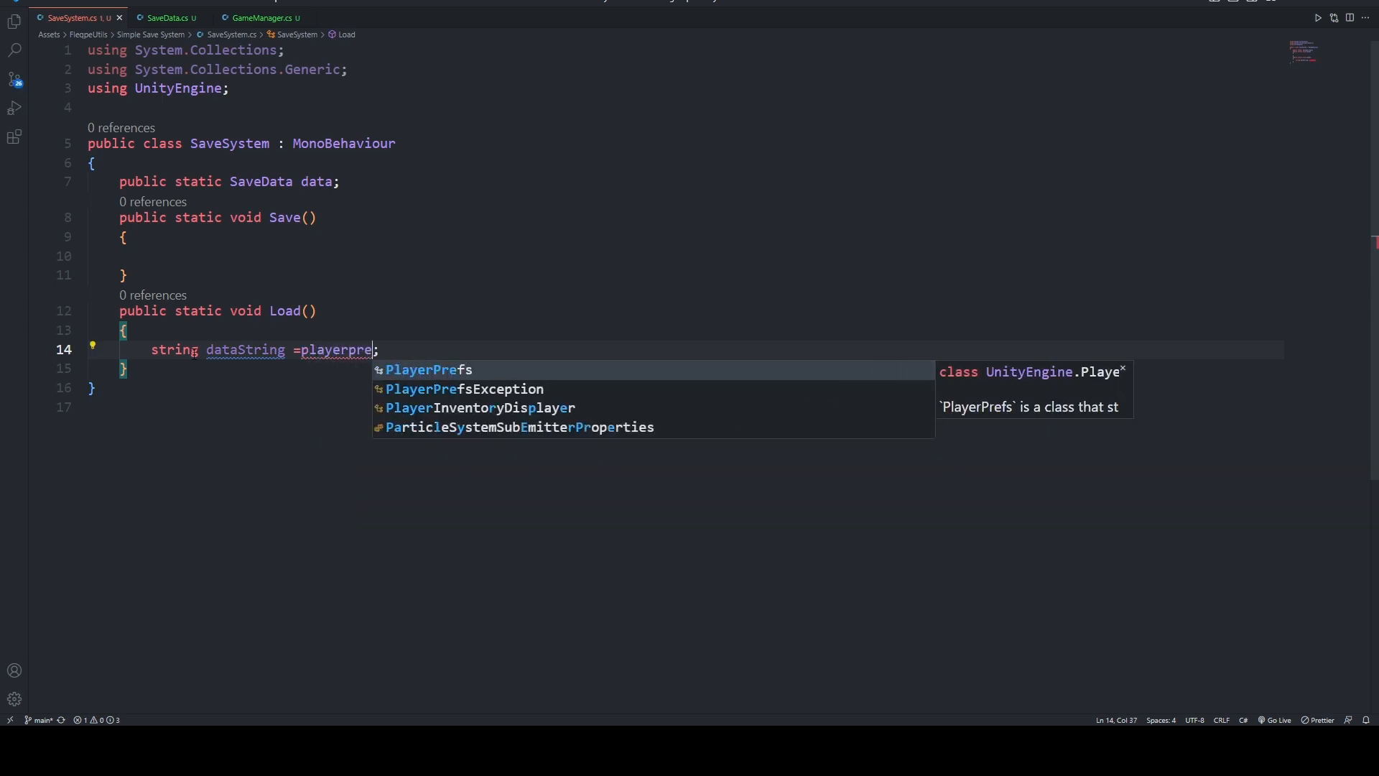
pyautogui.write('PlayerPrefs.GetString(')
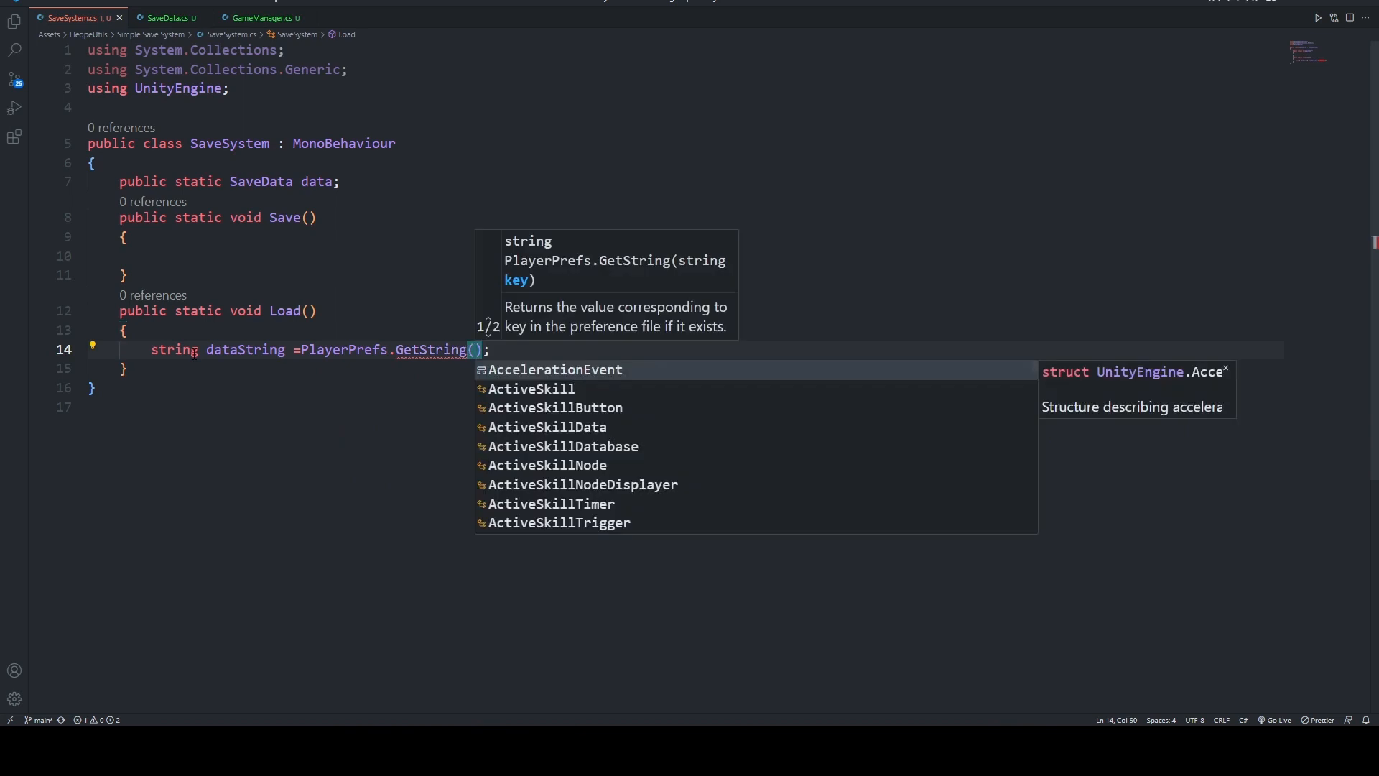
pyautogui.write('"SaveD')
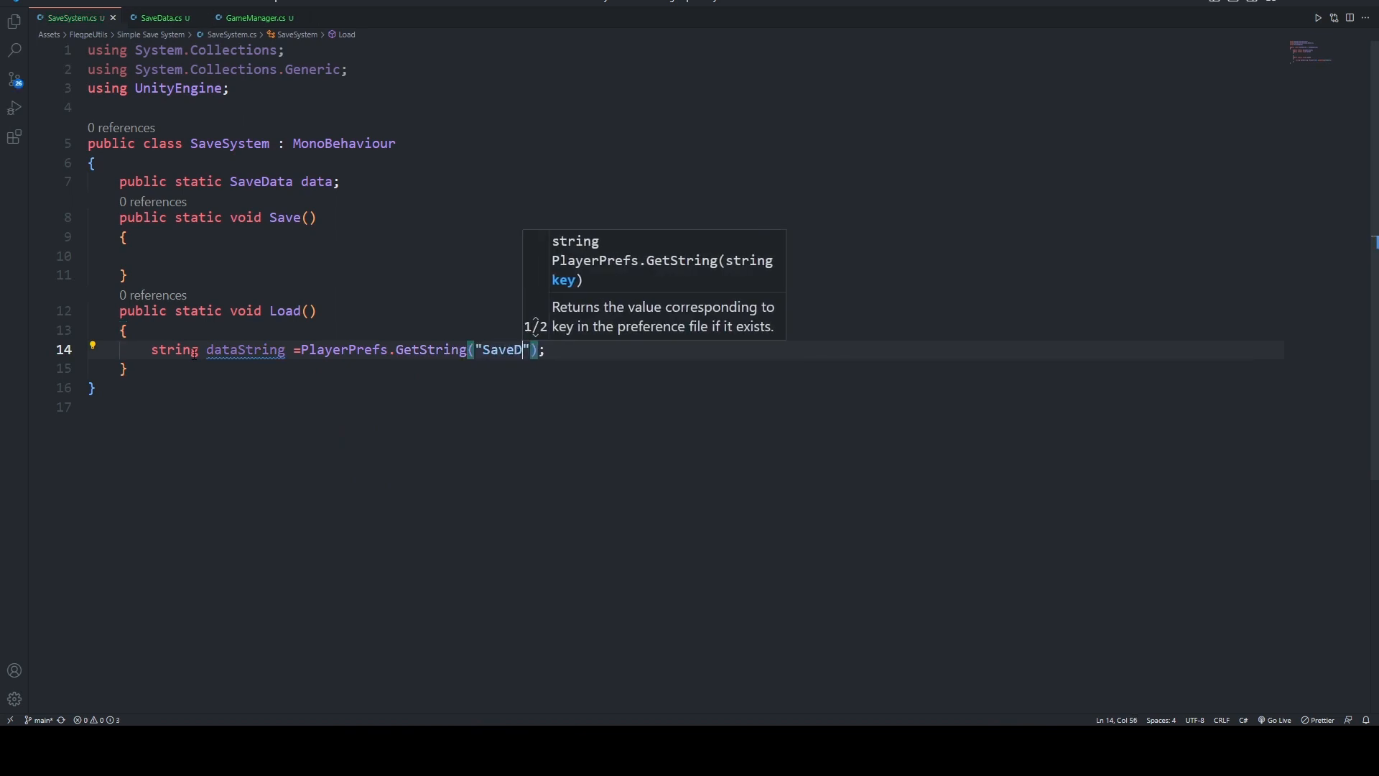
pyautogui.write('ata')
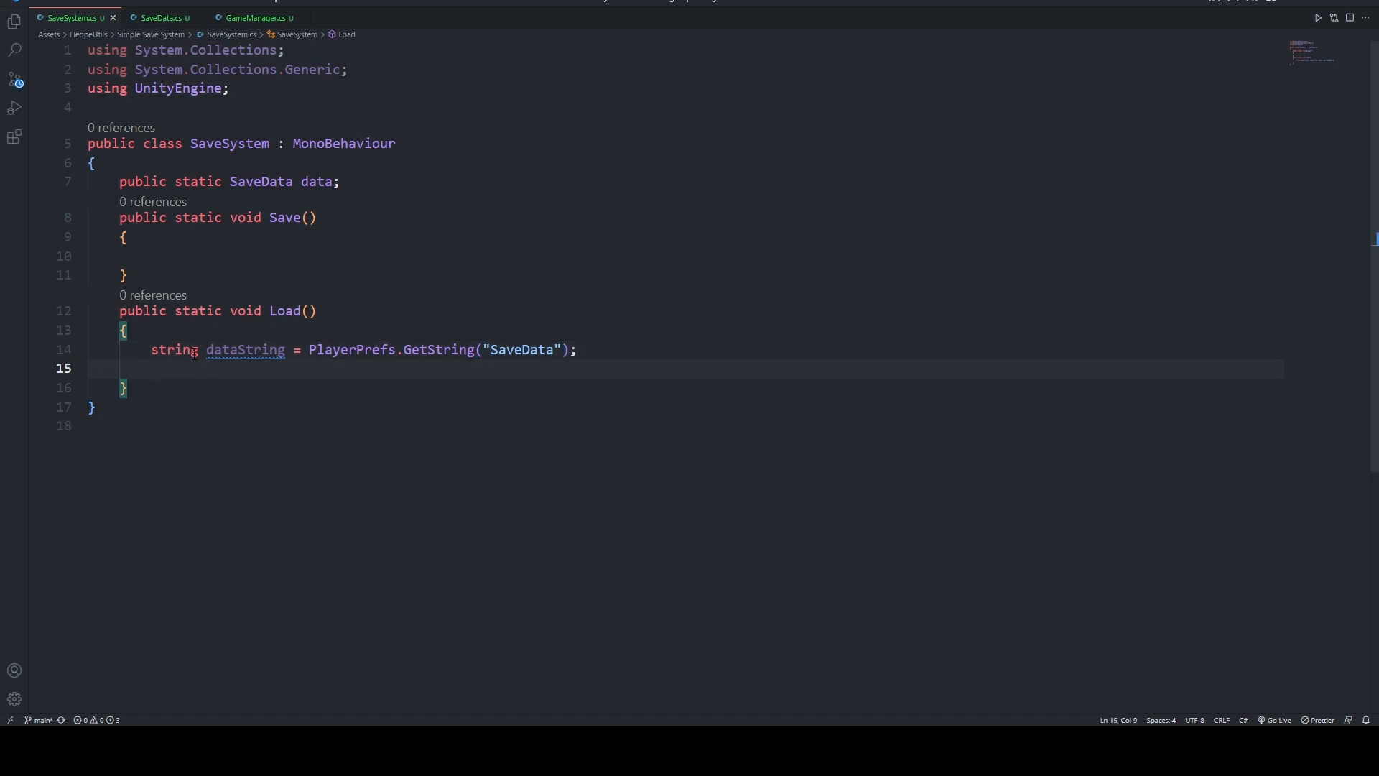
# - Add 'if (dataString.Length == 0) { }' to check for missing save data
pyautogui.write('if(')
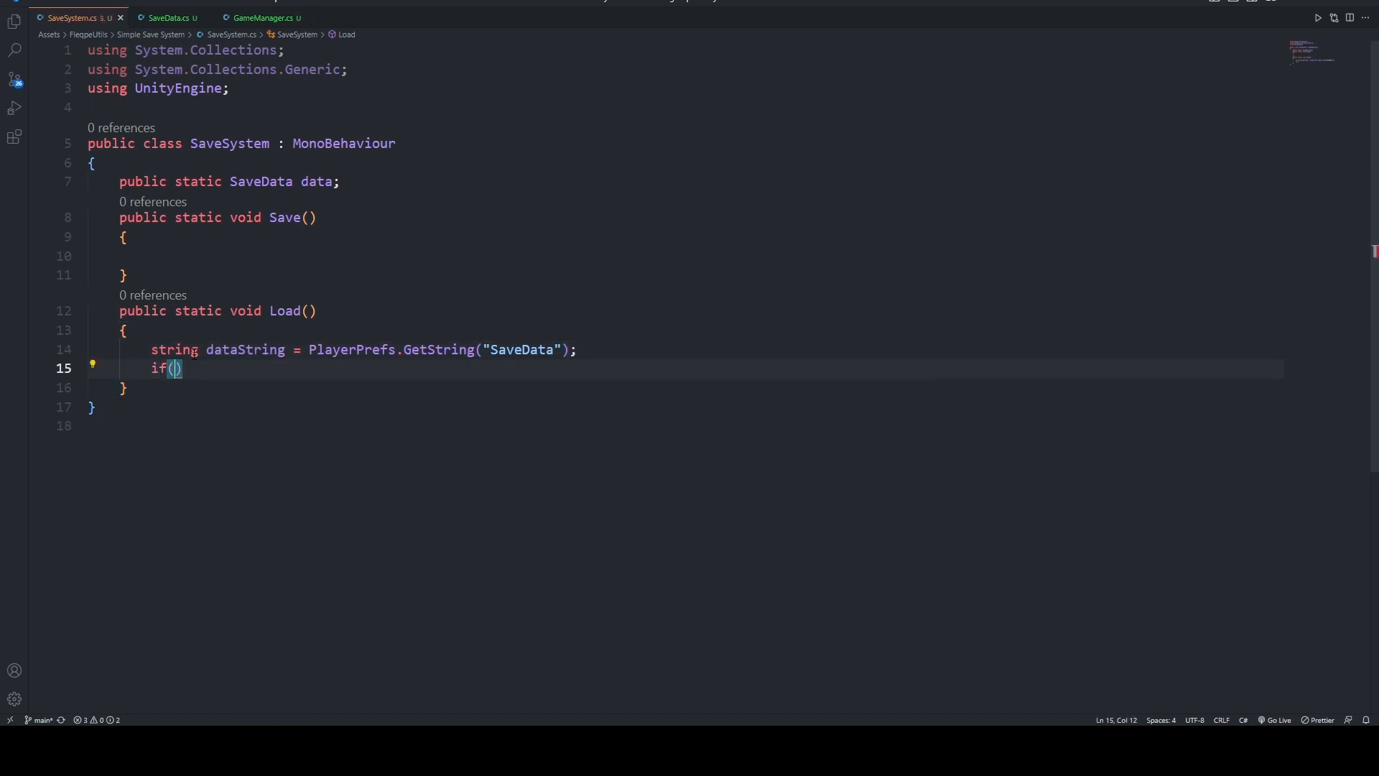
pyautogui.write('dataString.le')
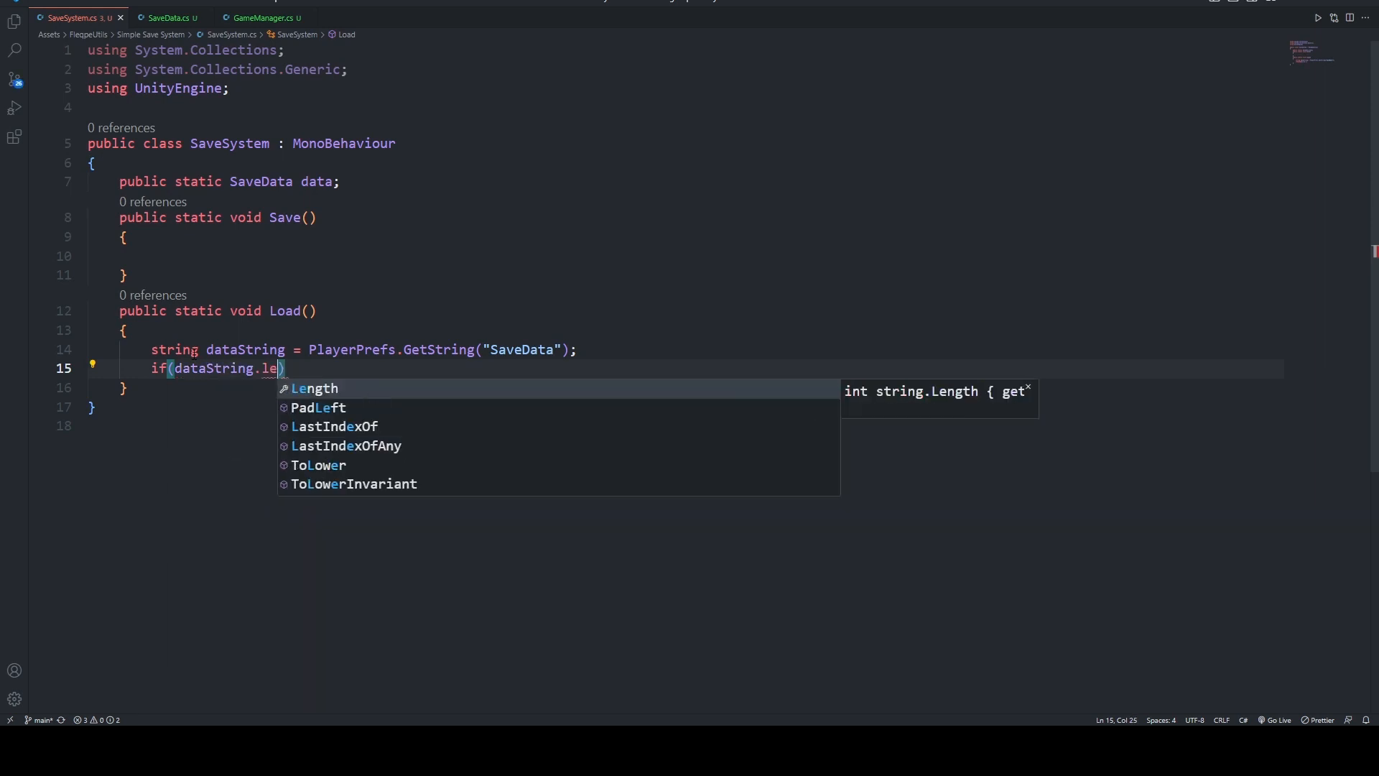
pyautogui.press('Tab')
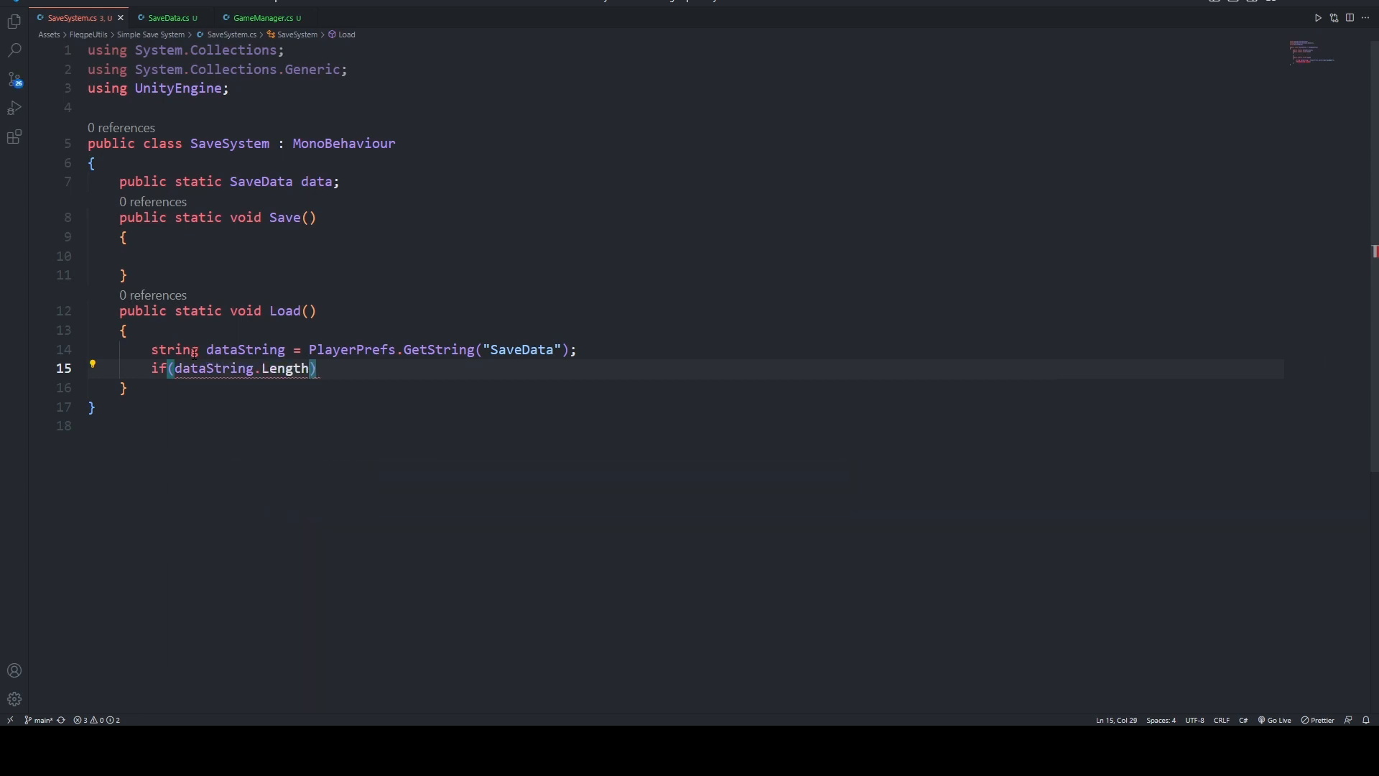
pyautogui.write('== 0')
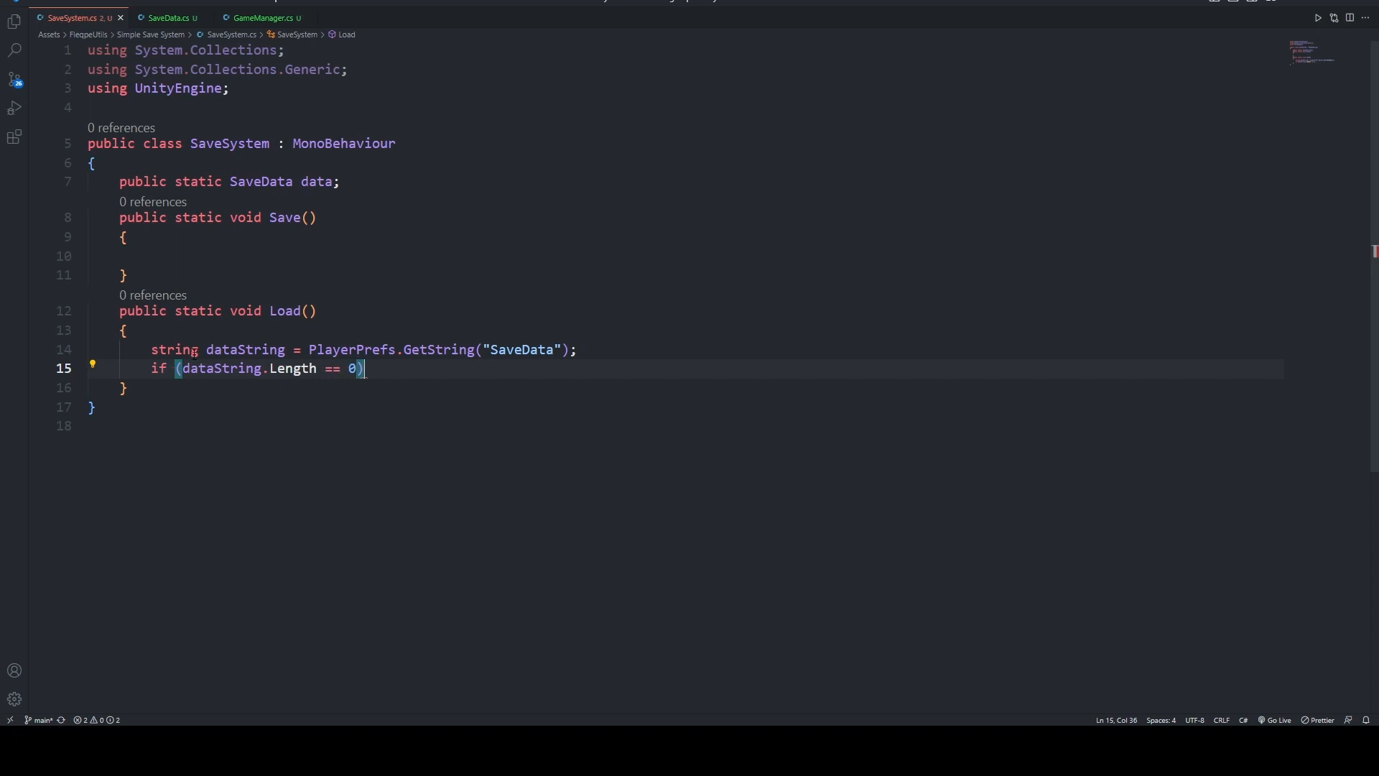
pyautogui.write('{')
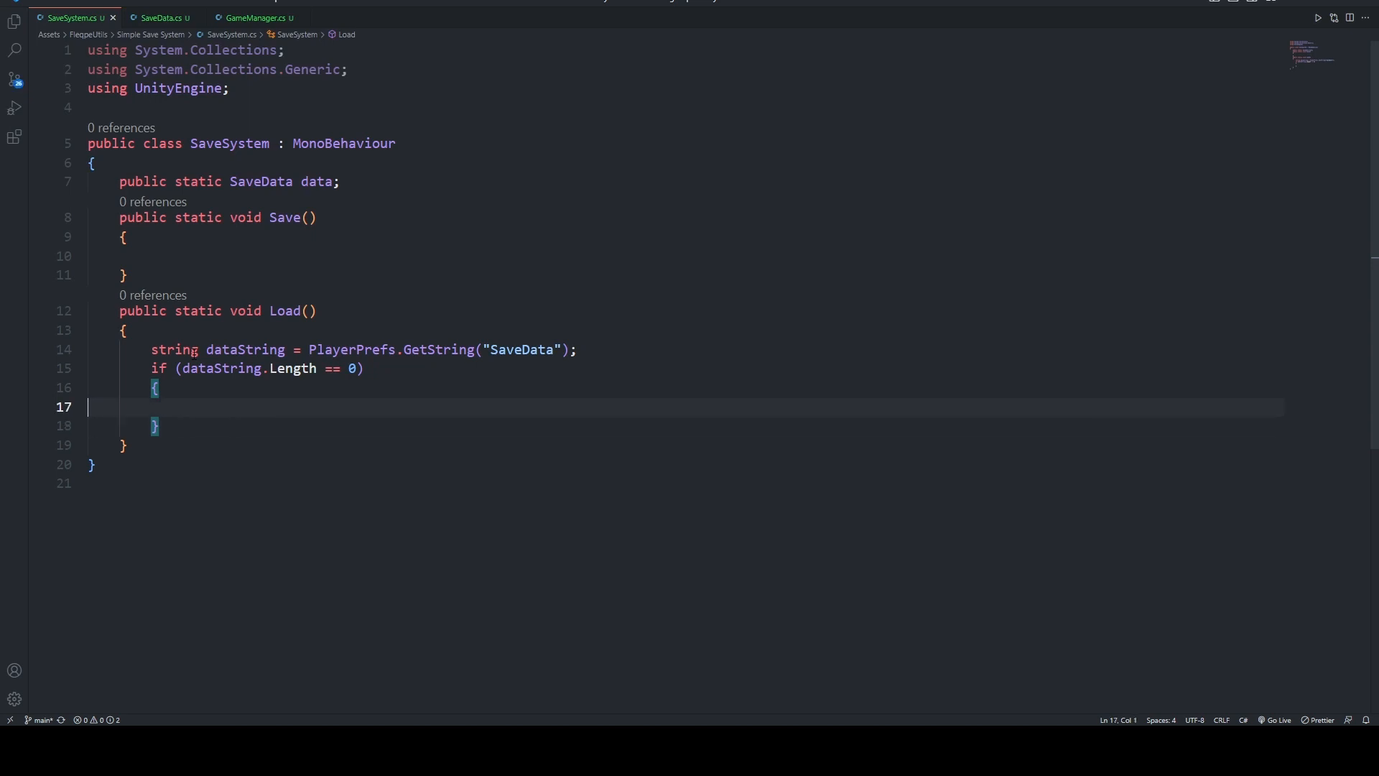
# - Call Save() when the string is empty and open an else branch
pyautogui.write('Save();')
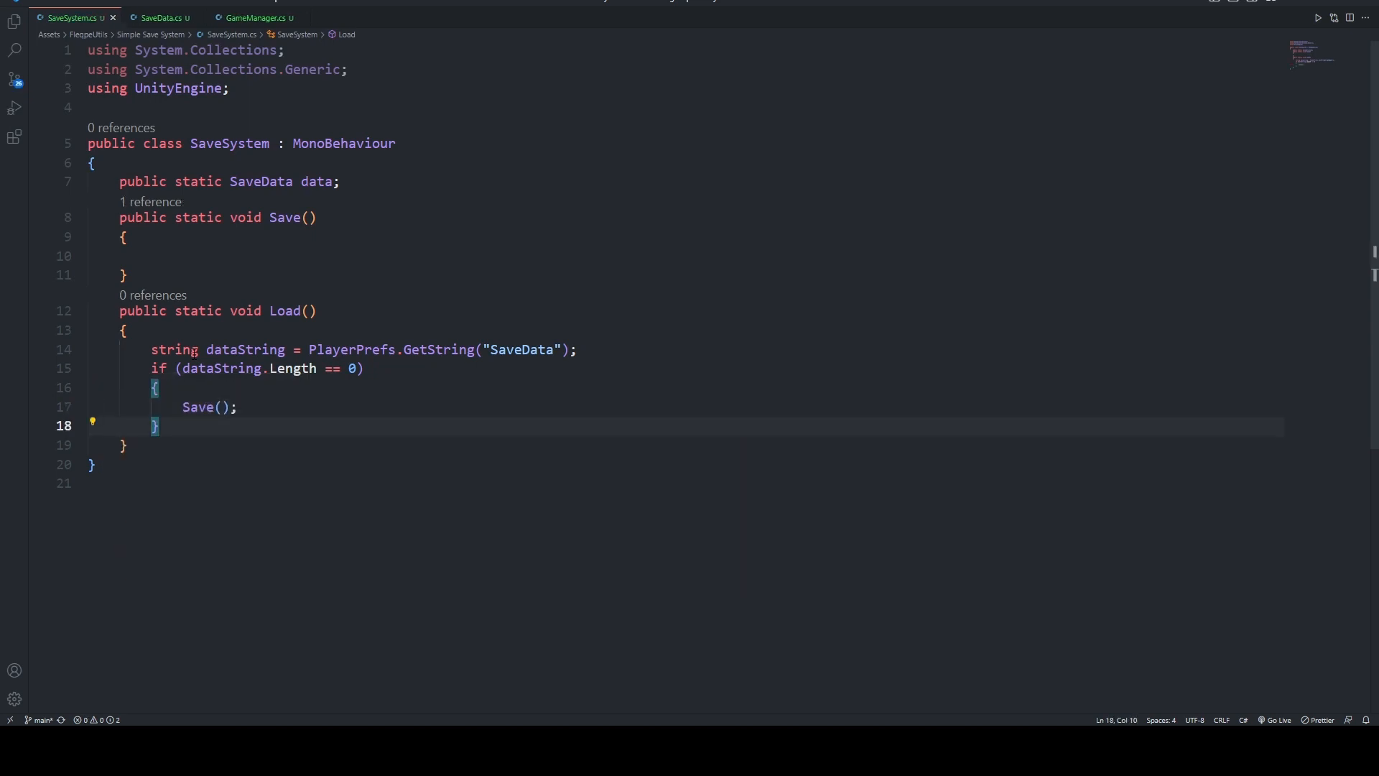
pyautogui.write('else')
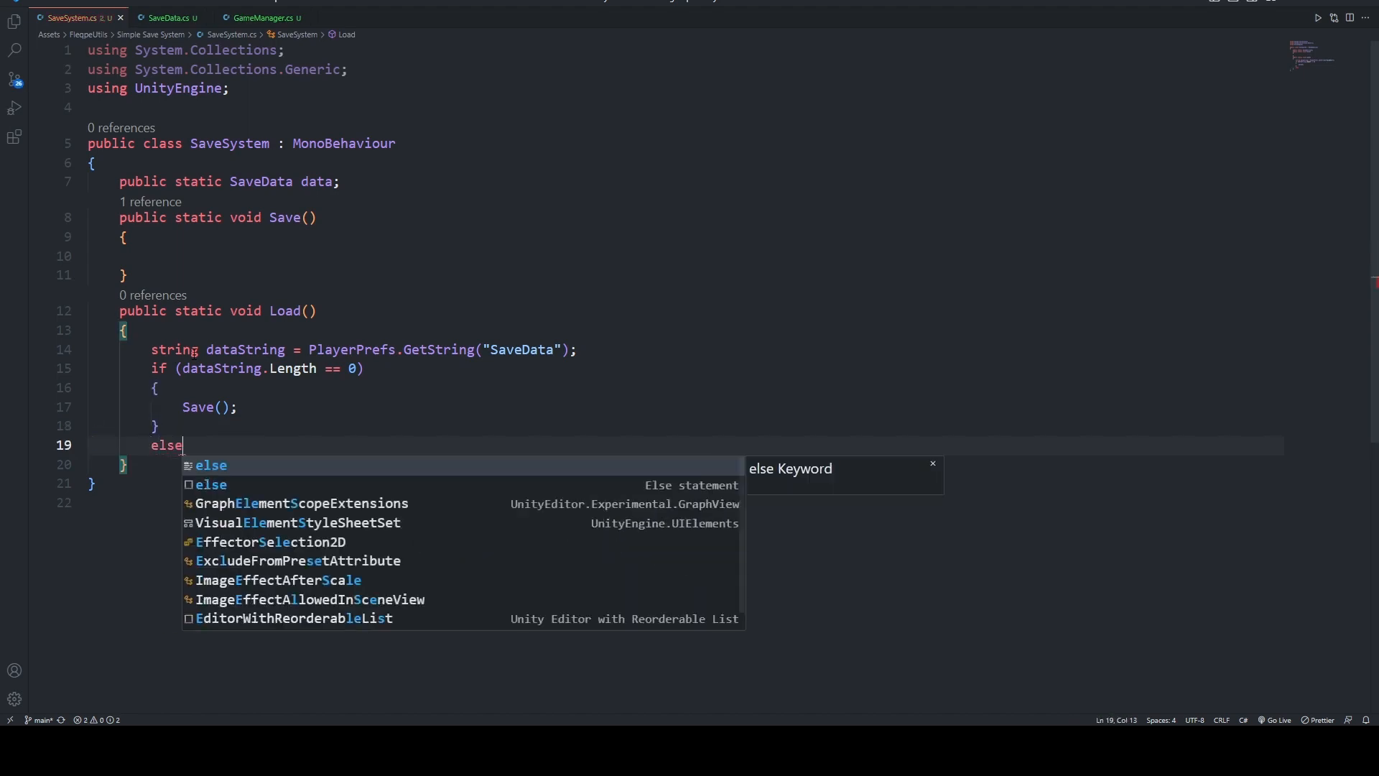
pyautogui.press('Enter')
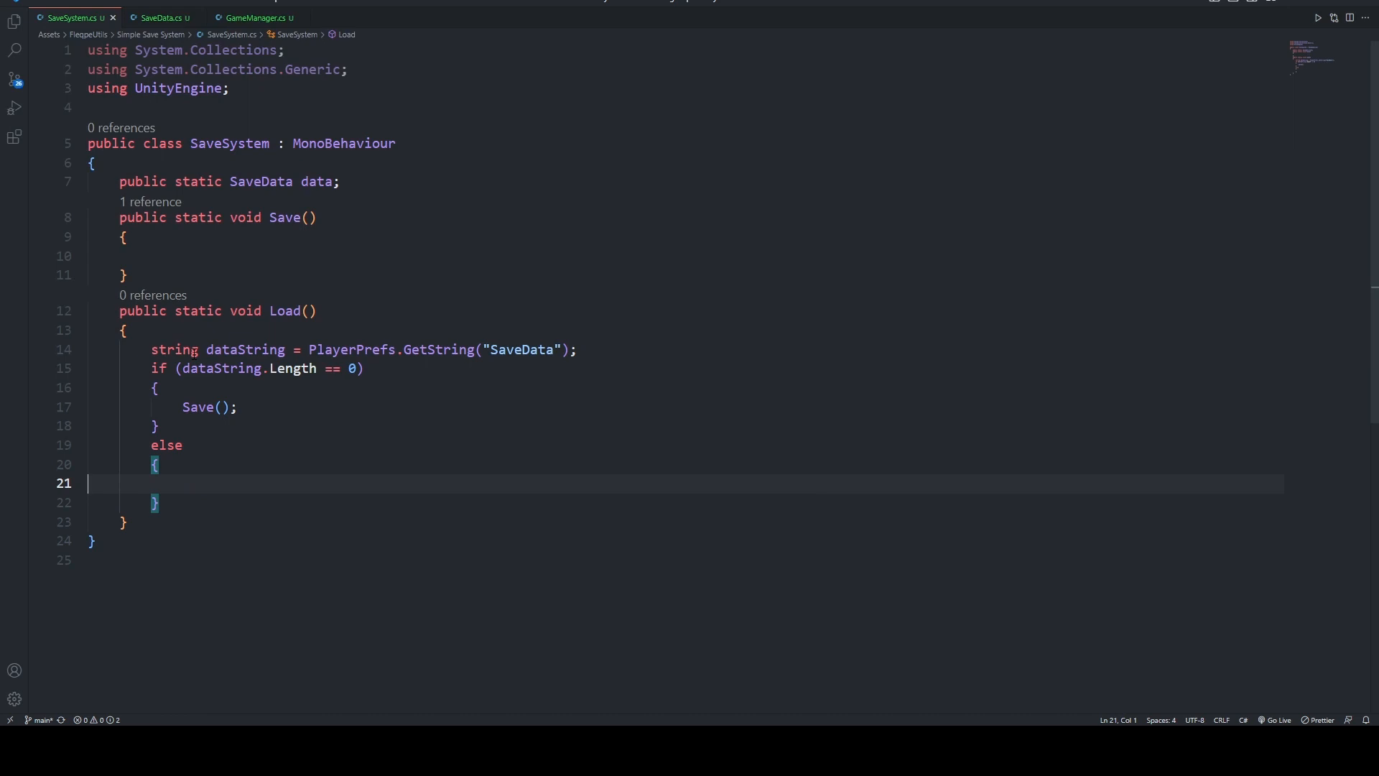
# - In else, assign 'data = JsonUtility.FromJson<SaveData>(dataString)' and begin Save's PlayerPrefs call
pyautogui.write('j')
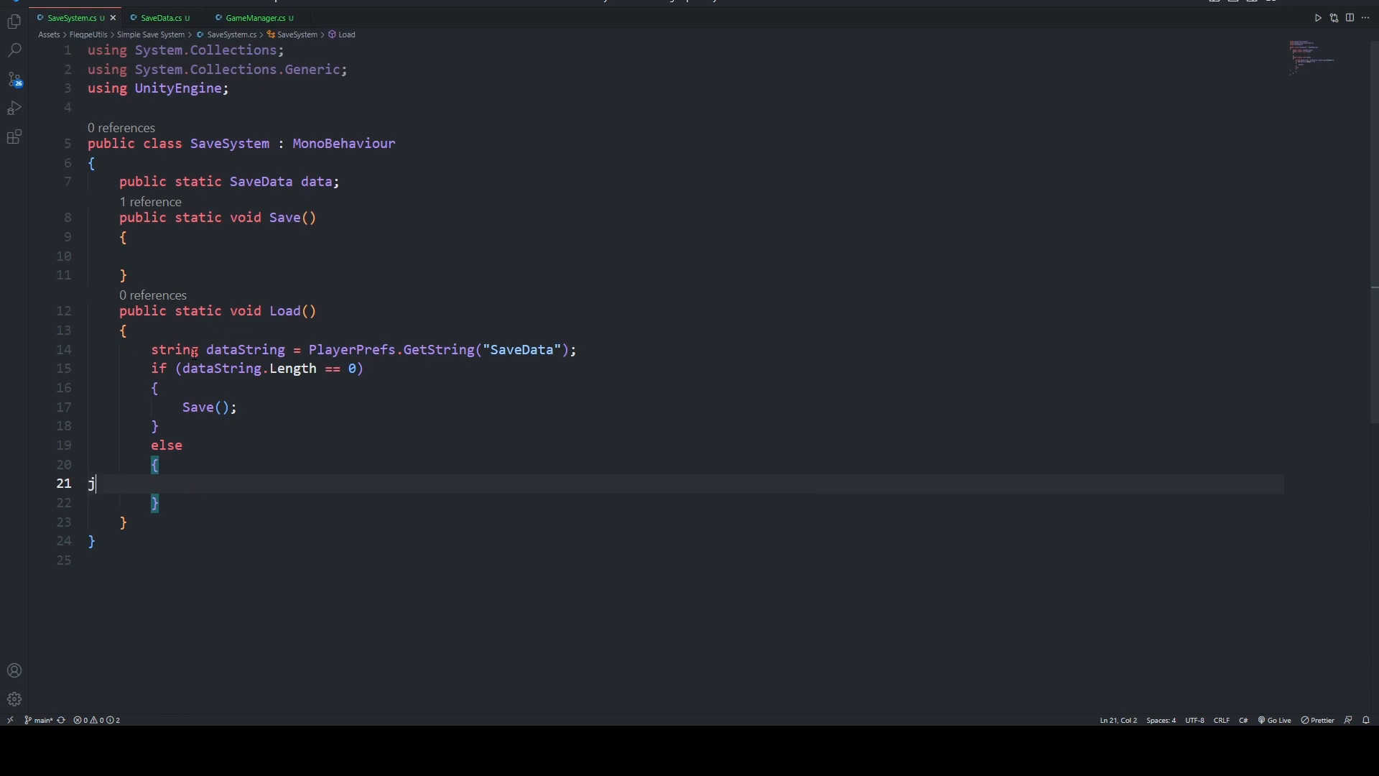
pyautogui.write('sonUtility')
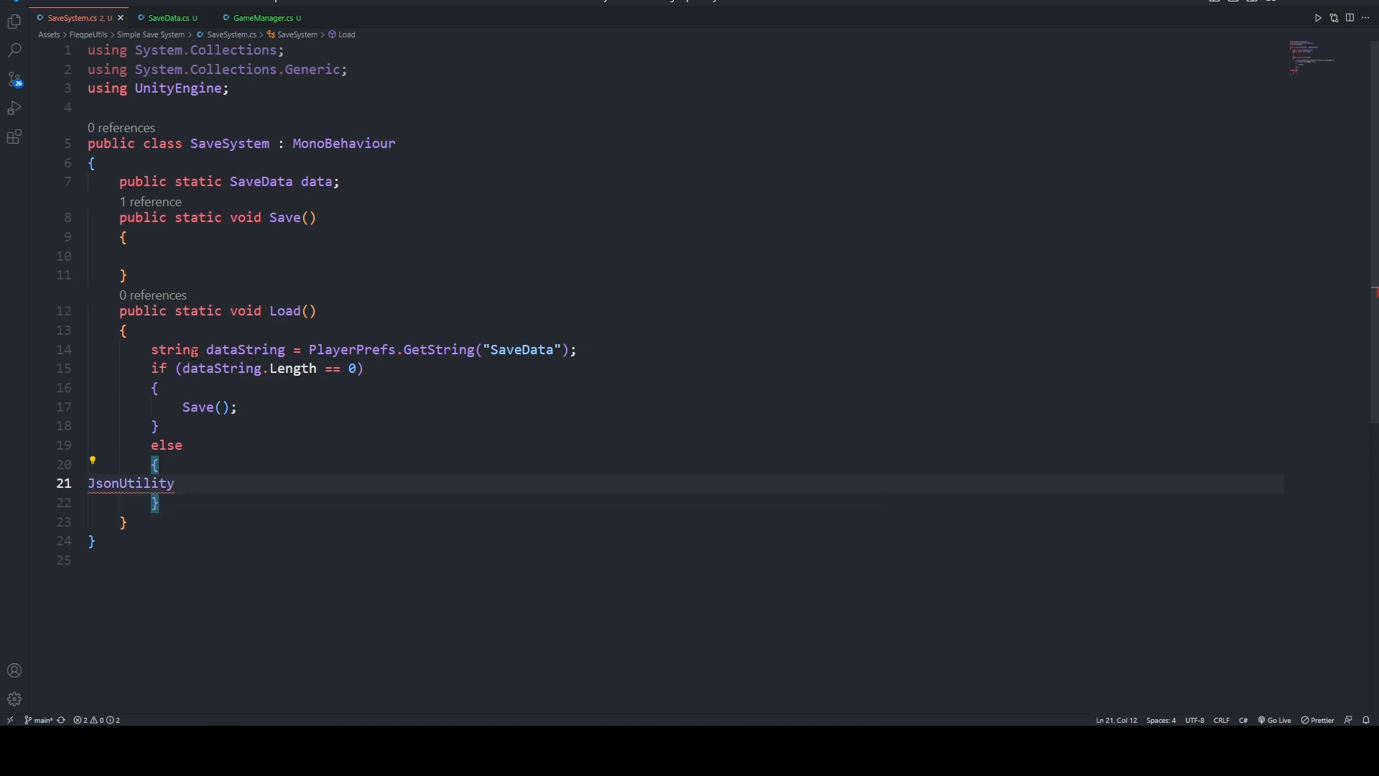
pyautogui.write('.FromJson')
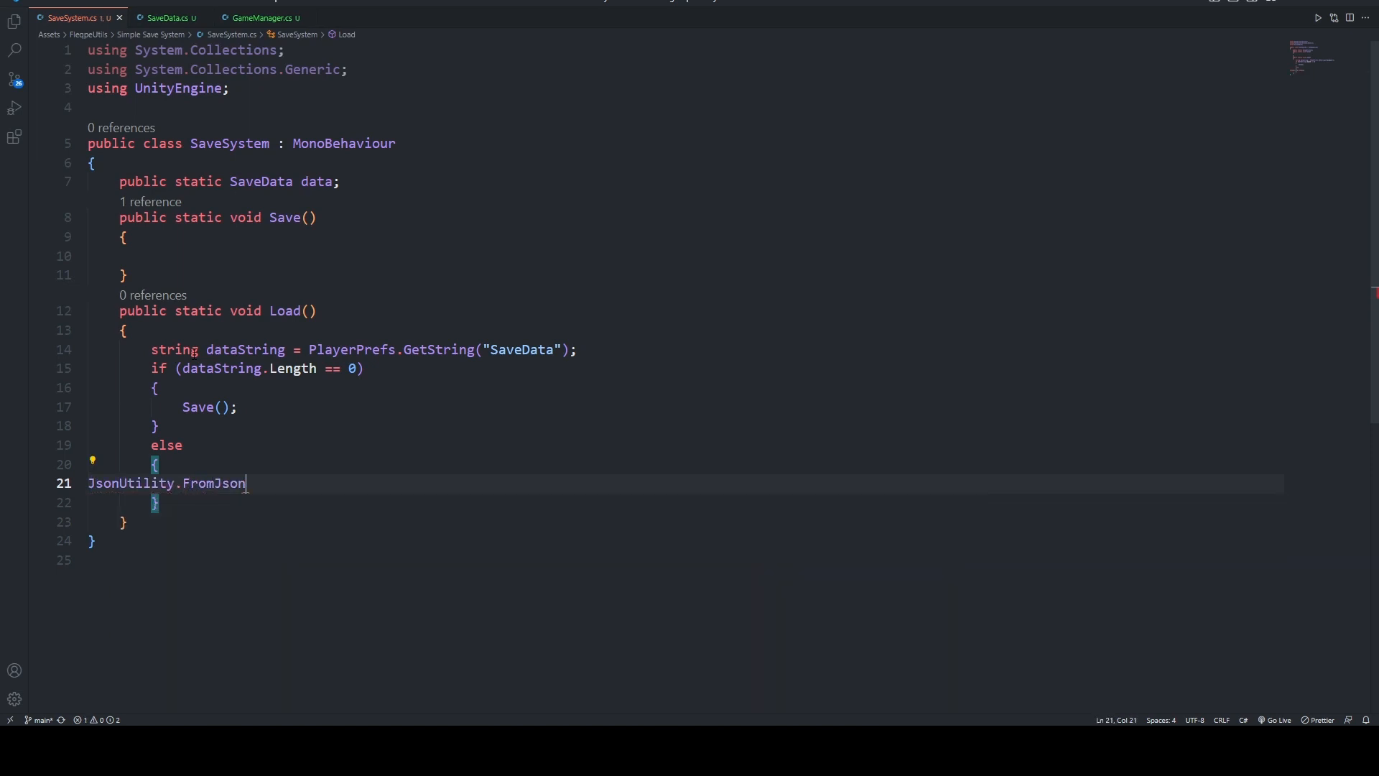
pyautogui.write('<s')
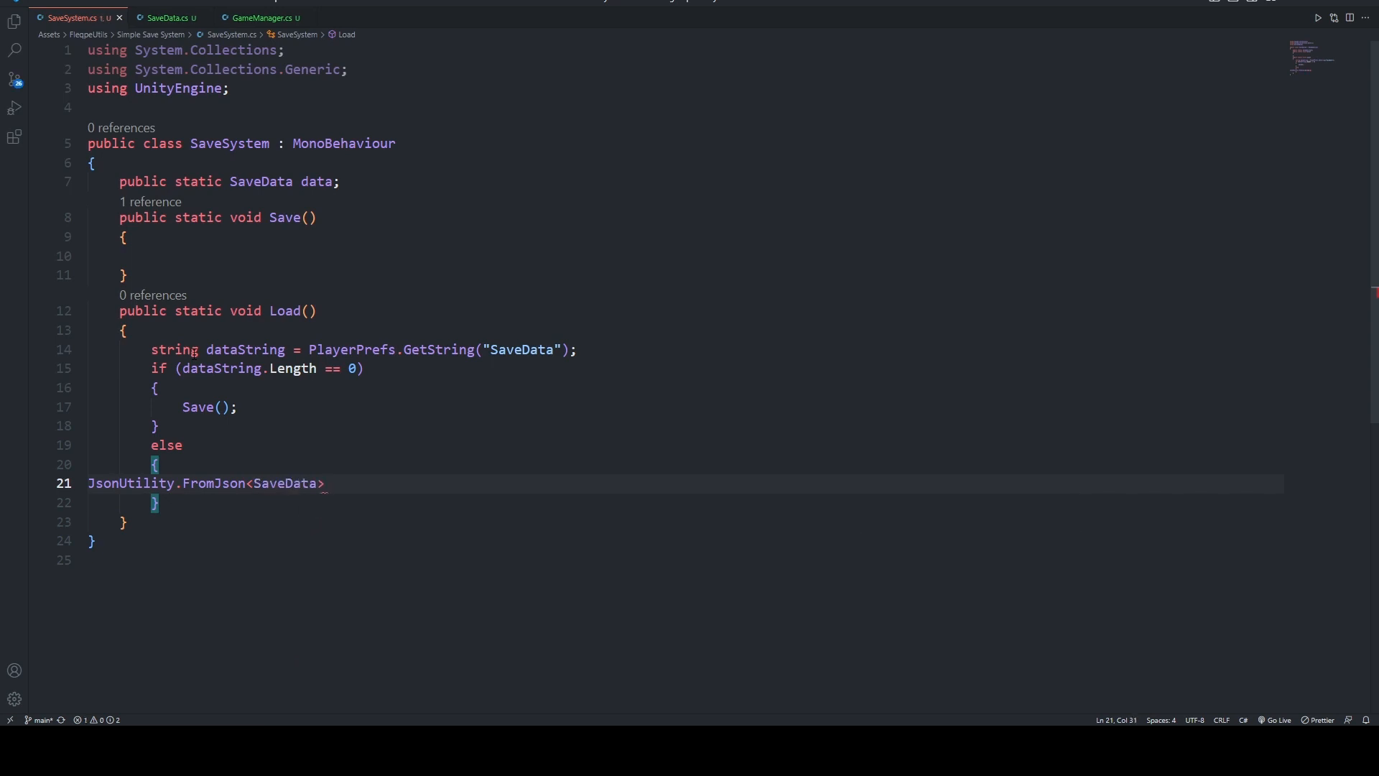
pyautogui.write('(')
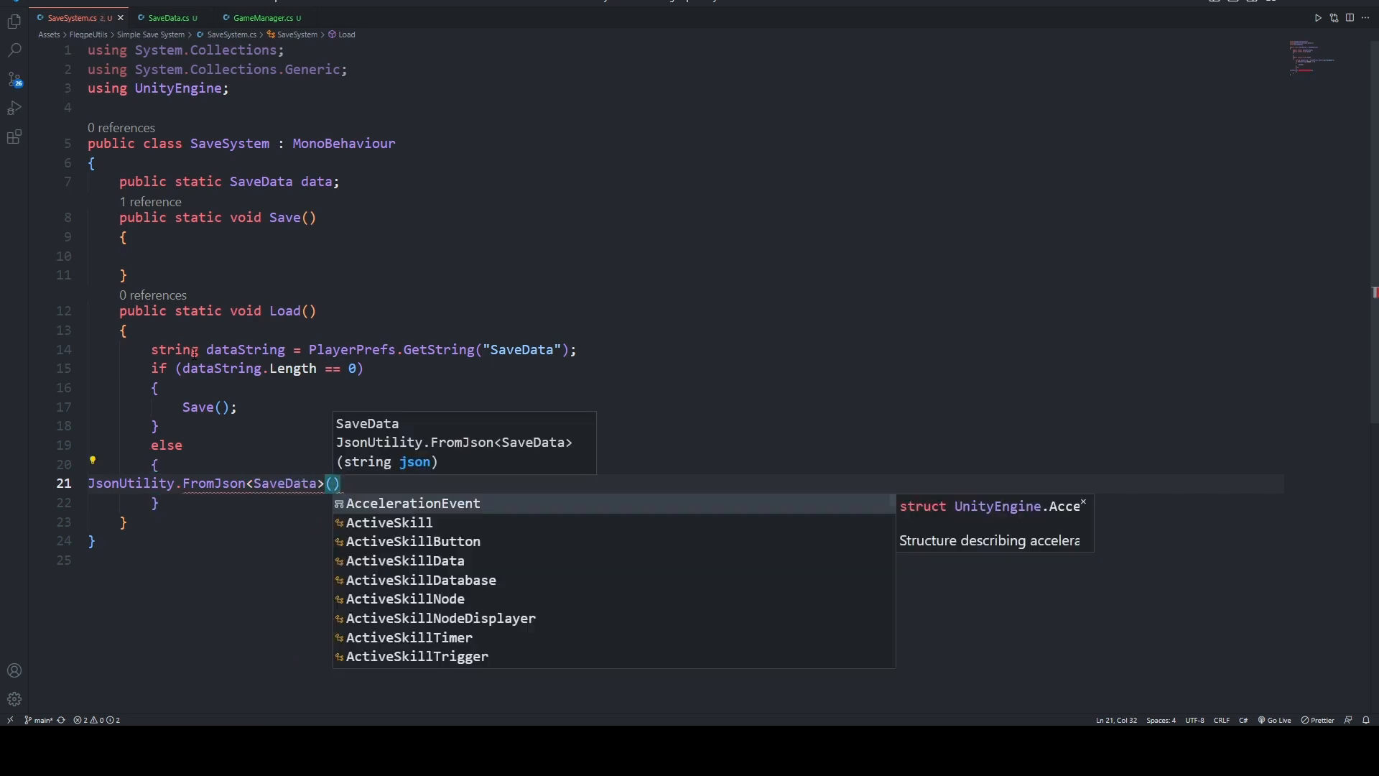
pyautogui.write('datastring')
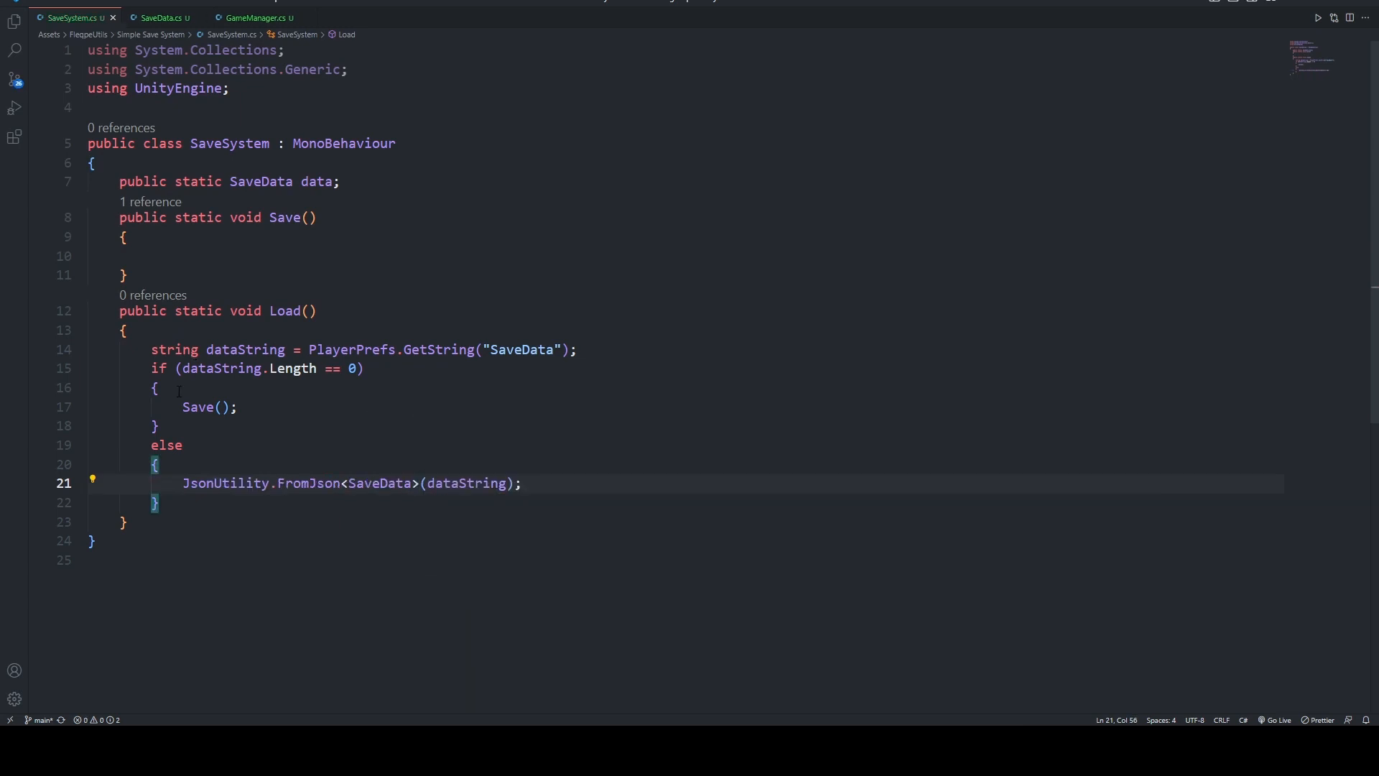
pyautogui.write('=')
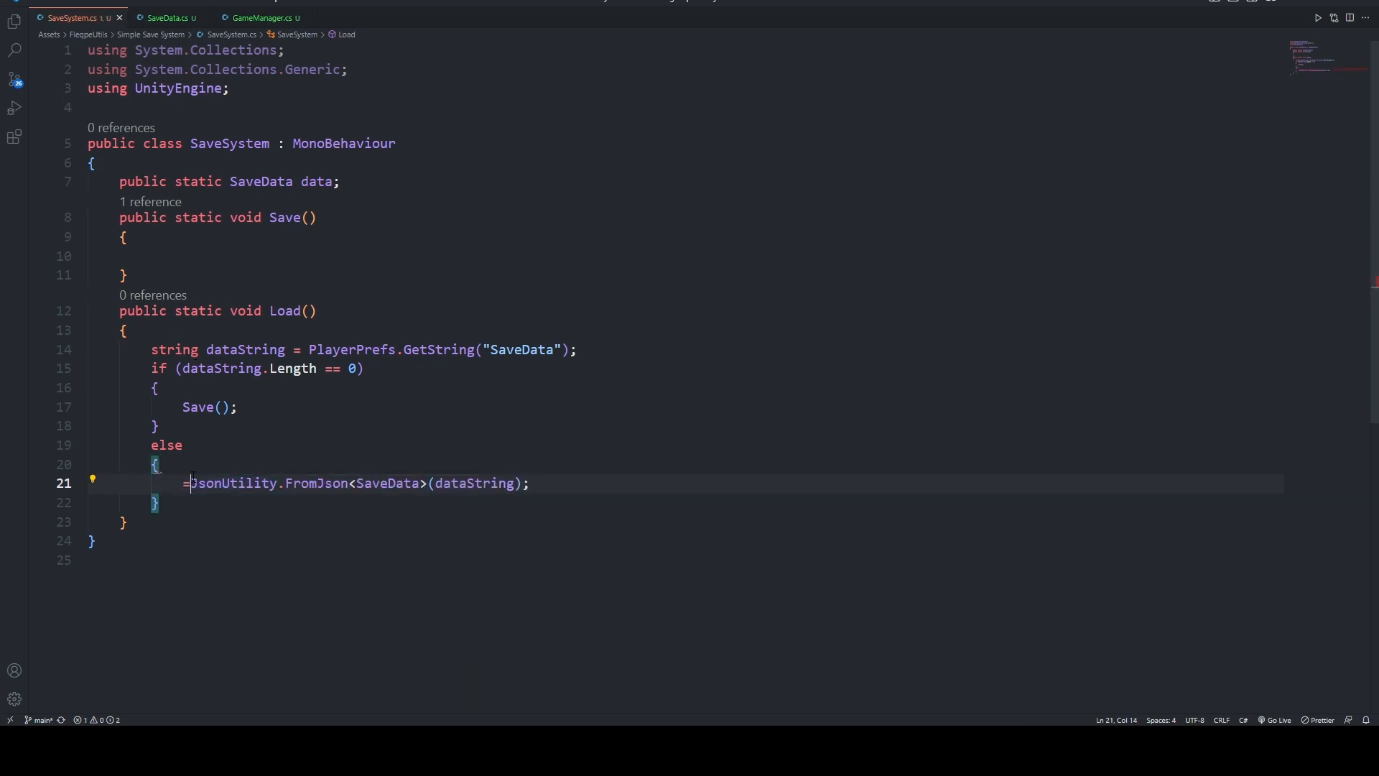
pyautogui.write('save')
pyautogui.write('data ')
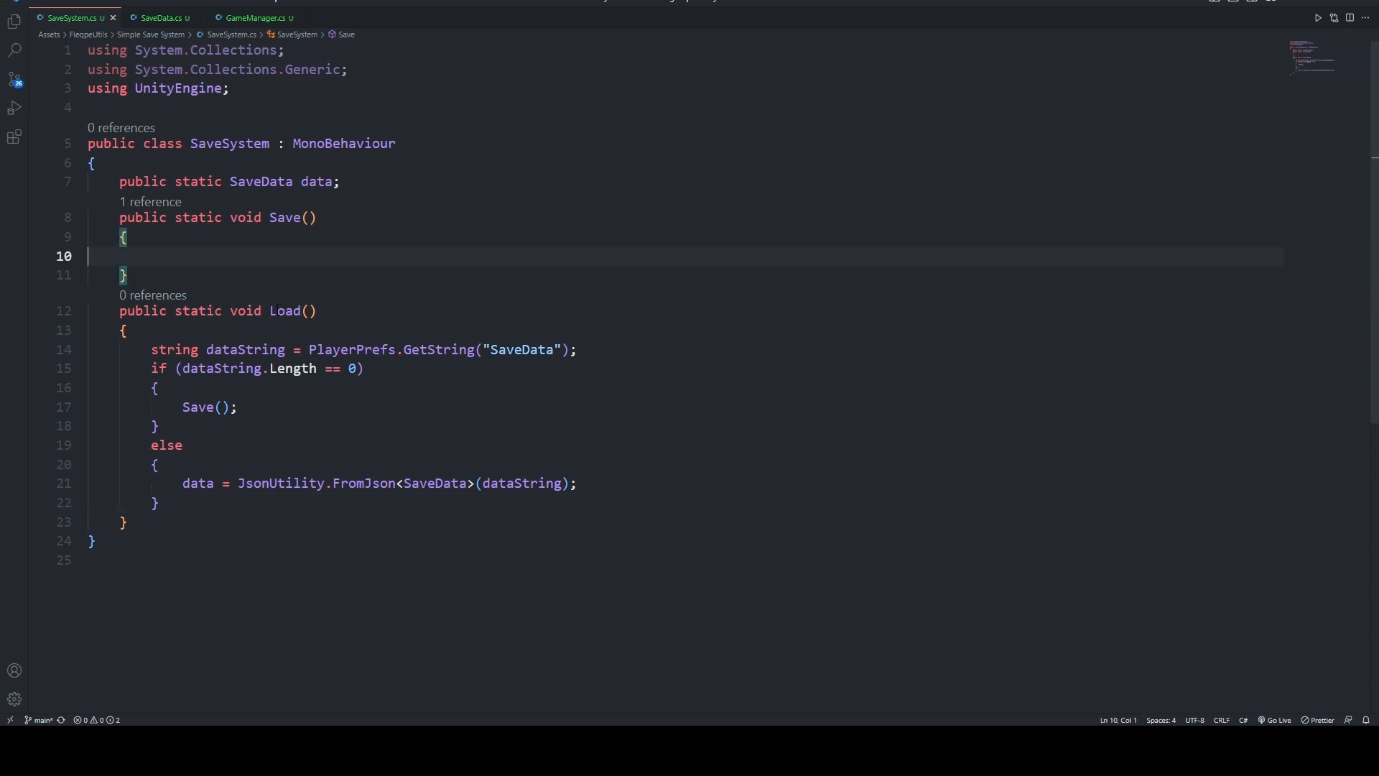
pyautogui.write('playerPrefs.SetString(')
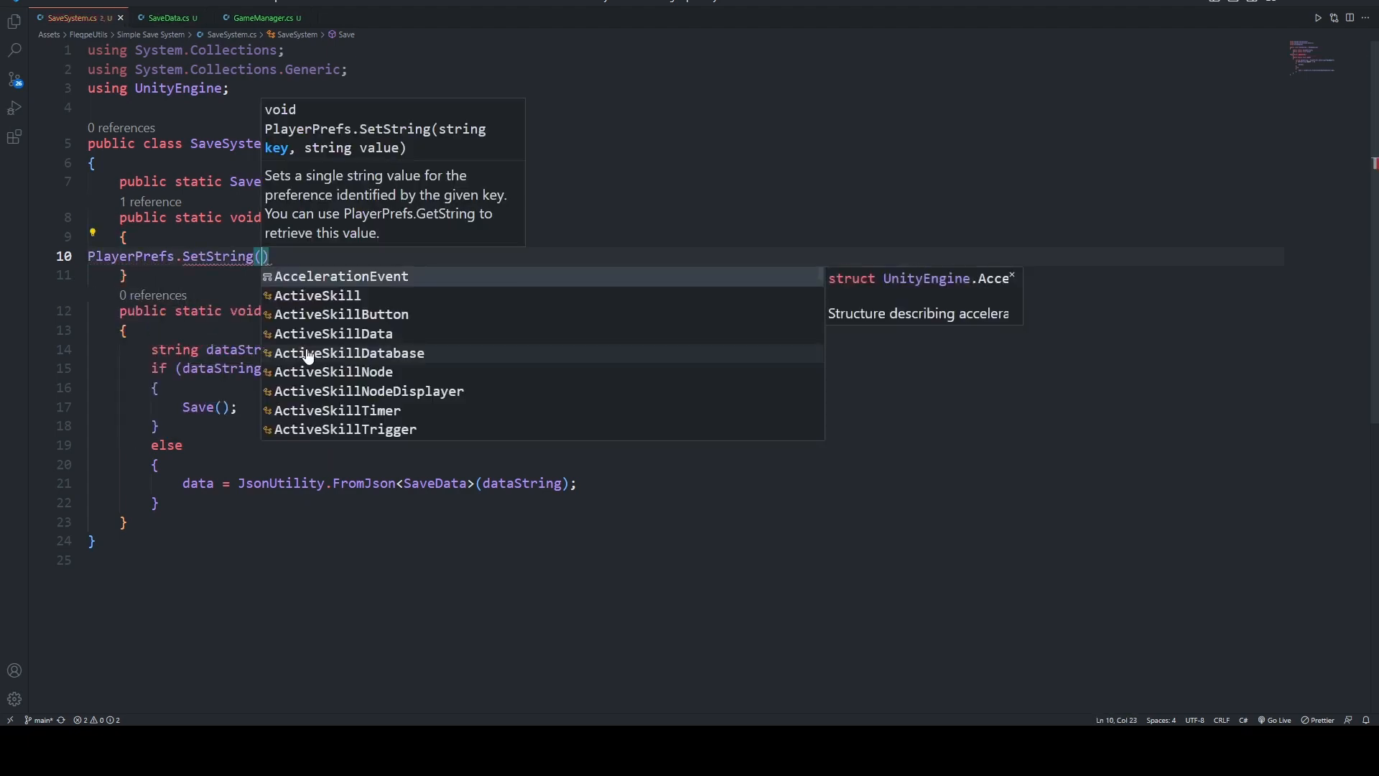
# - Write 'PlayerPrefs.SetString("SaveData", JsonUtility.ToJson(data));' in Save
pyautogui.write('"SaveData"')
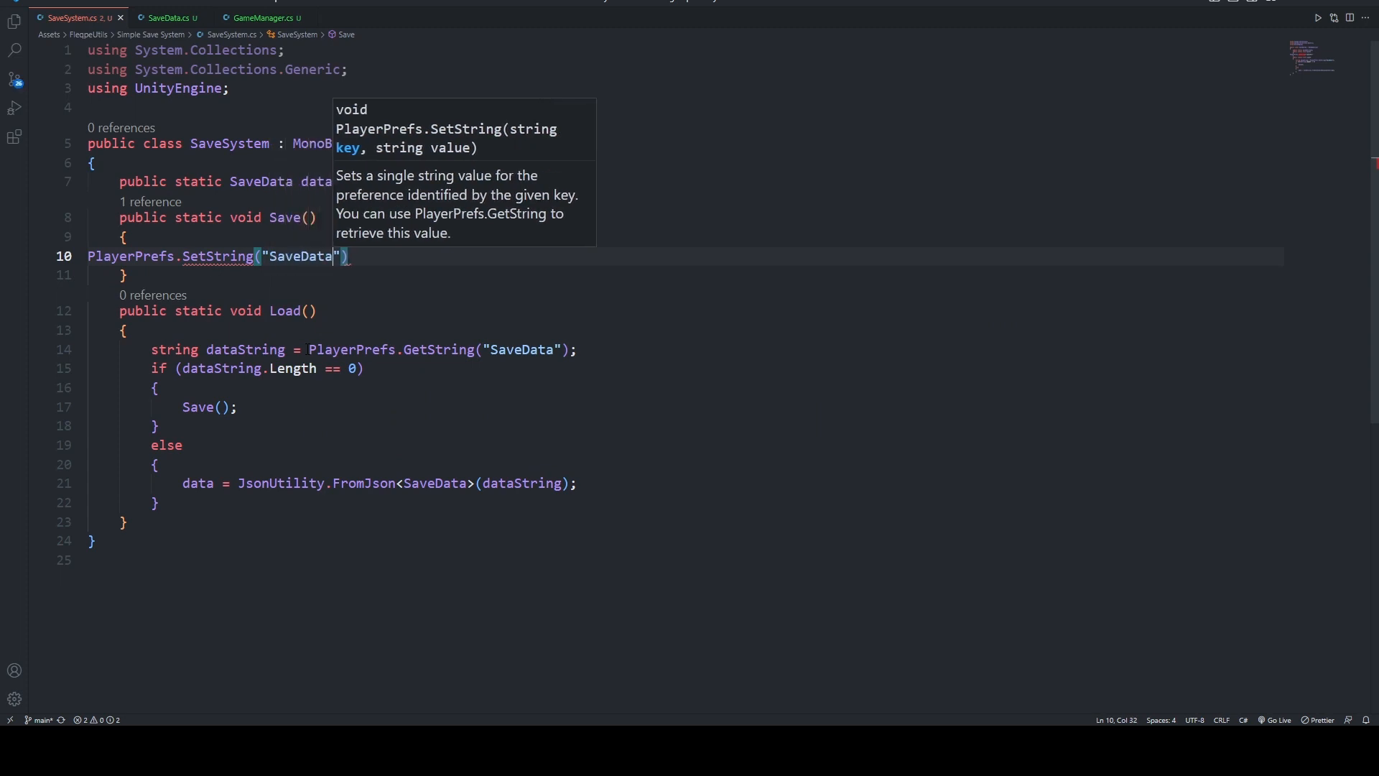
pyautogui.write('"')
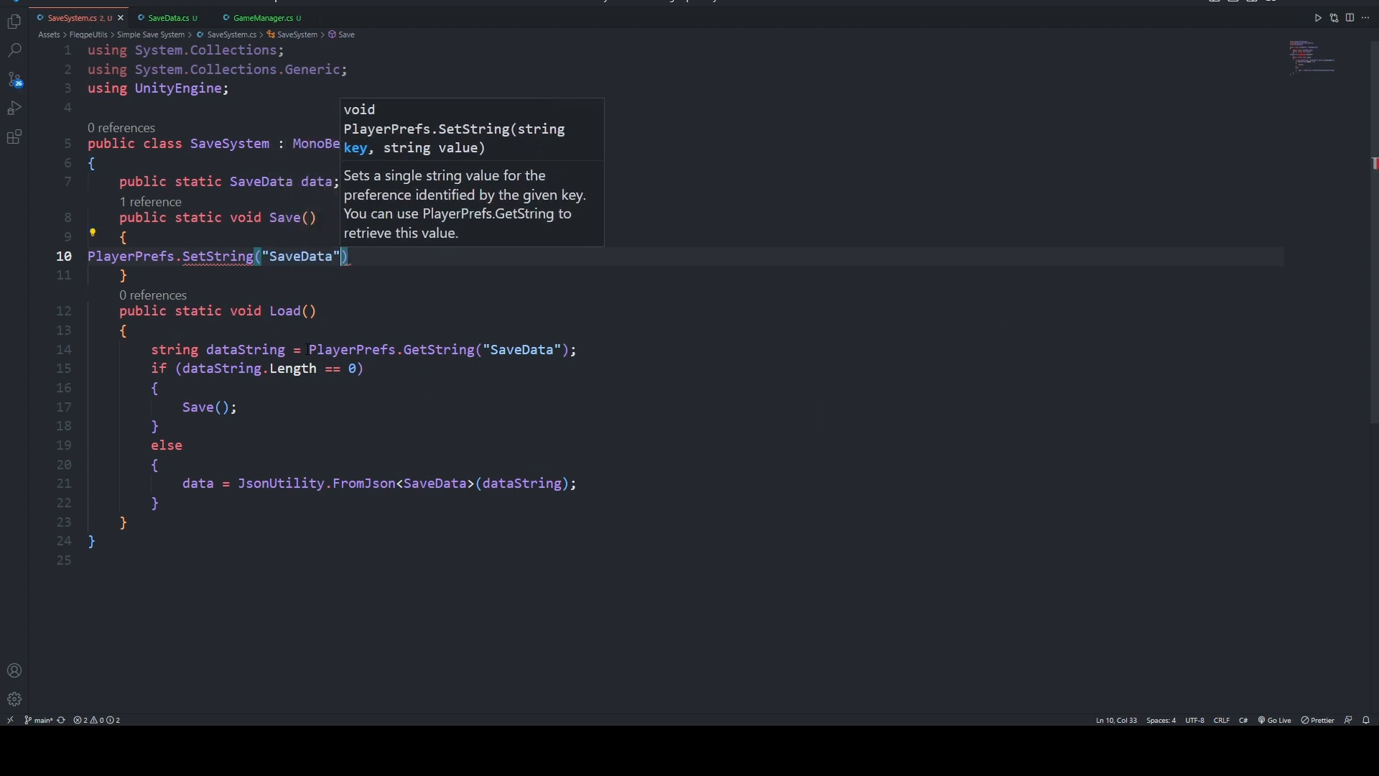
pyautogui.write(',')
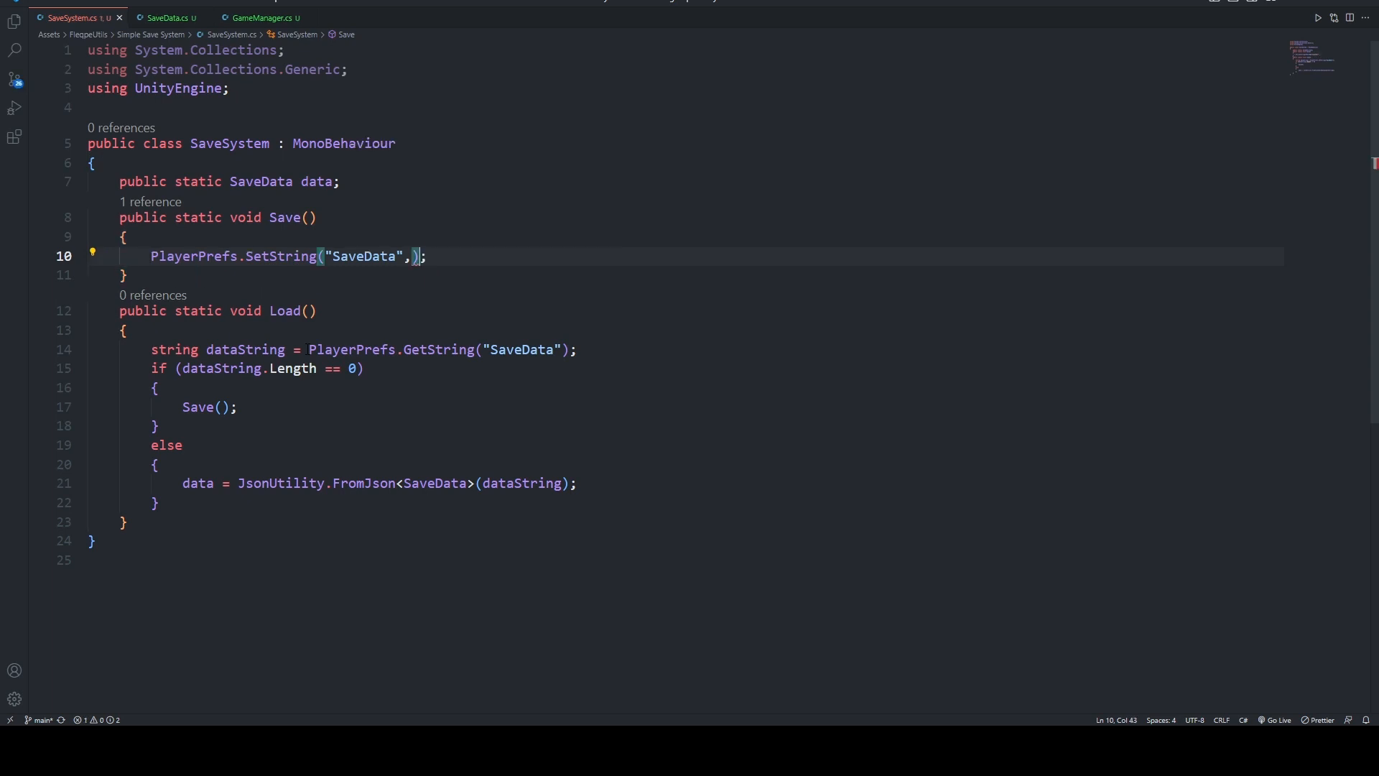
pyautogui.write('jso')
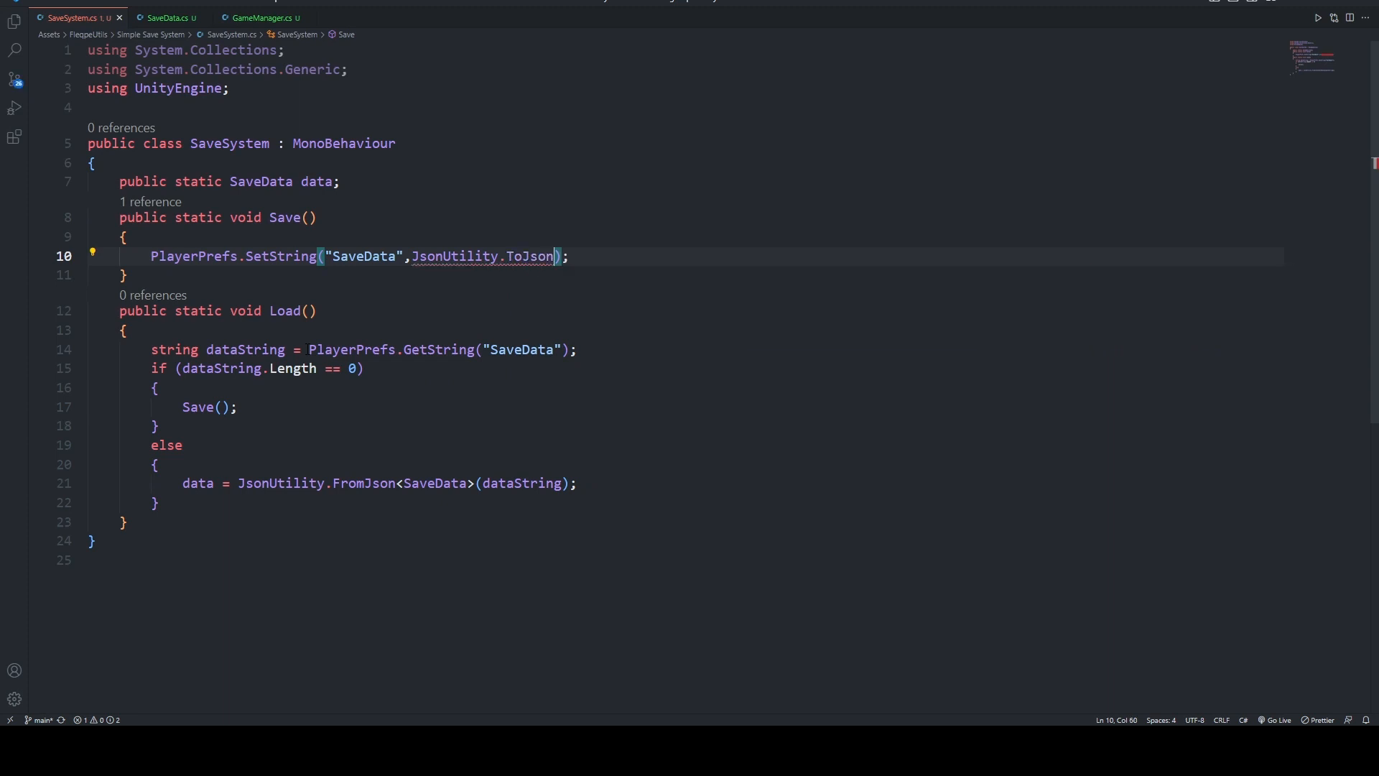
pyautogui.write('(')
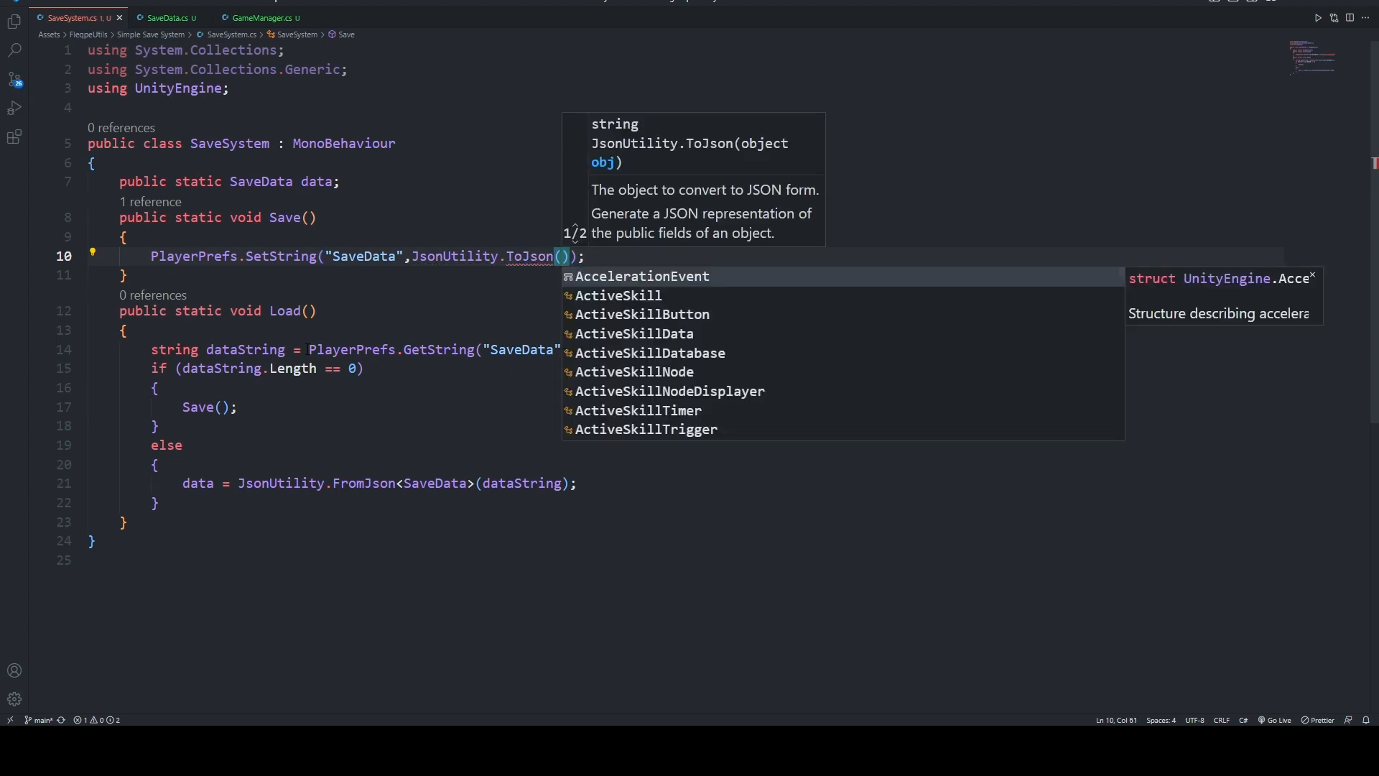
pyautogui.write('data')
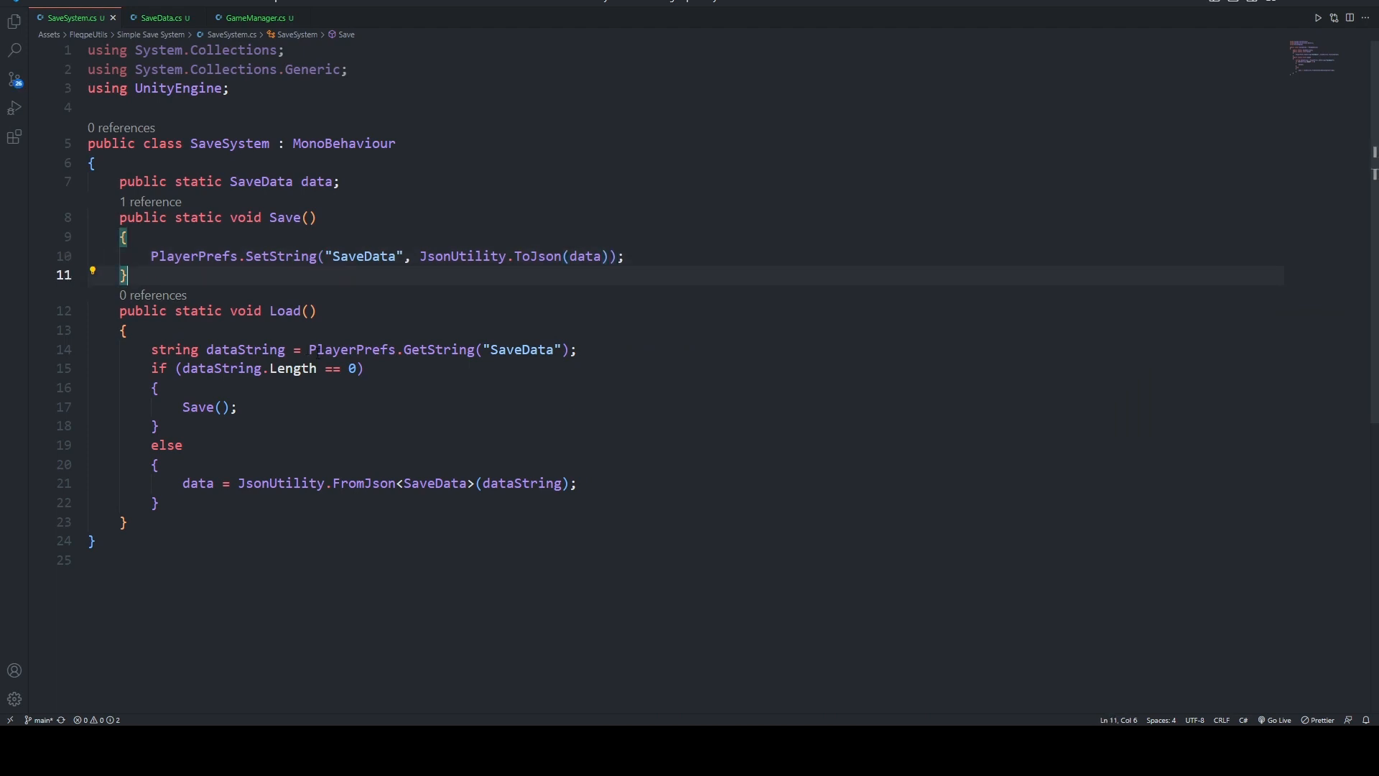
# - In GameManager add 'using TMPro;' and remove the unused Update method
pyautogui.click(255, 18)
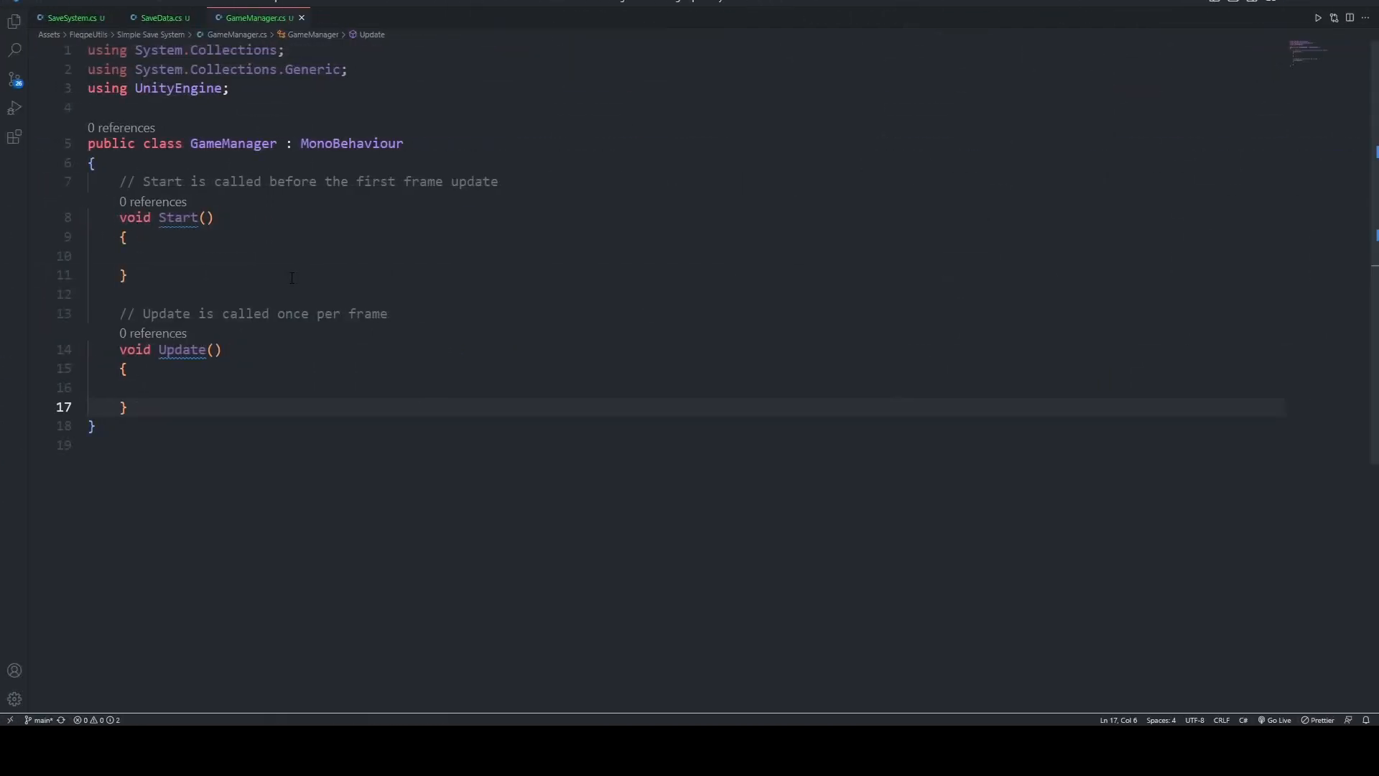
pyautogui.click(101, 108)
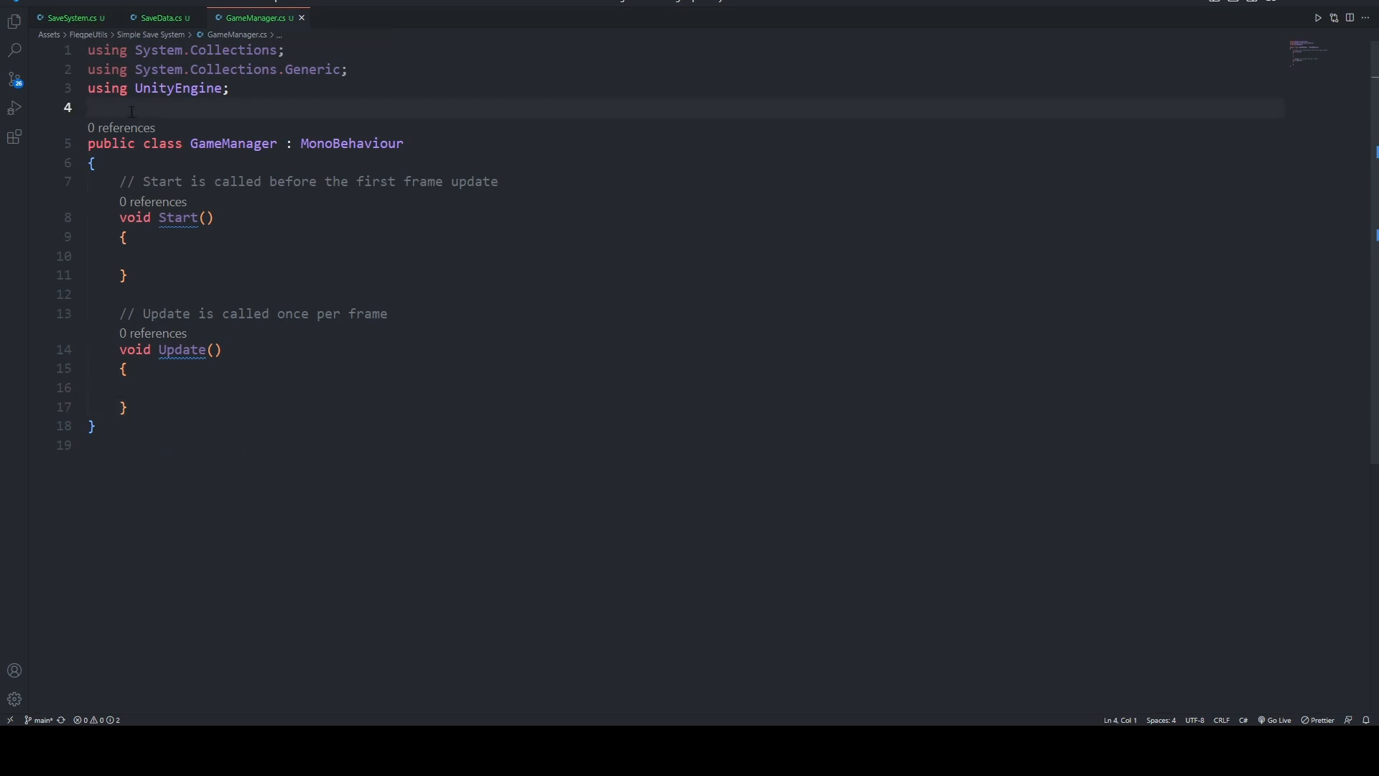
pyautogui.write('using')
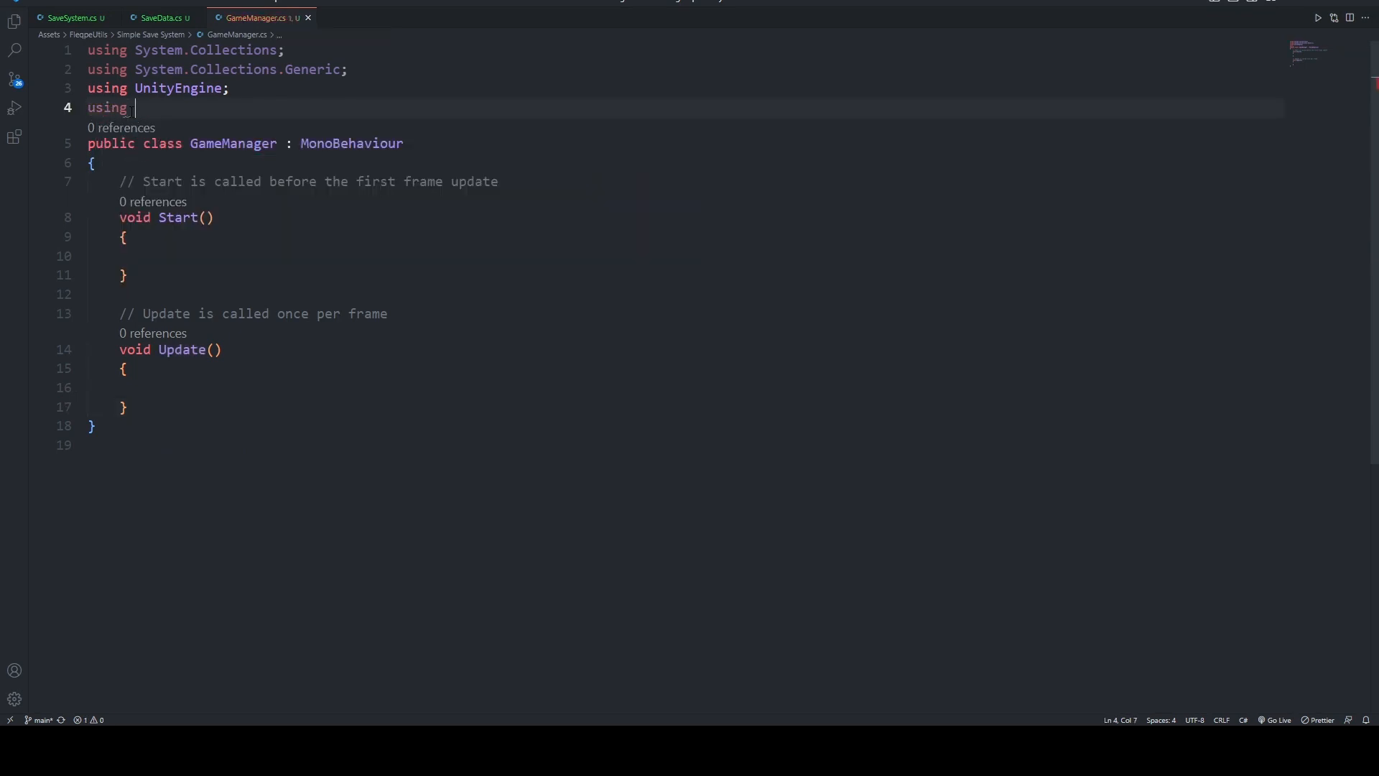
pyautogui.write('TMPro;')
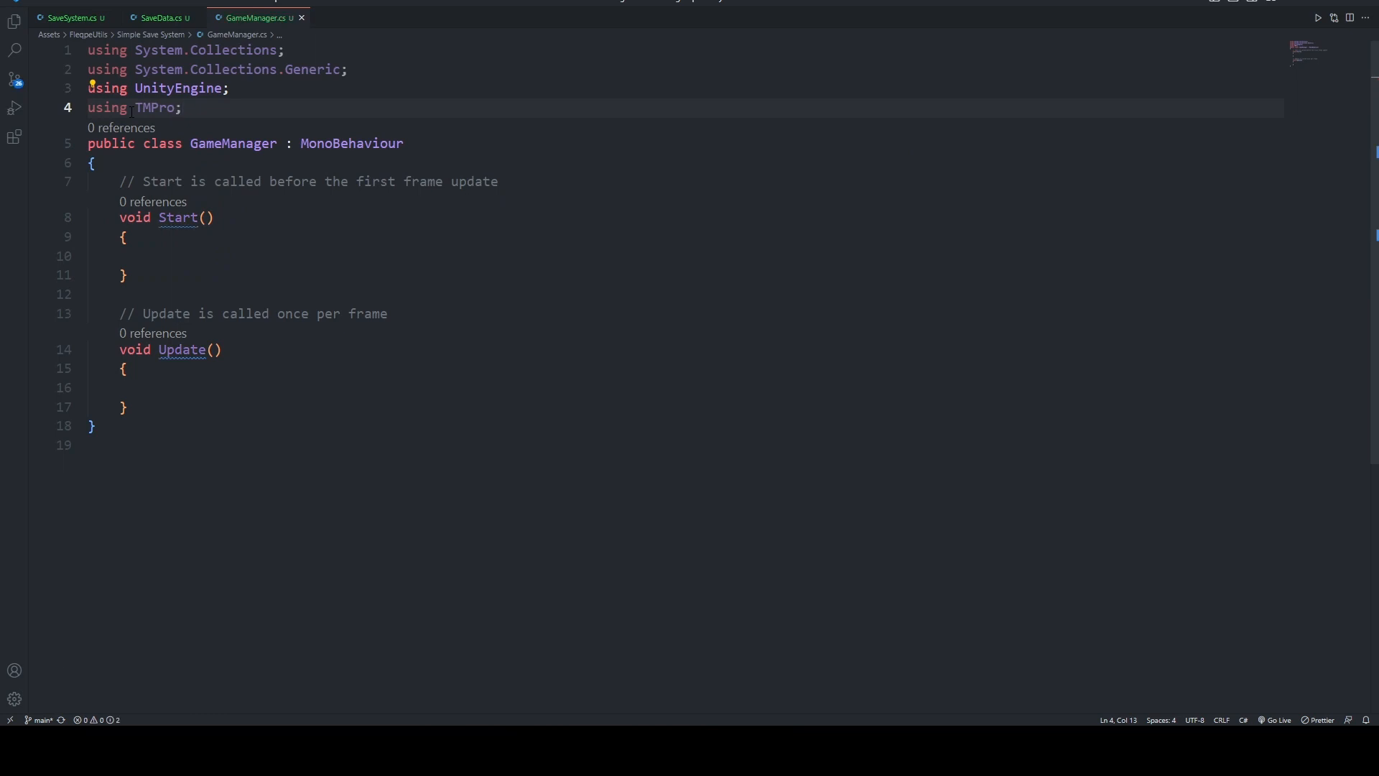
pyautogui.moveTo(120, 181); pyautogui.dragTo(127, 406)
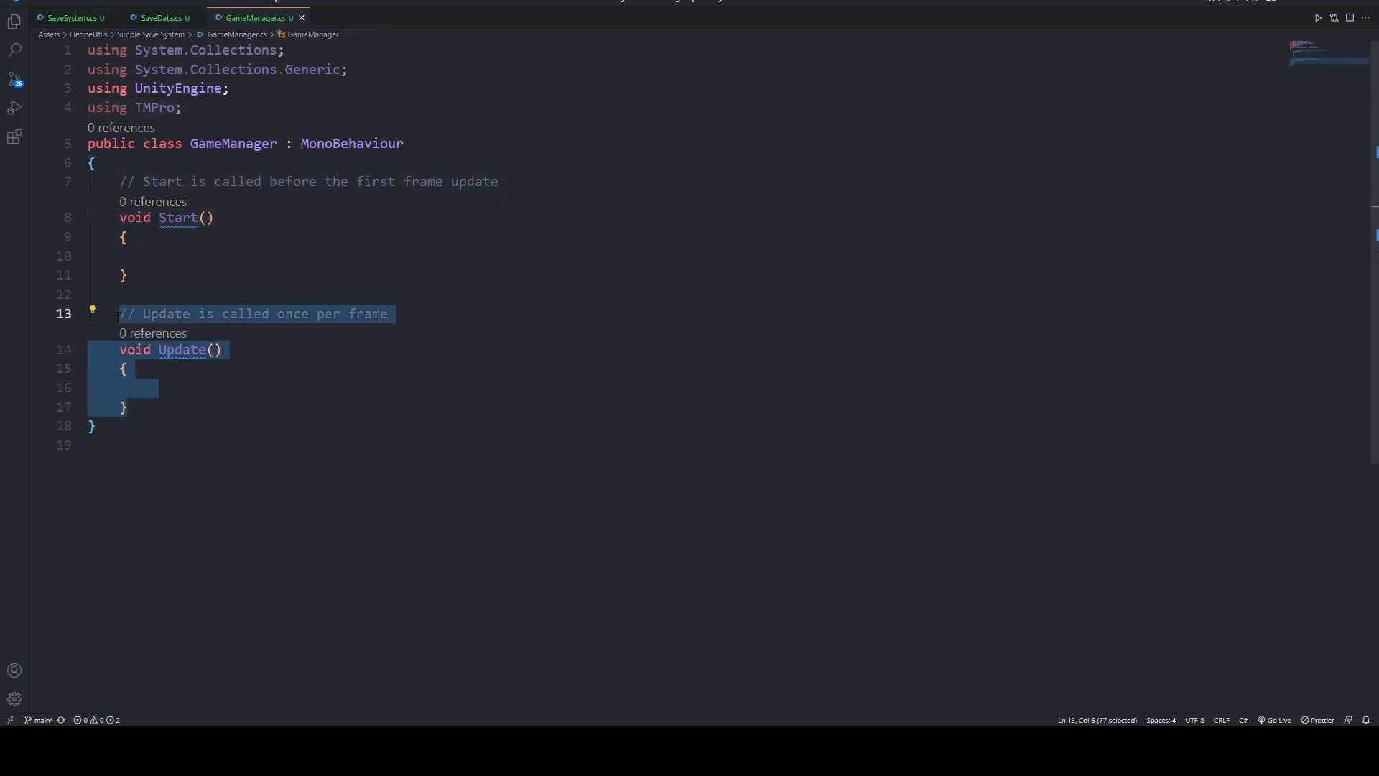
pyautogui.press('Delete')
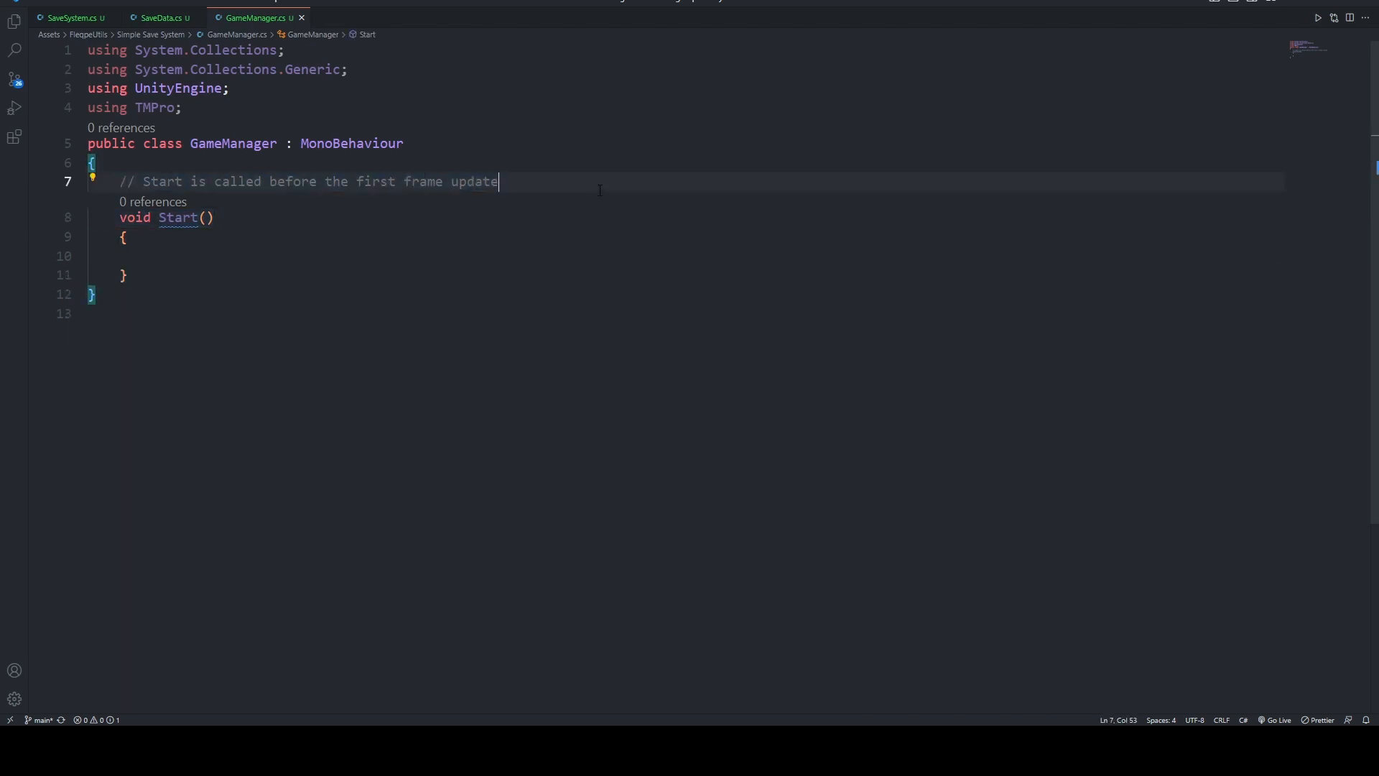
# - Declare 'public TMP_Text numberText;' and begin a SaveSystem call in Start
pyautogui.write('publi')
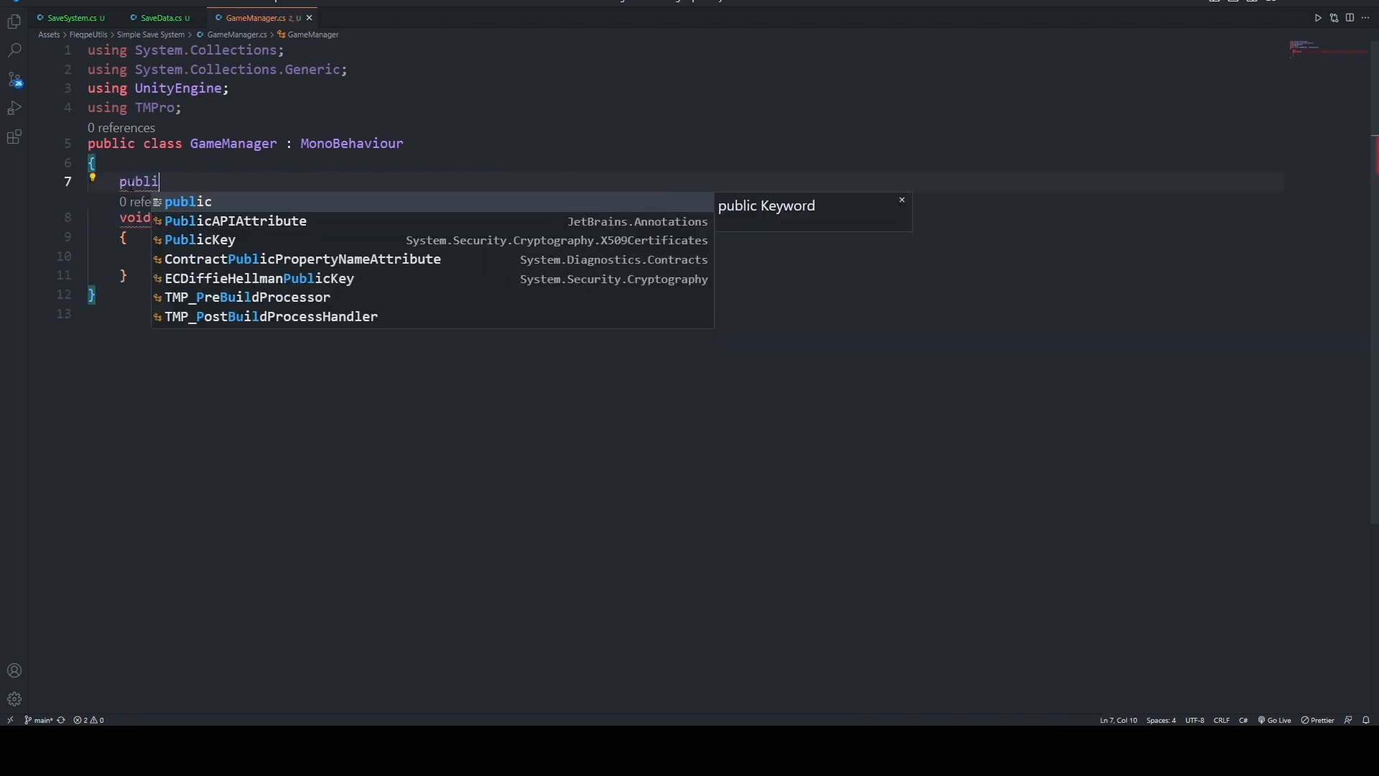
pyautogui.write('c tmp_')
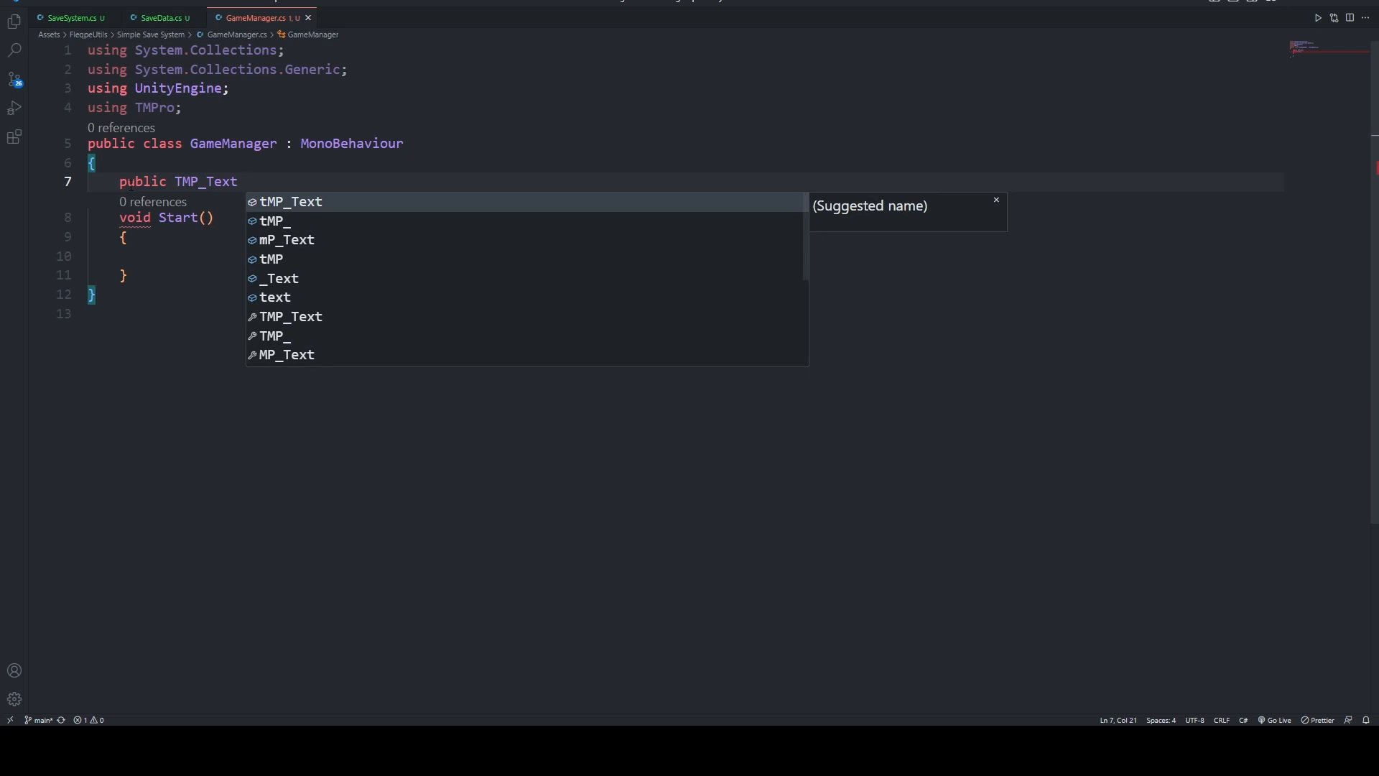
pyautogui.write('numberText;')
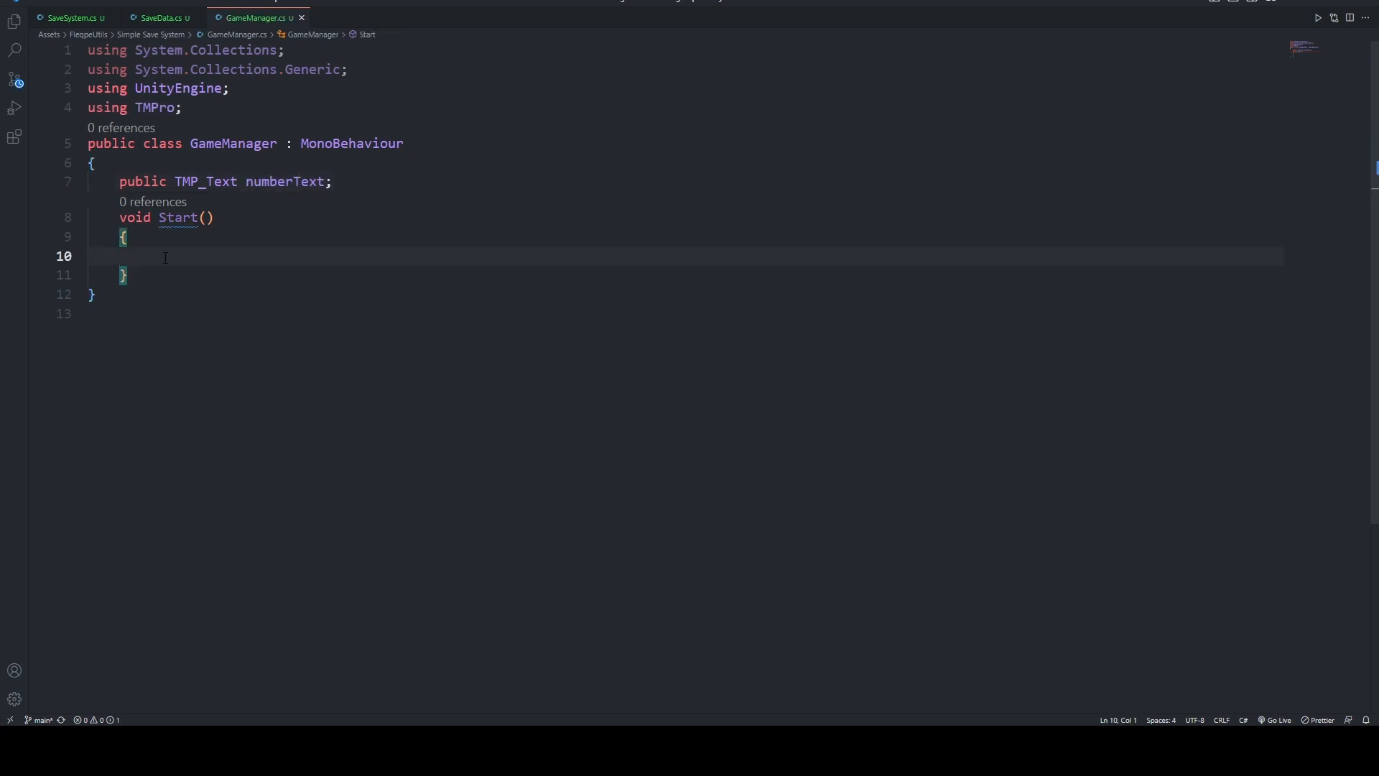
pyautogui.write('save')
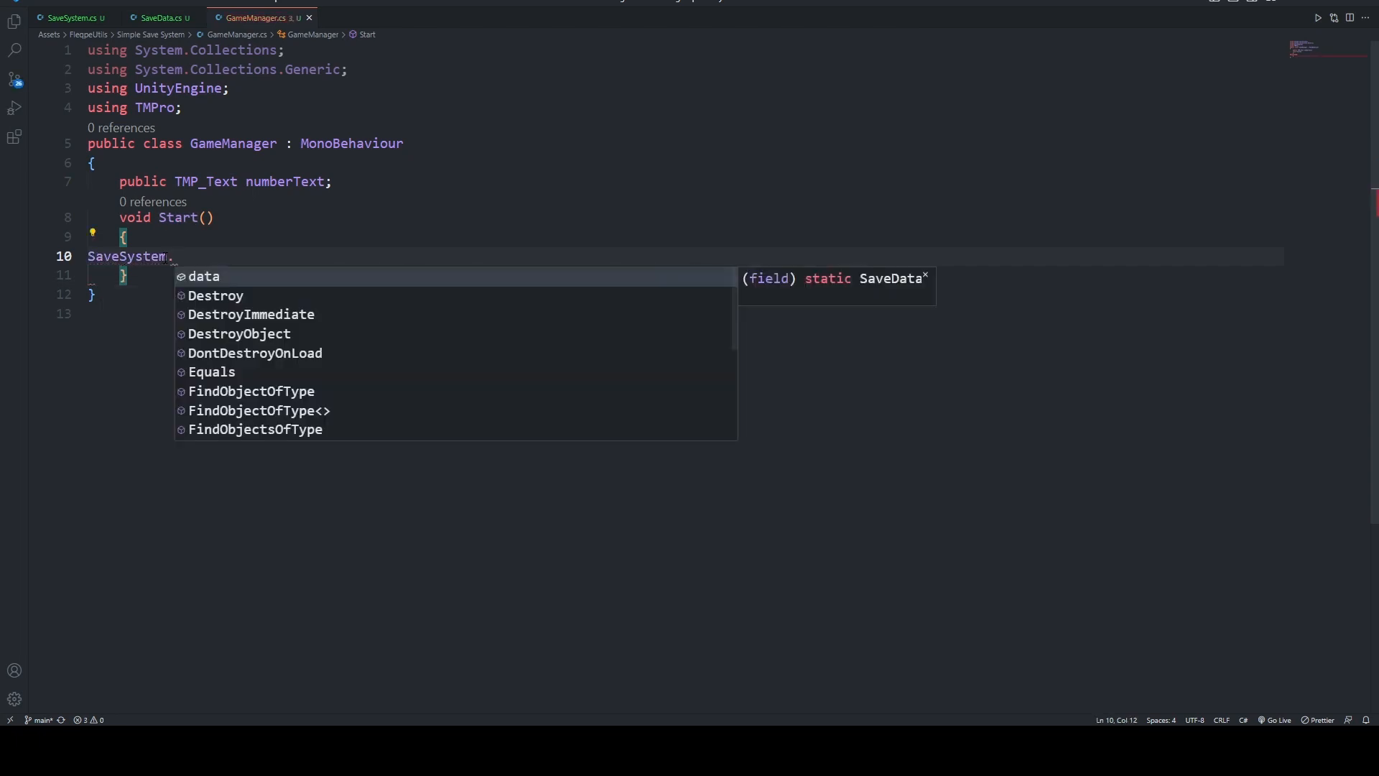
# - Call SaveSystem.Load() and set numberText.text to SaveSystem.data.number.ToString()
pyautogui.write('Load()')
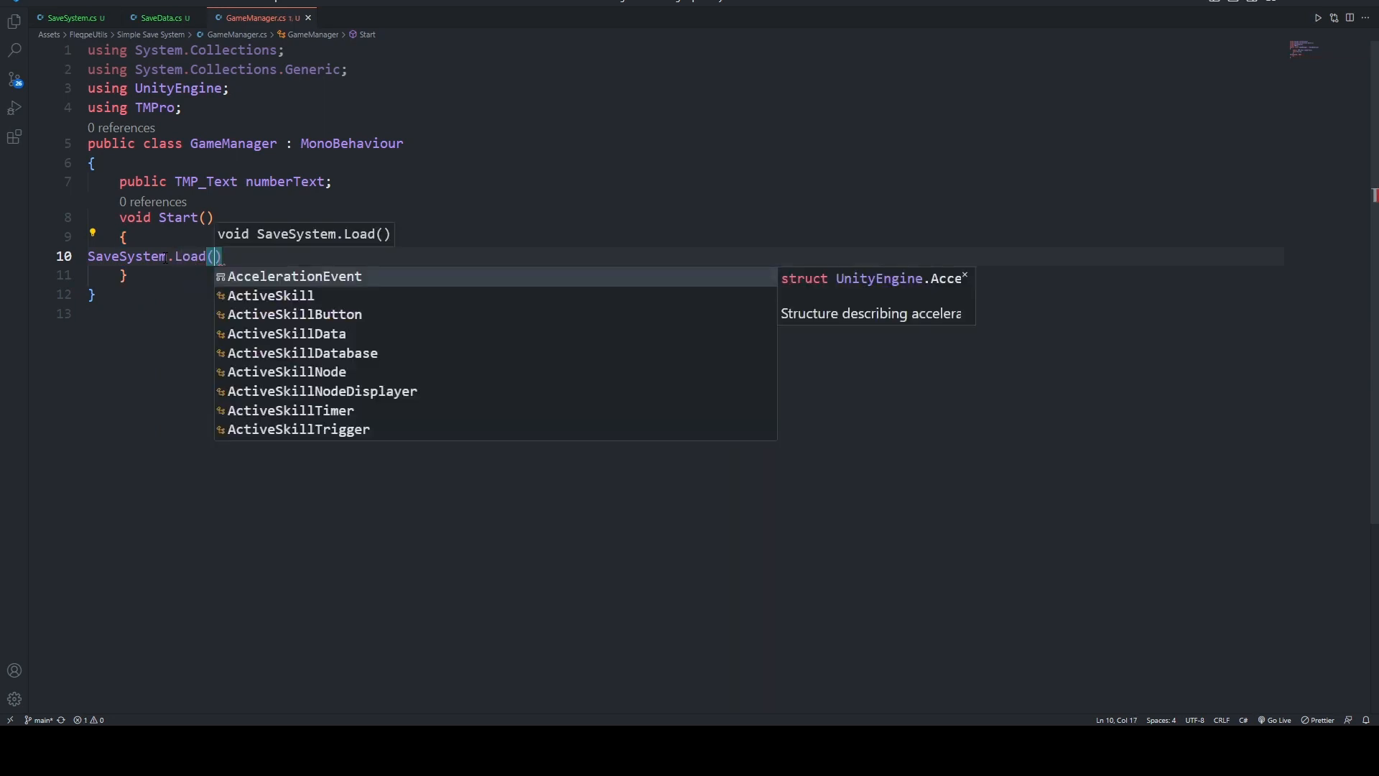
pyautogui.write(';')
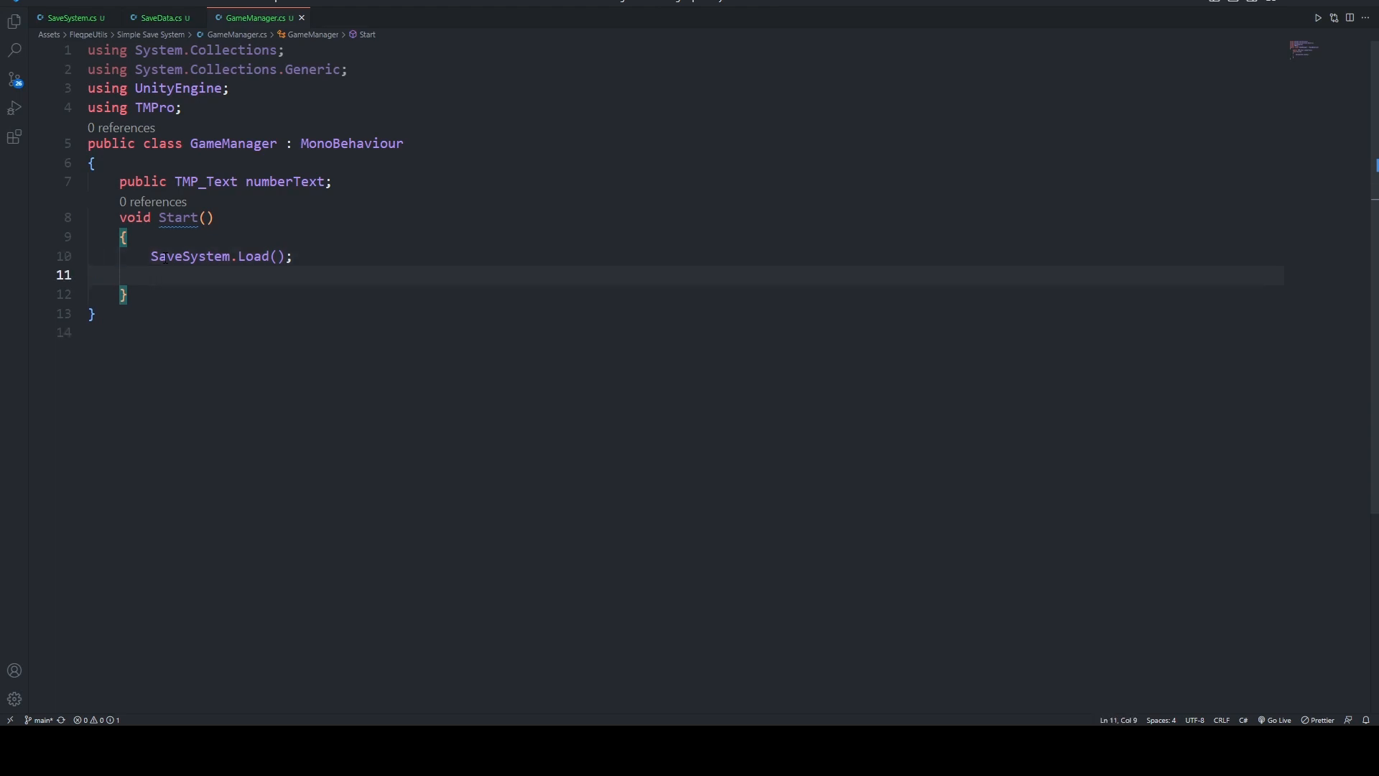
pyautogui.write('numberText')
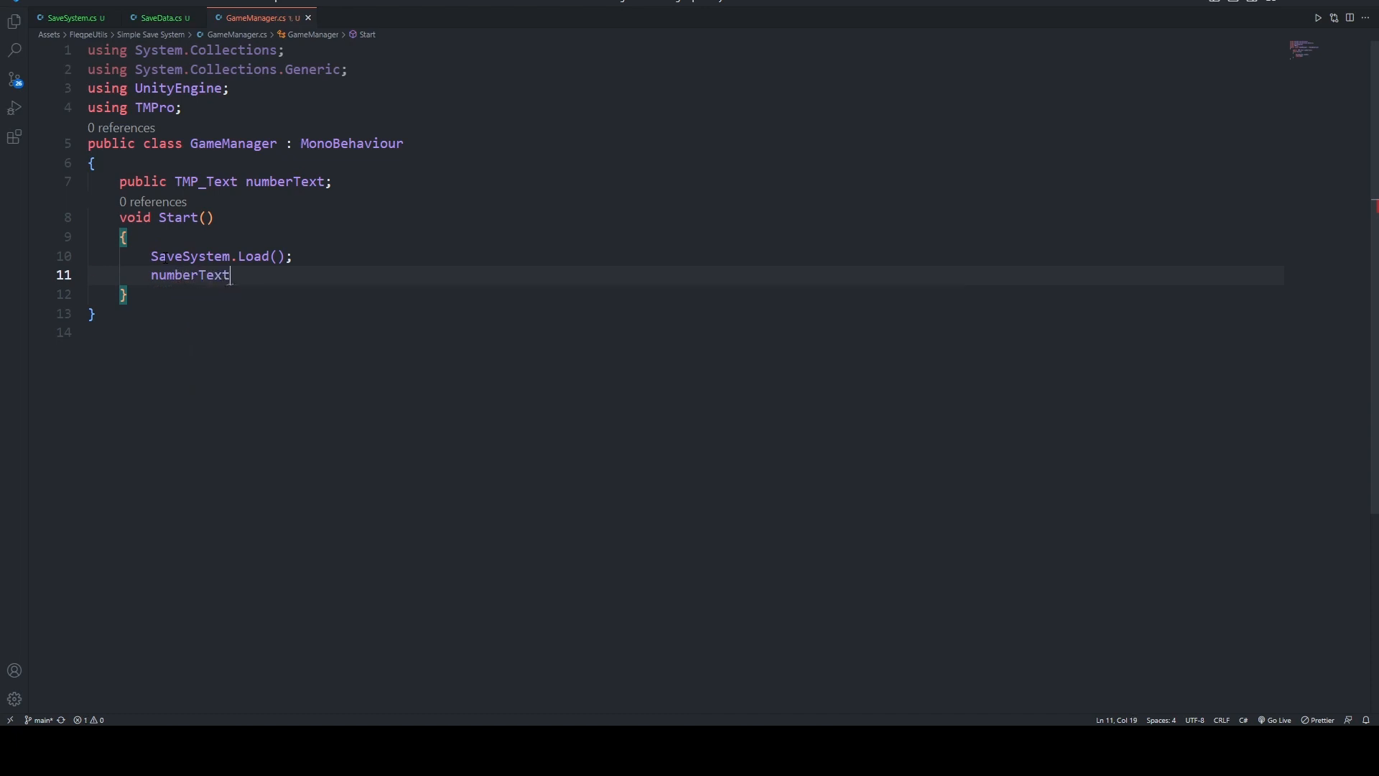
pyautogui.write('.text')
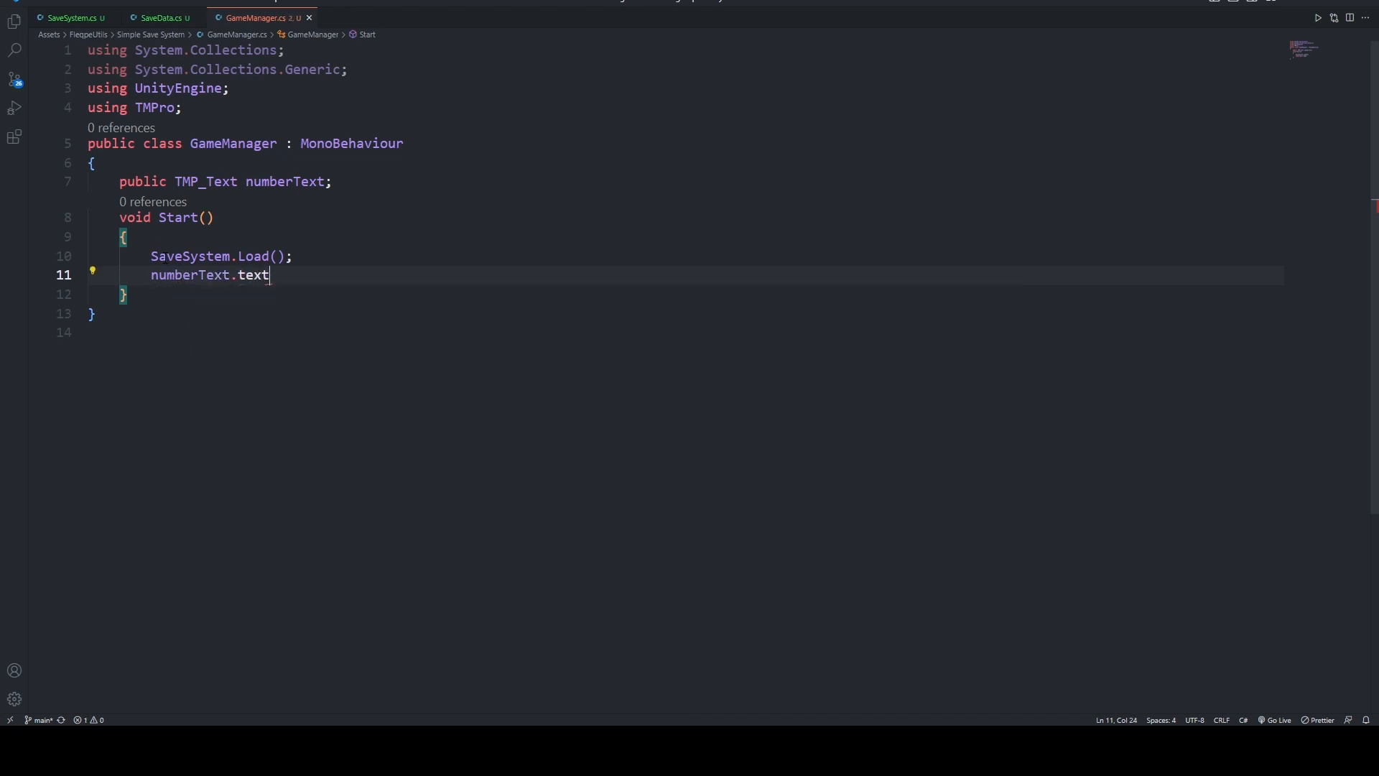
pyautogui.write('=')
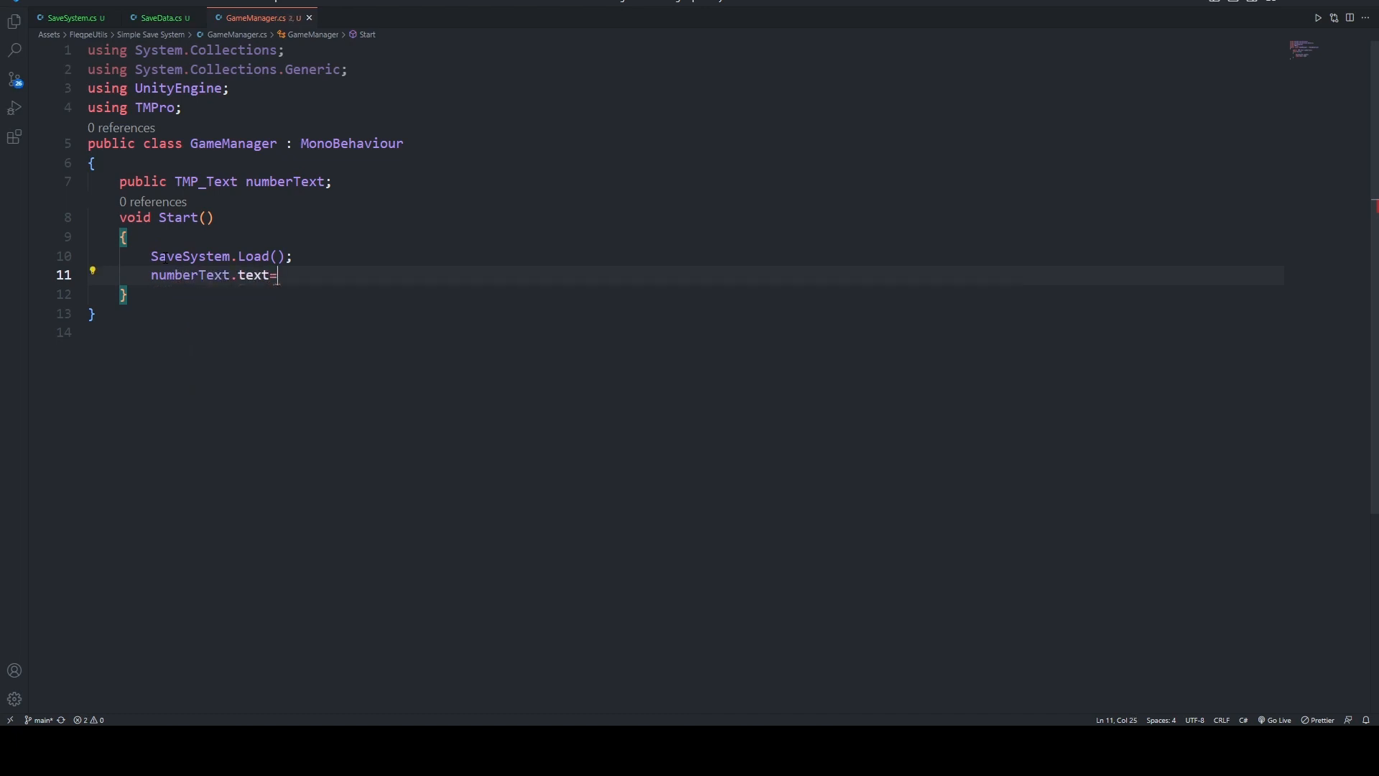
pyautogui.write('saven;')
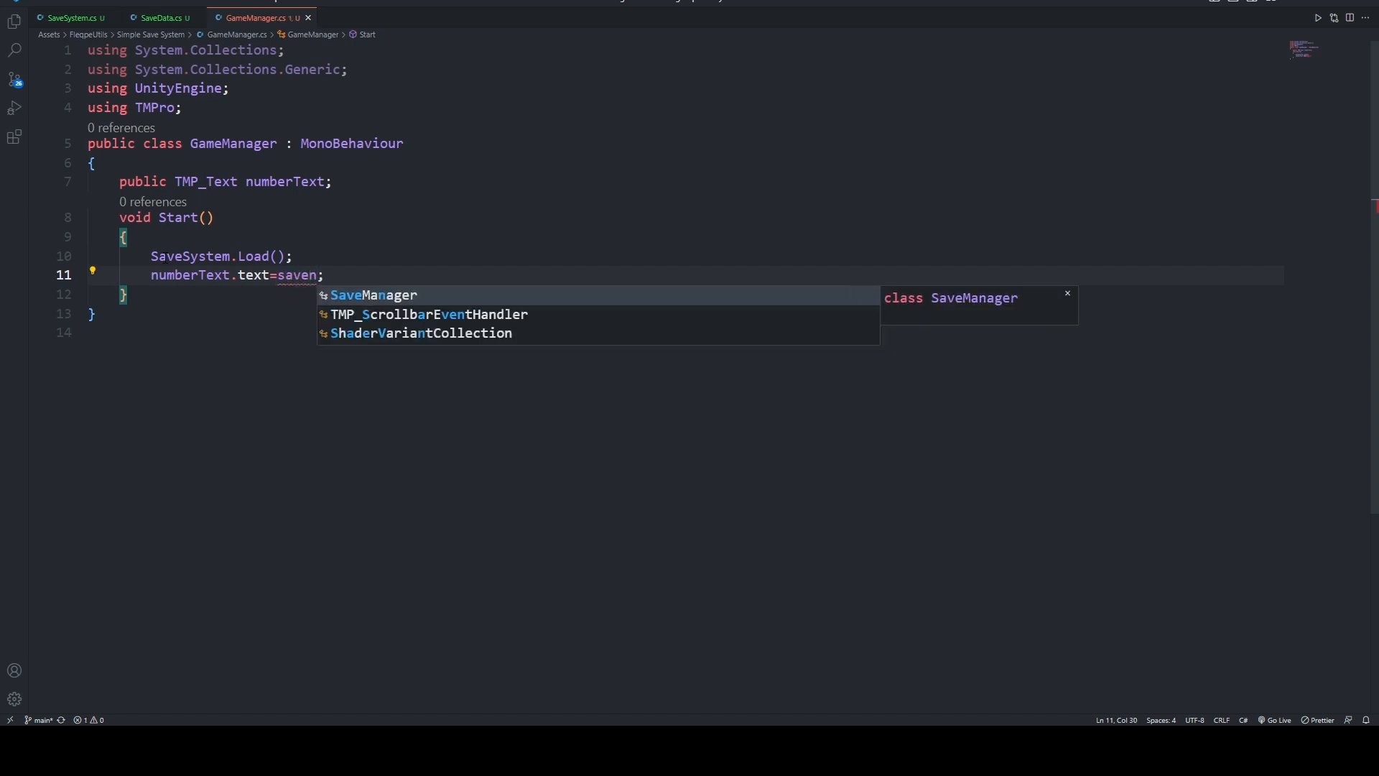
pyautogui.write('ys')
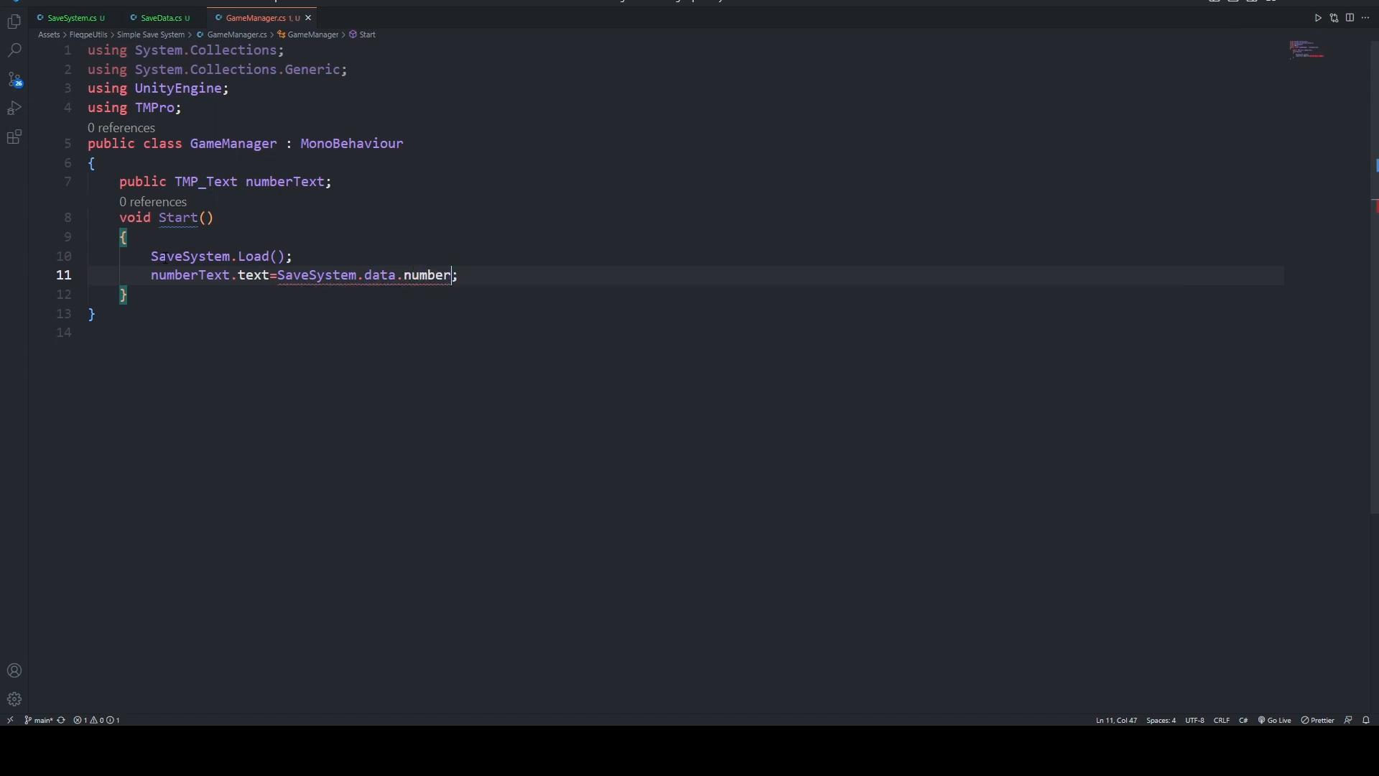
pyautogui.write('.tos')
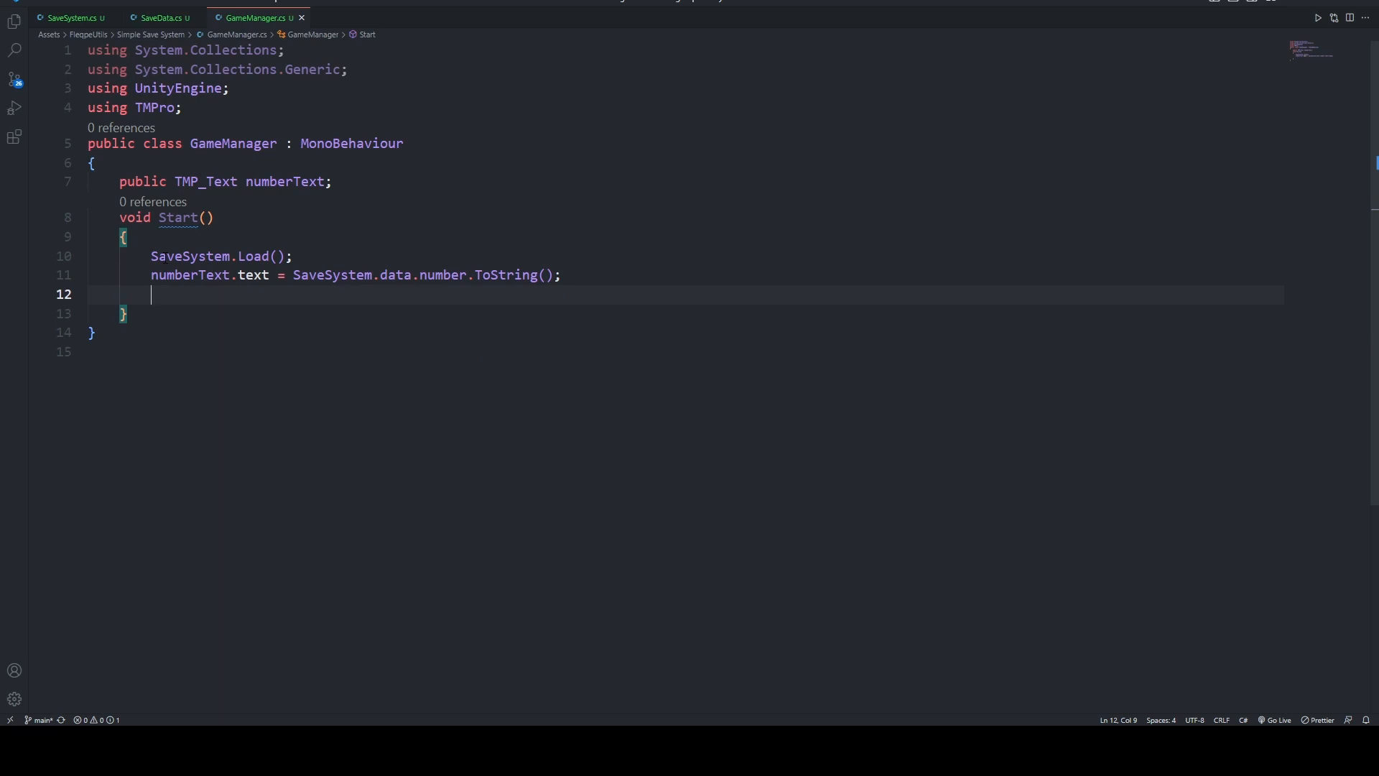
# - Increment SaveSystem.data.number by 1 and call SaveSystem.Save()
pyautogui.write('save')
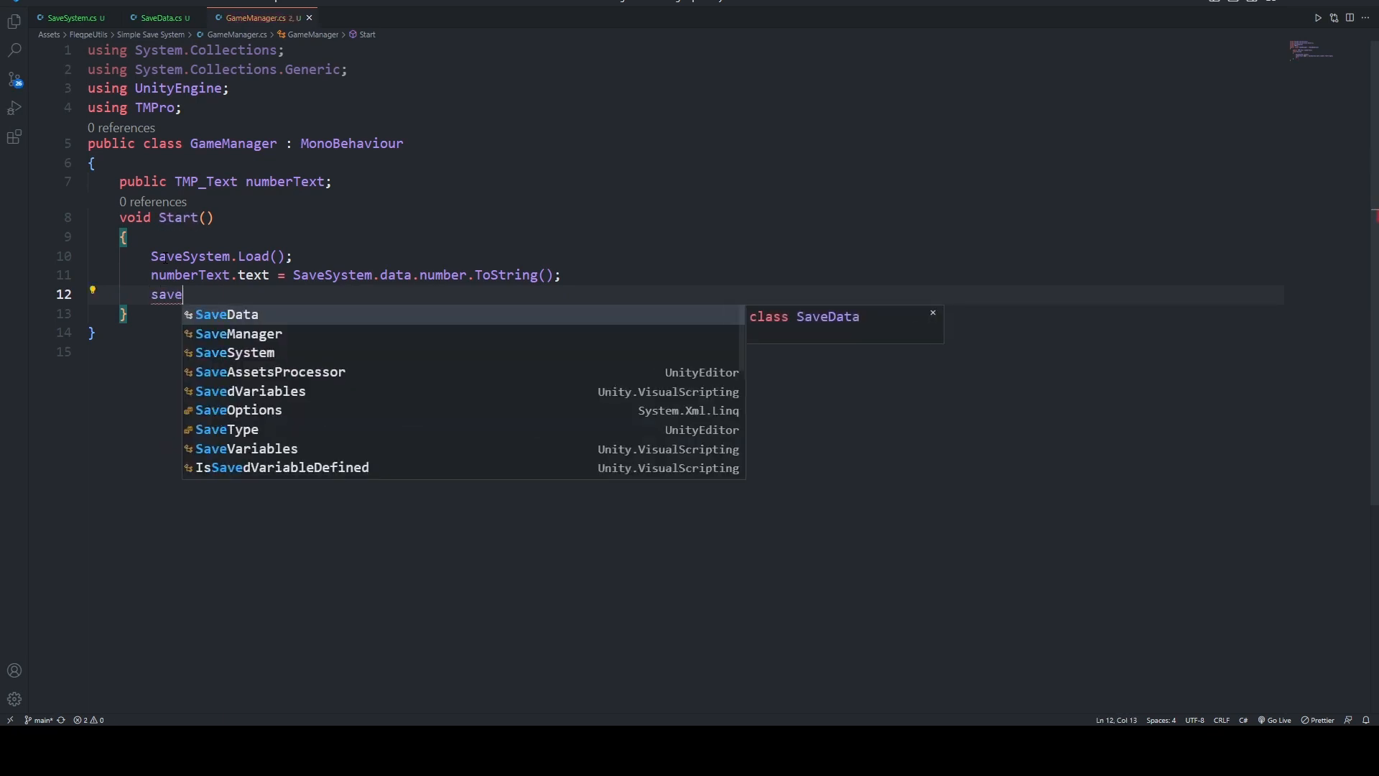
pyautogui.write('System.data.nu')
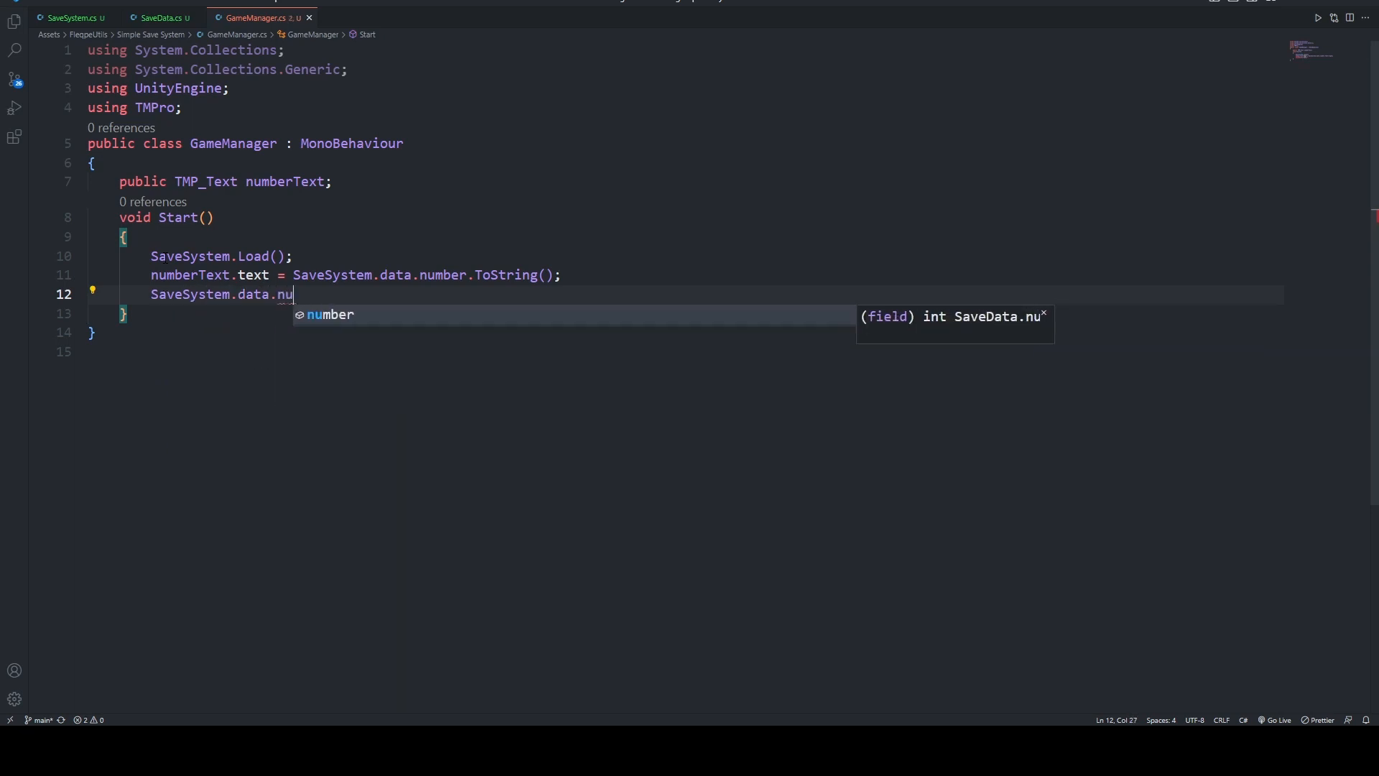
pyautogui.write('mber+')
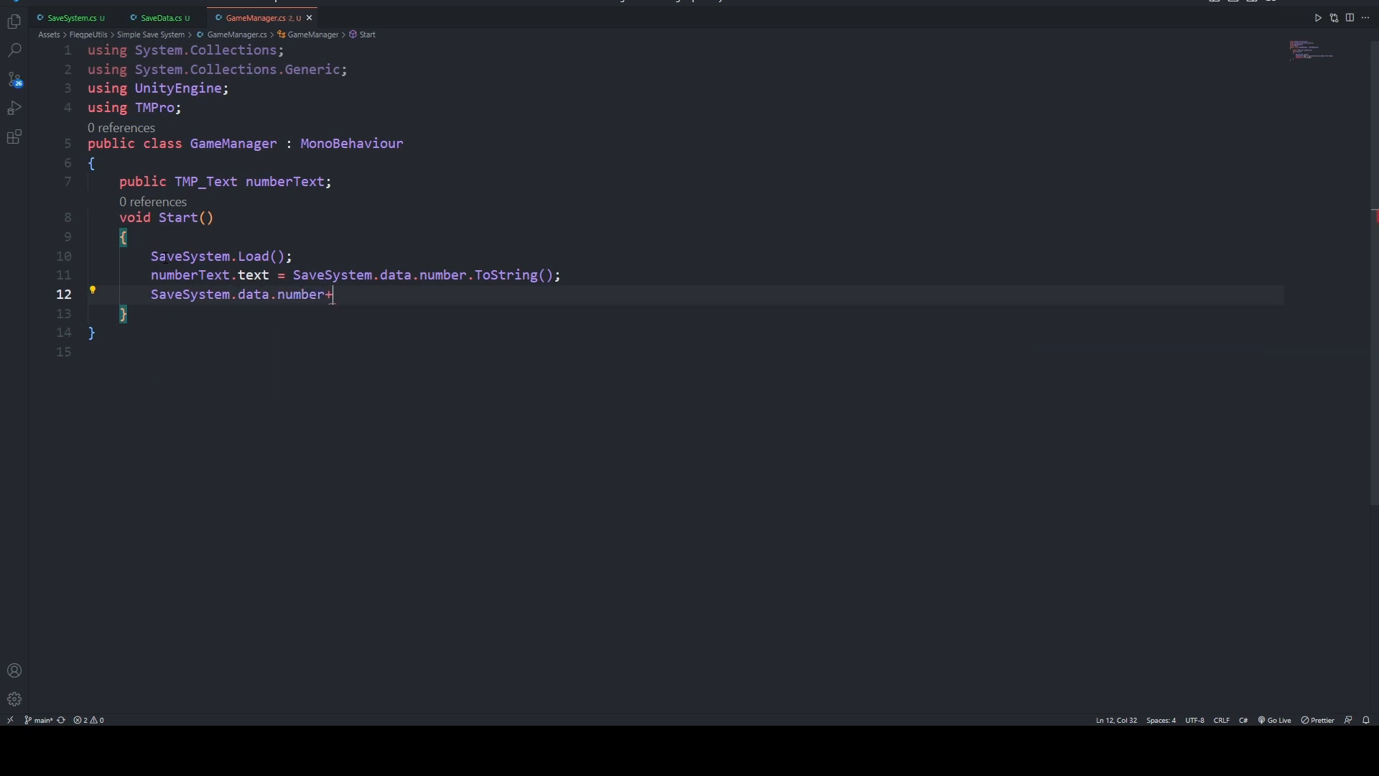
pyautogui.write('= 1;')
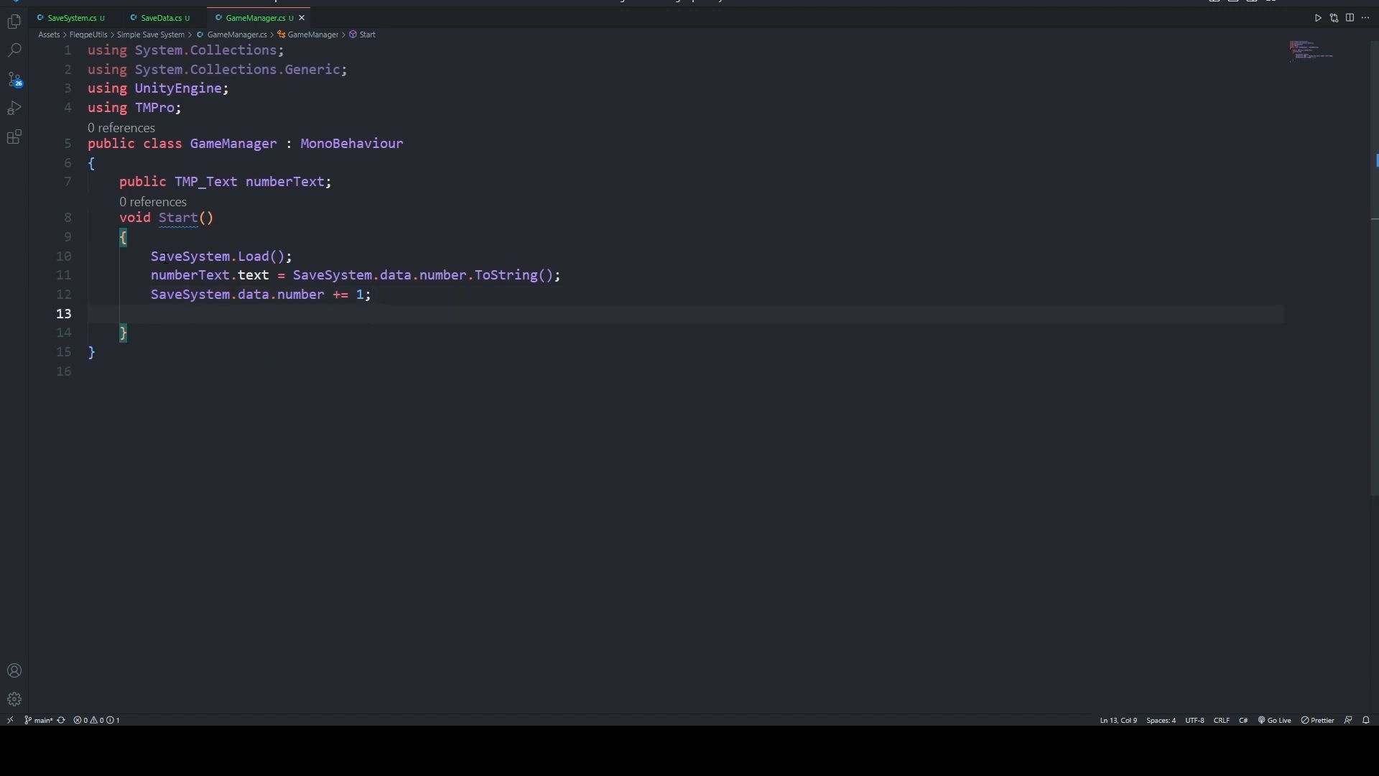
pyautogui.write('SaveSystem.save')
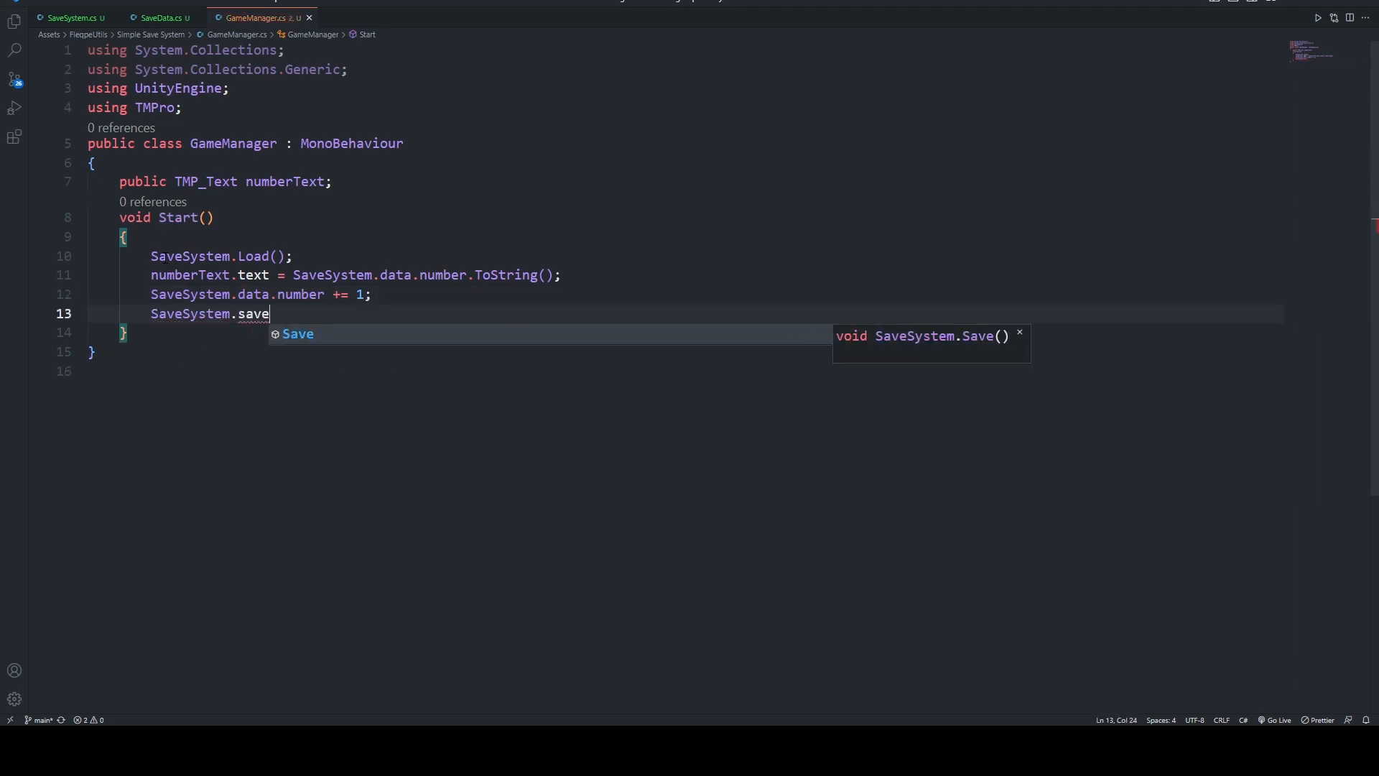
pyautogui.press('Tab')
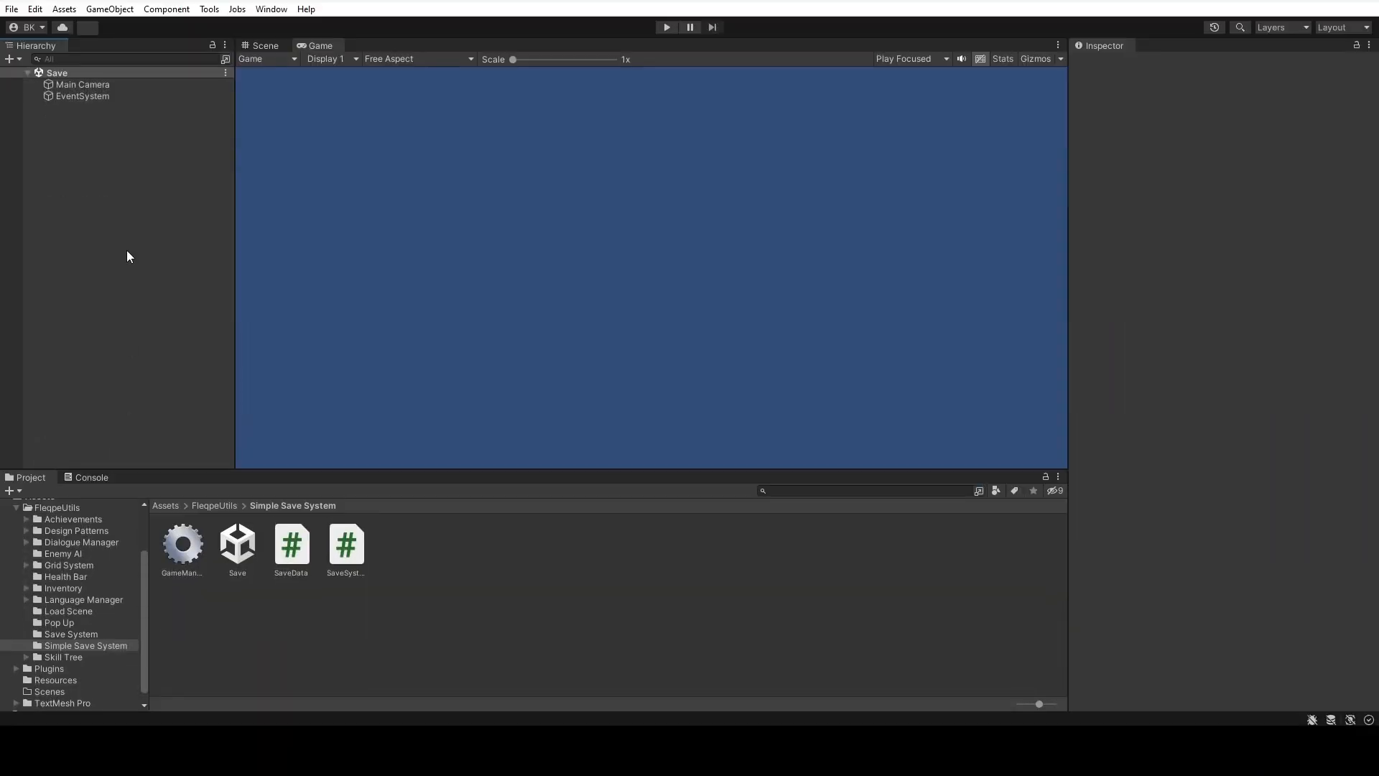
# - Add a TextMeshPro label named Number Text reading NUMBER and wire it to GameManager on the Canvas
pyautogui.rightClick(128, 255)
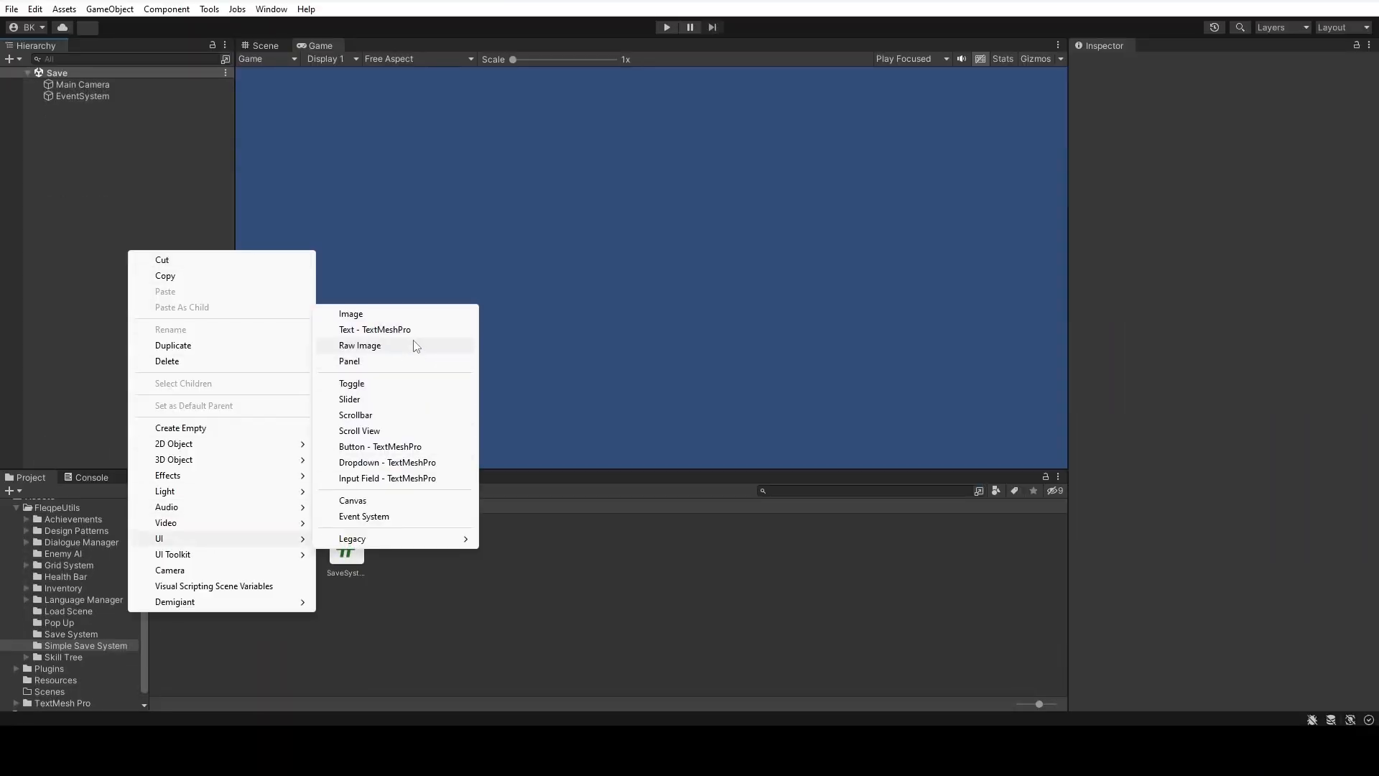
pyautogui.moveTo(375, 329)
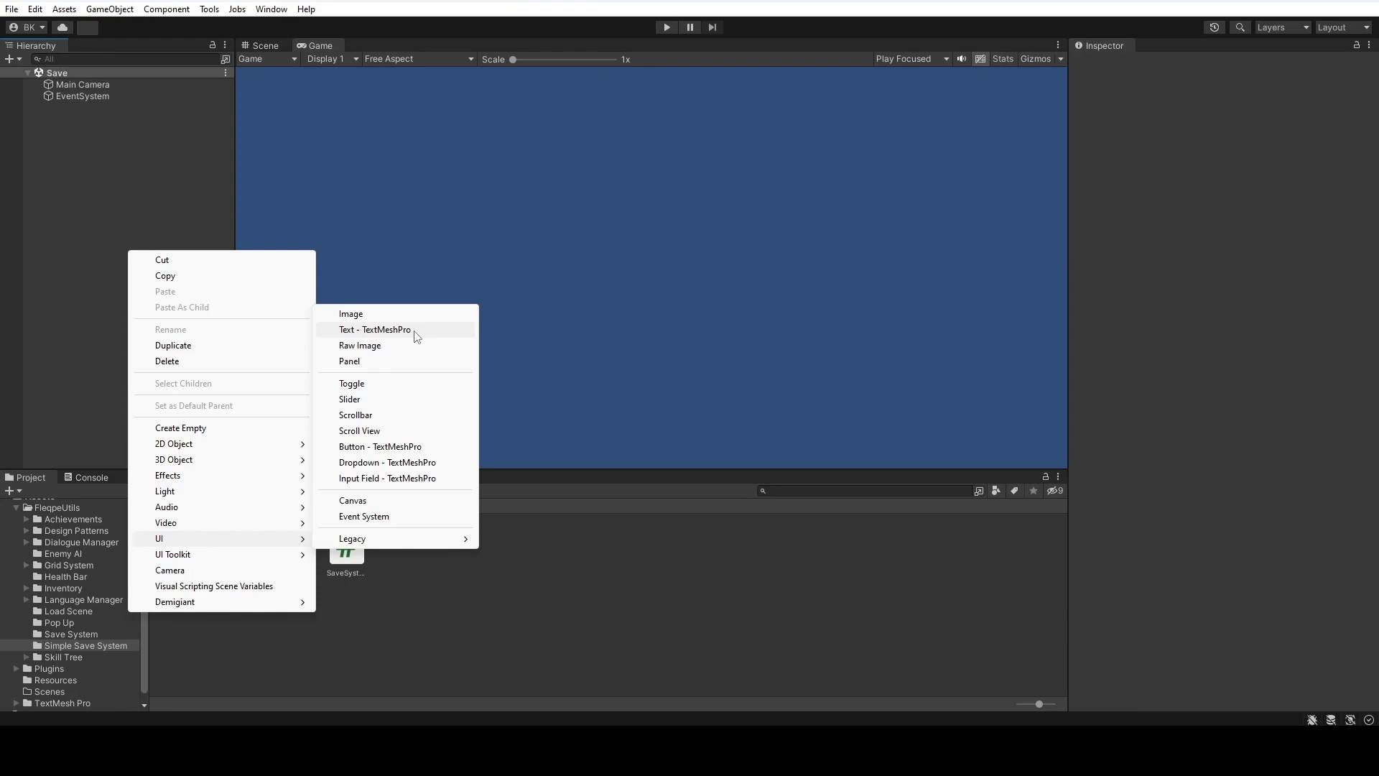
pyautogui.click(373, 329)
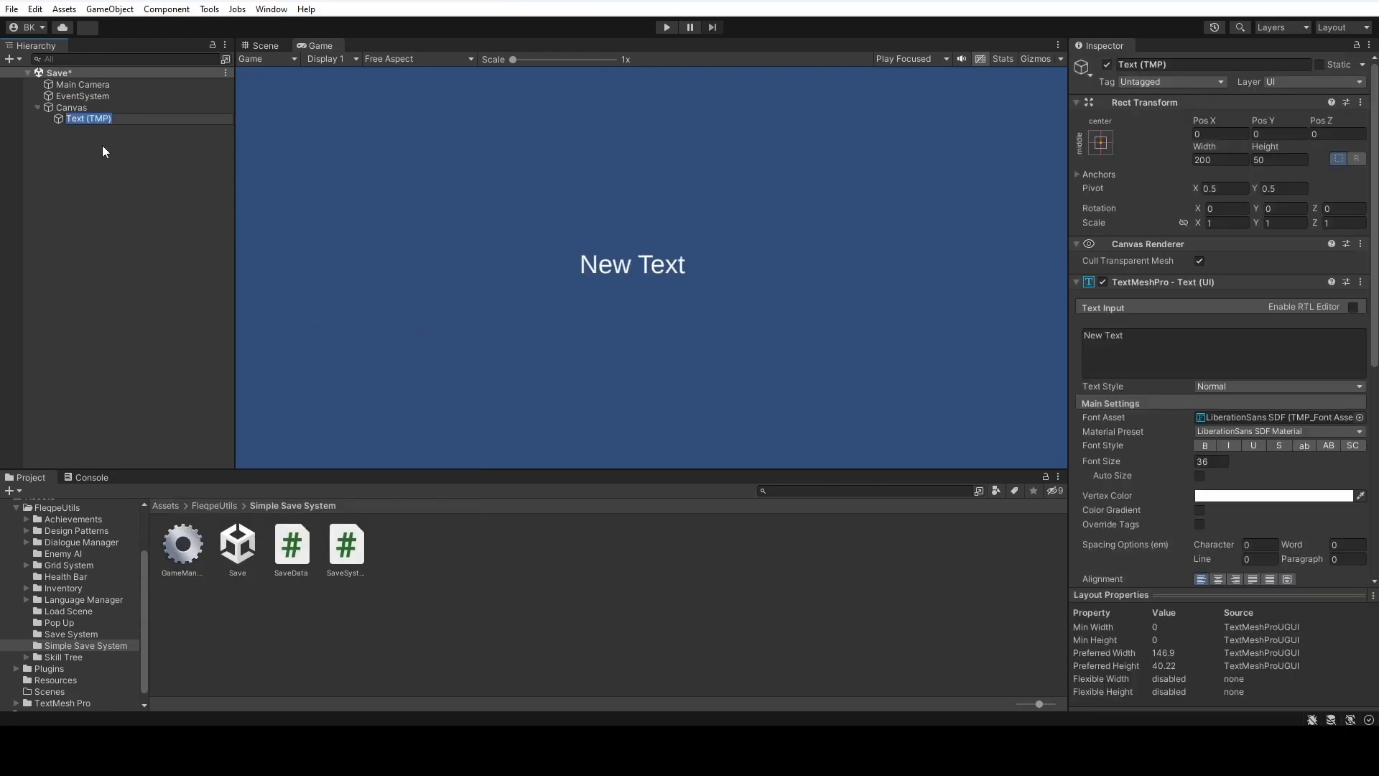
pyautogui.write('Number Text')
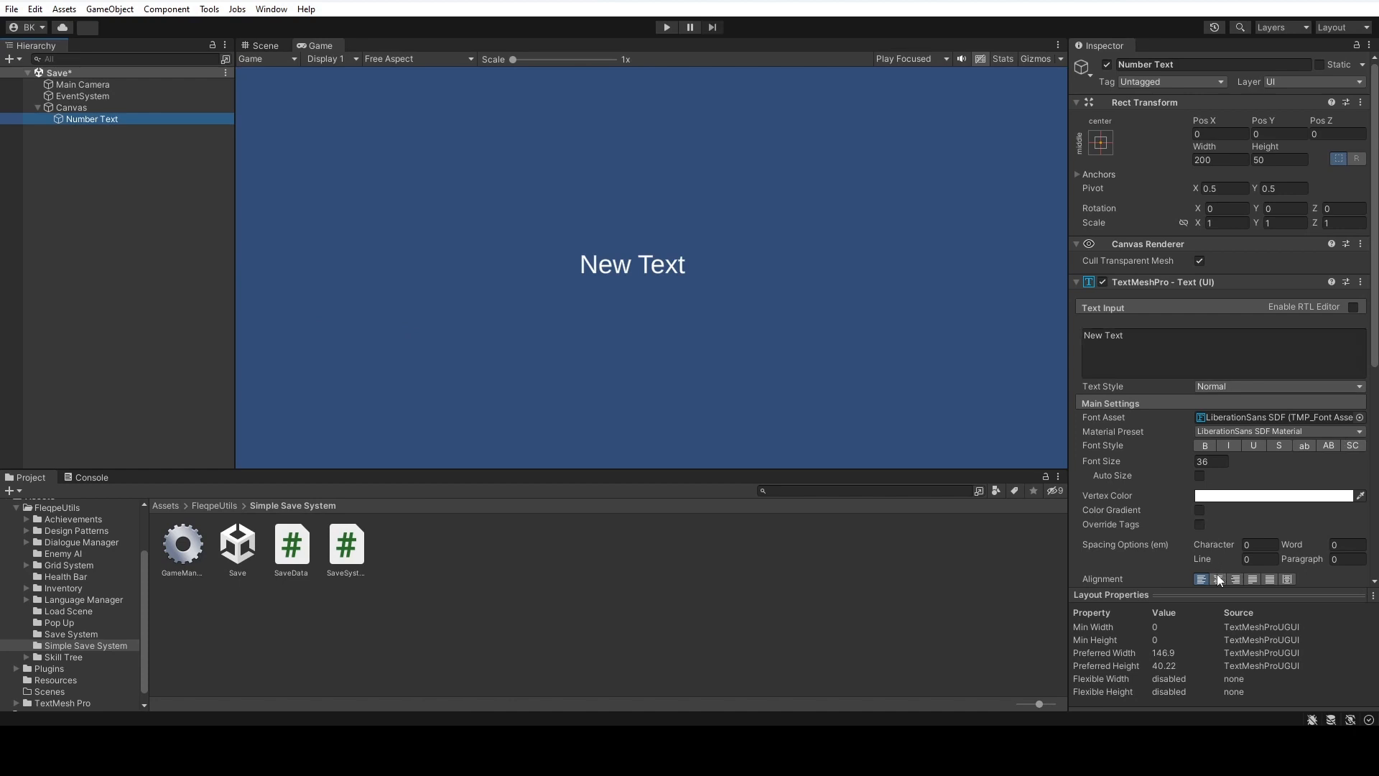
pyautogui.write('NUMBER')
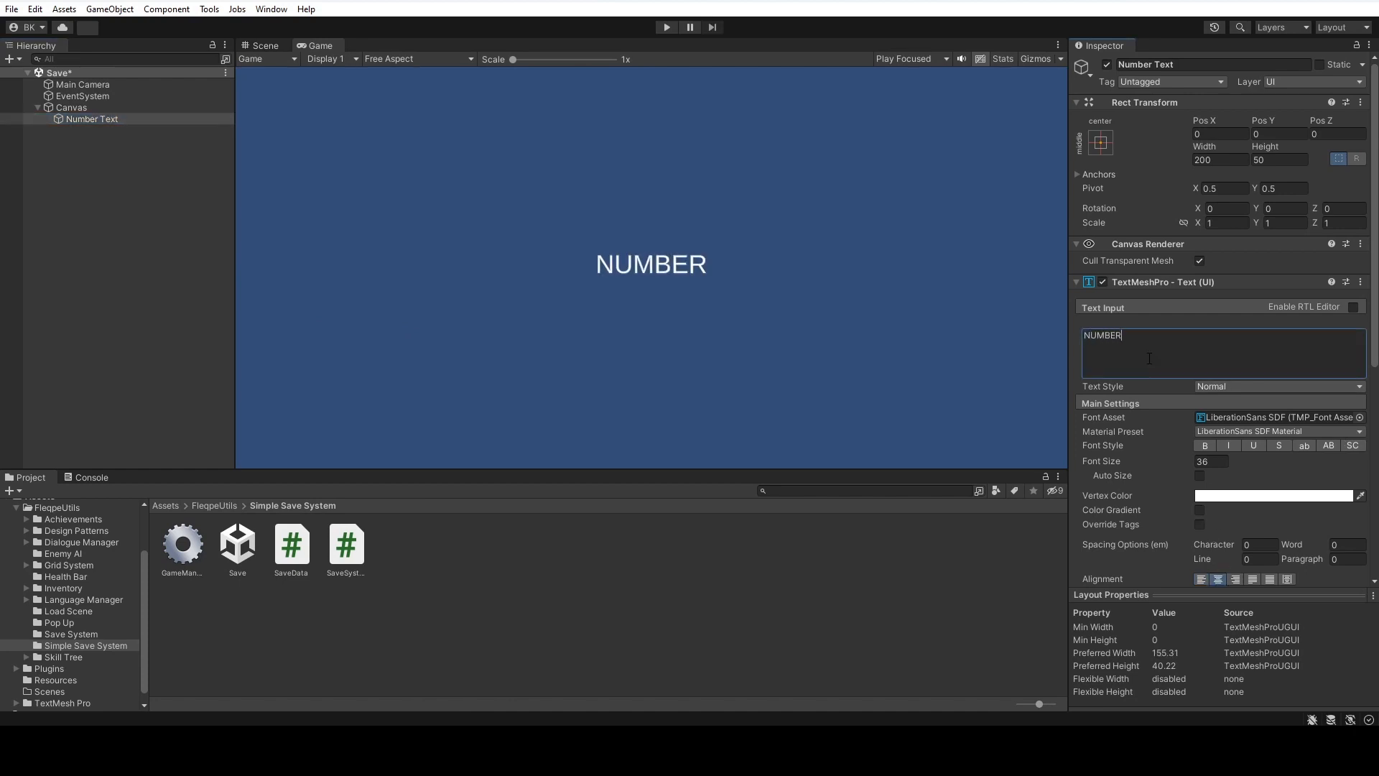
pyautogui.click(70, 107)
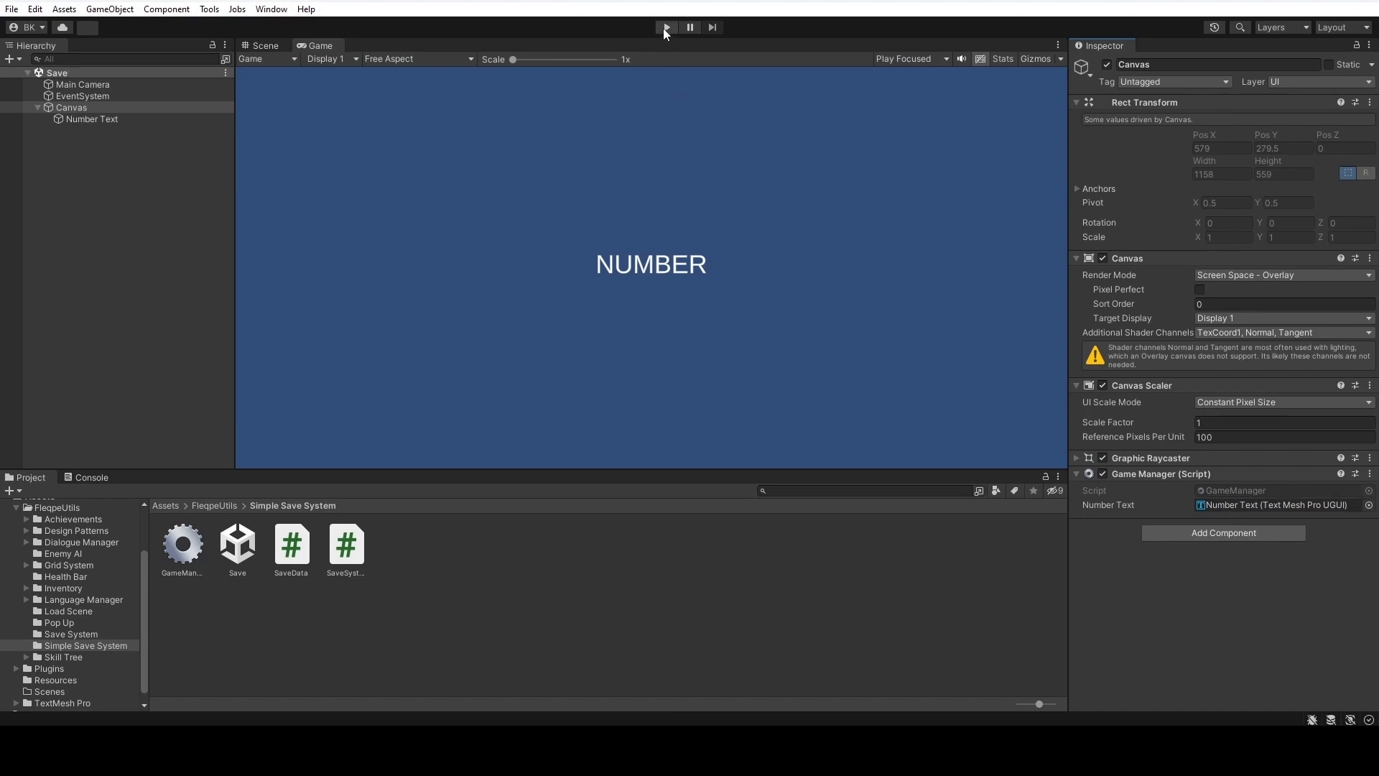
# - Play and stop the scene several times, watching the saved number rise to 7
pyautogui.click(664, 25)
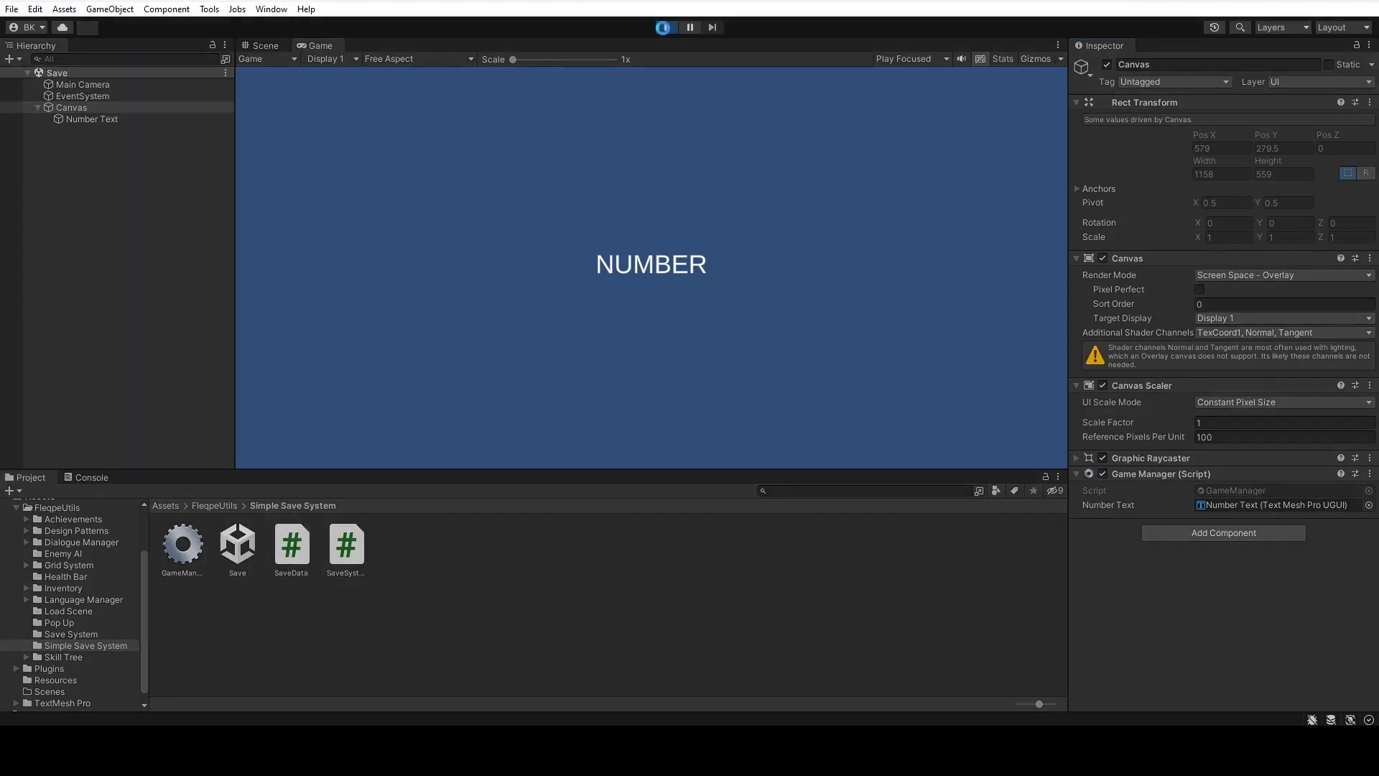
pyautogui.click(665, 26)
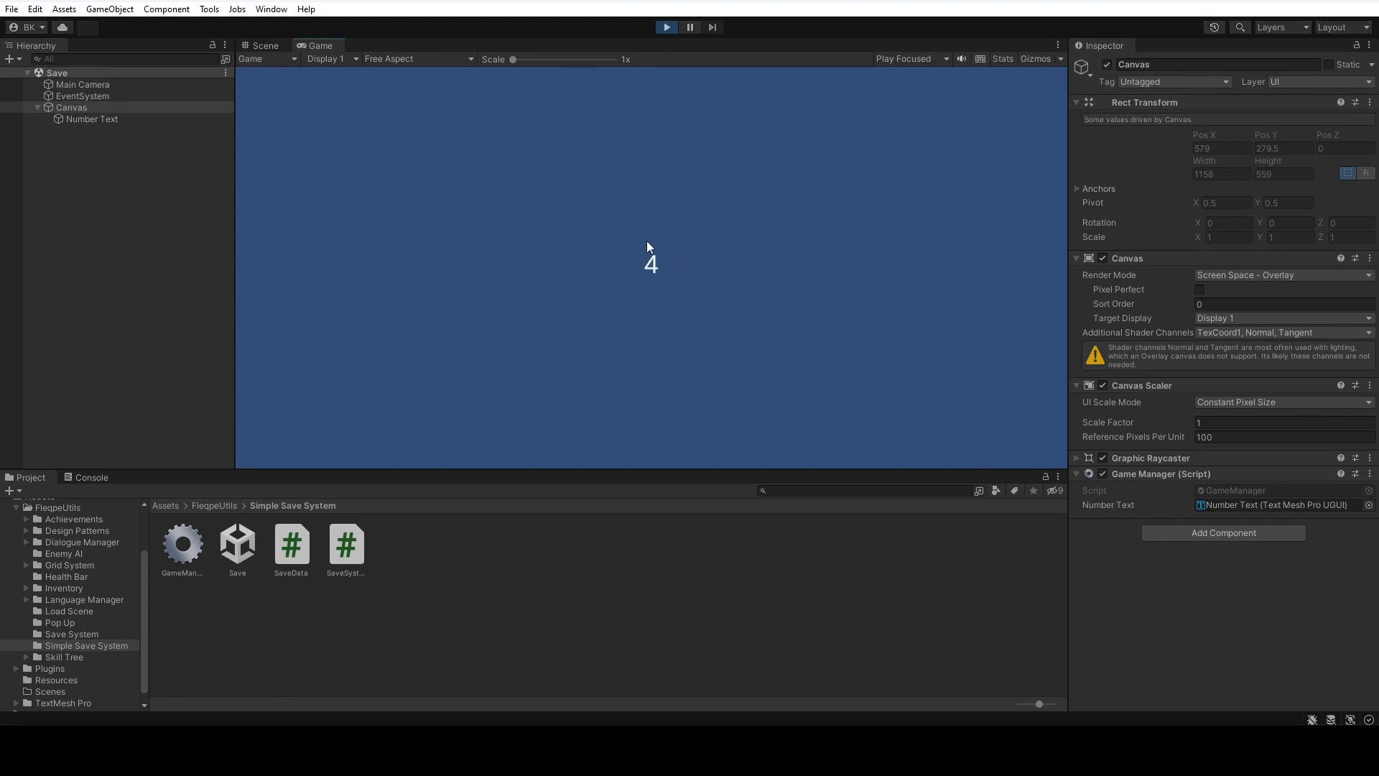
pyautogui.click(665, 26)
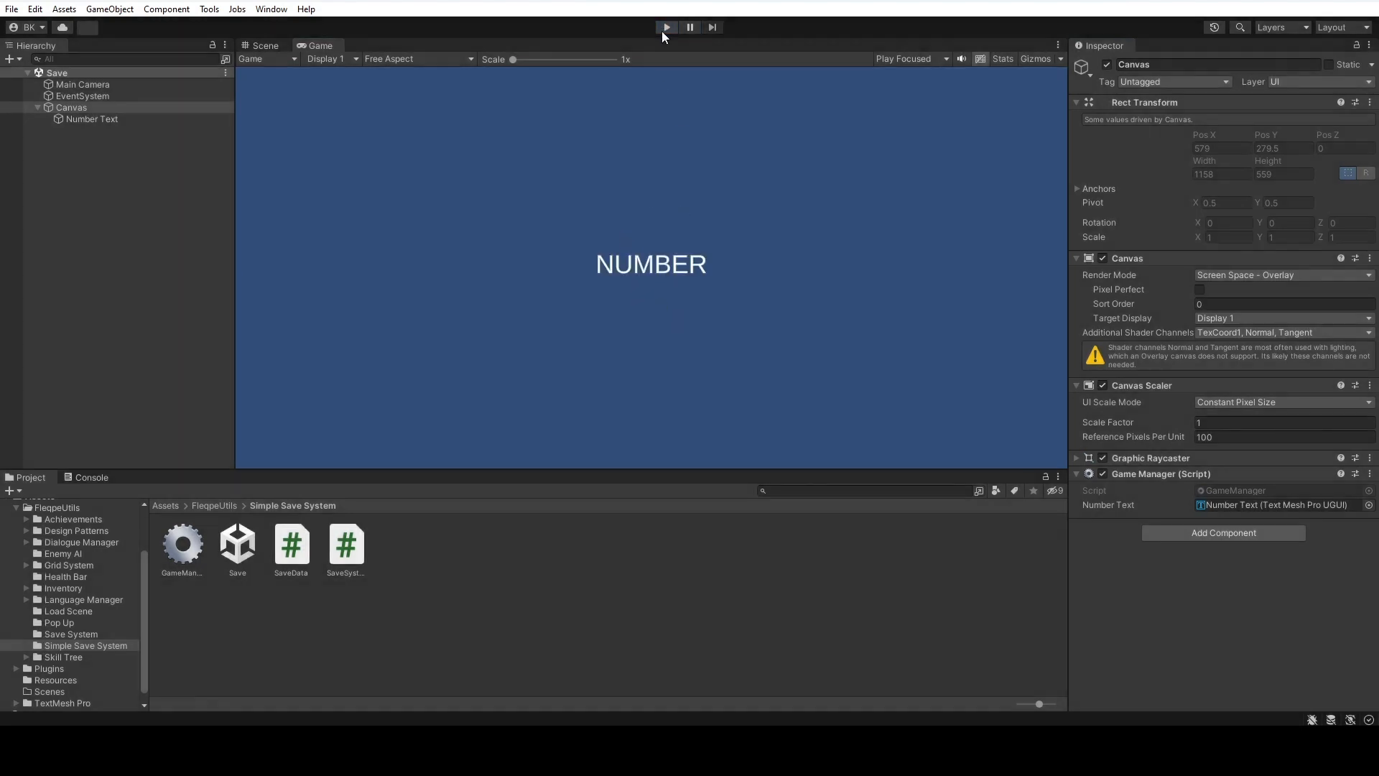
pyautogui.click(665, 26)
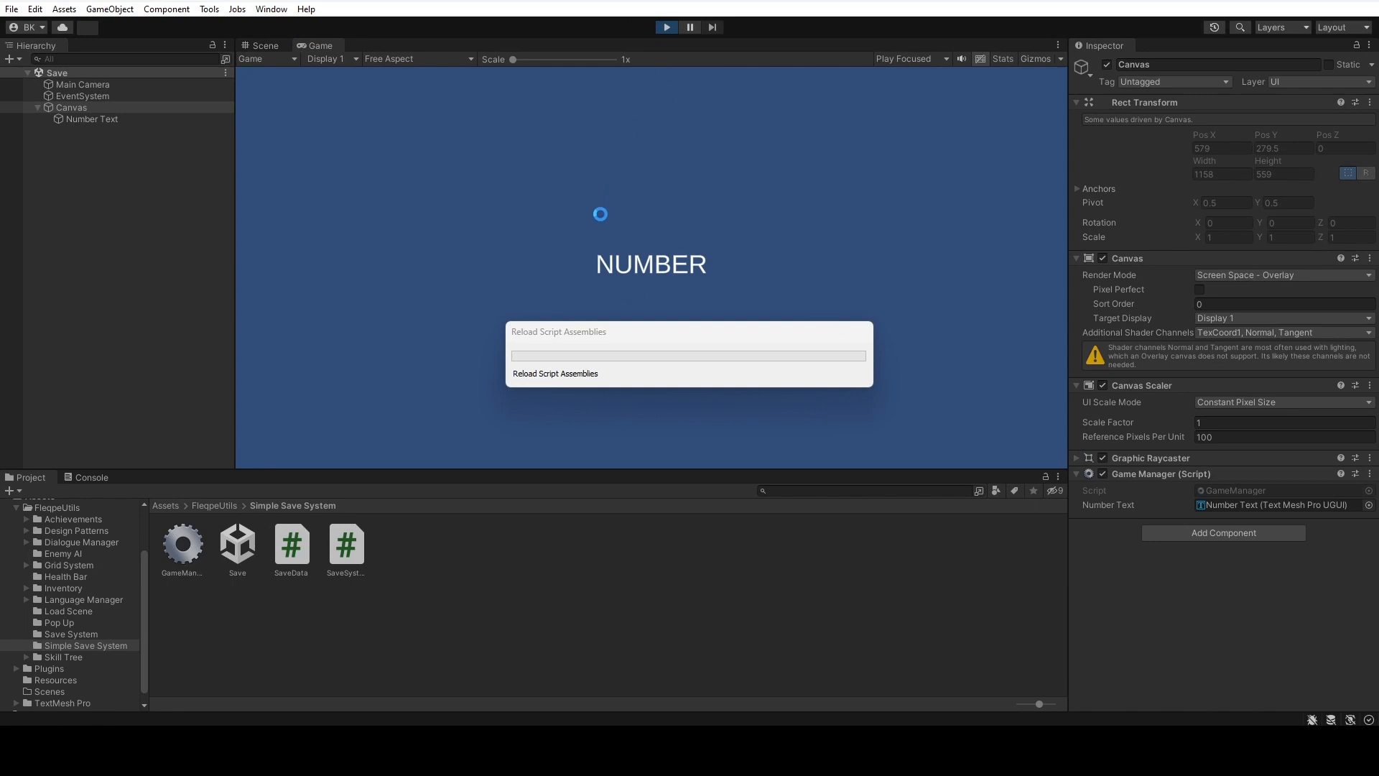
pyautogui.click(665, 26)
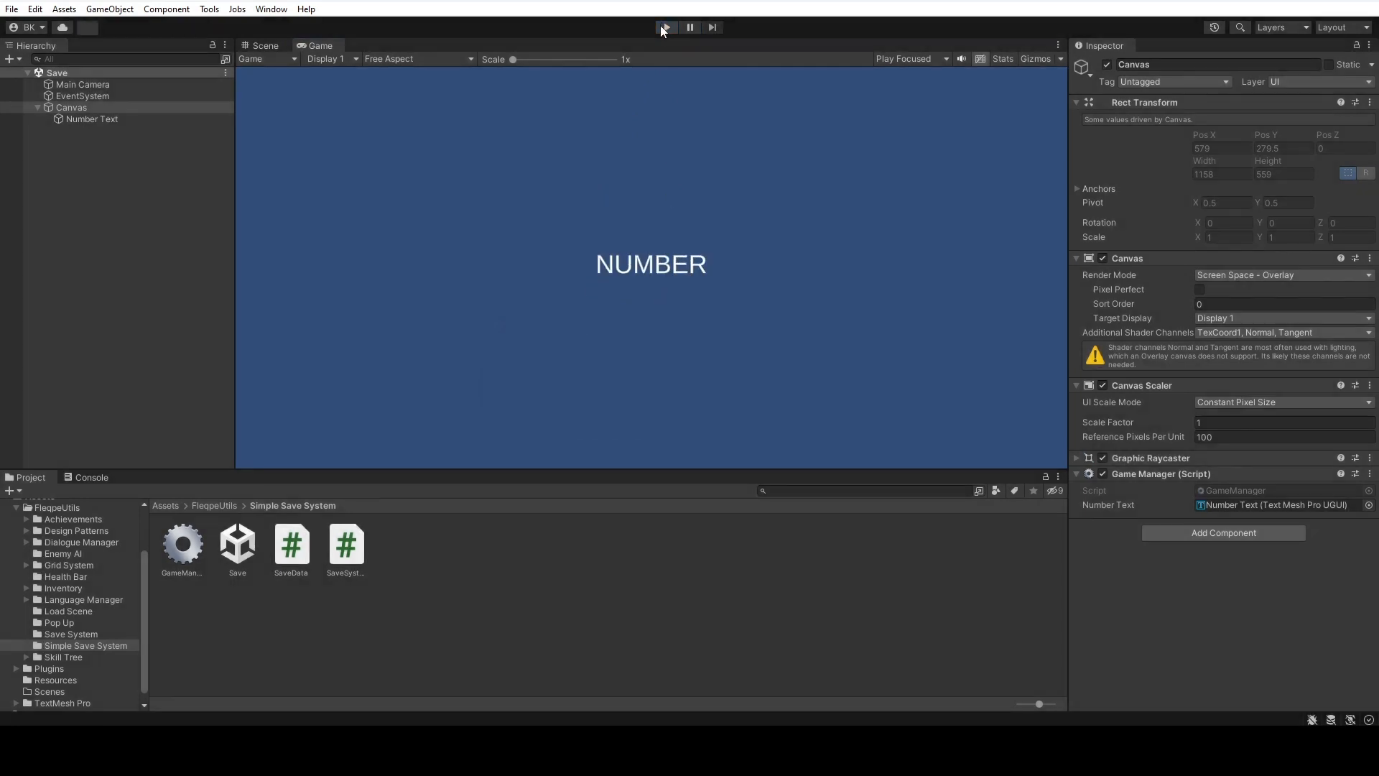
pyautogui.click(666, 27)
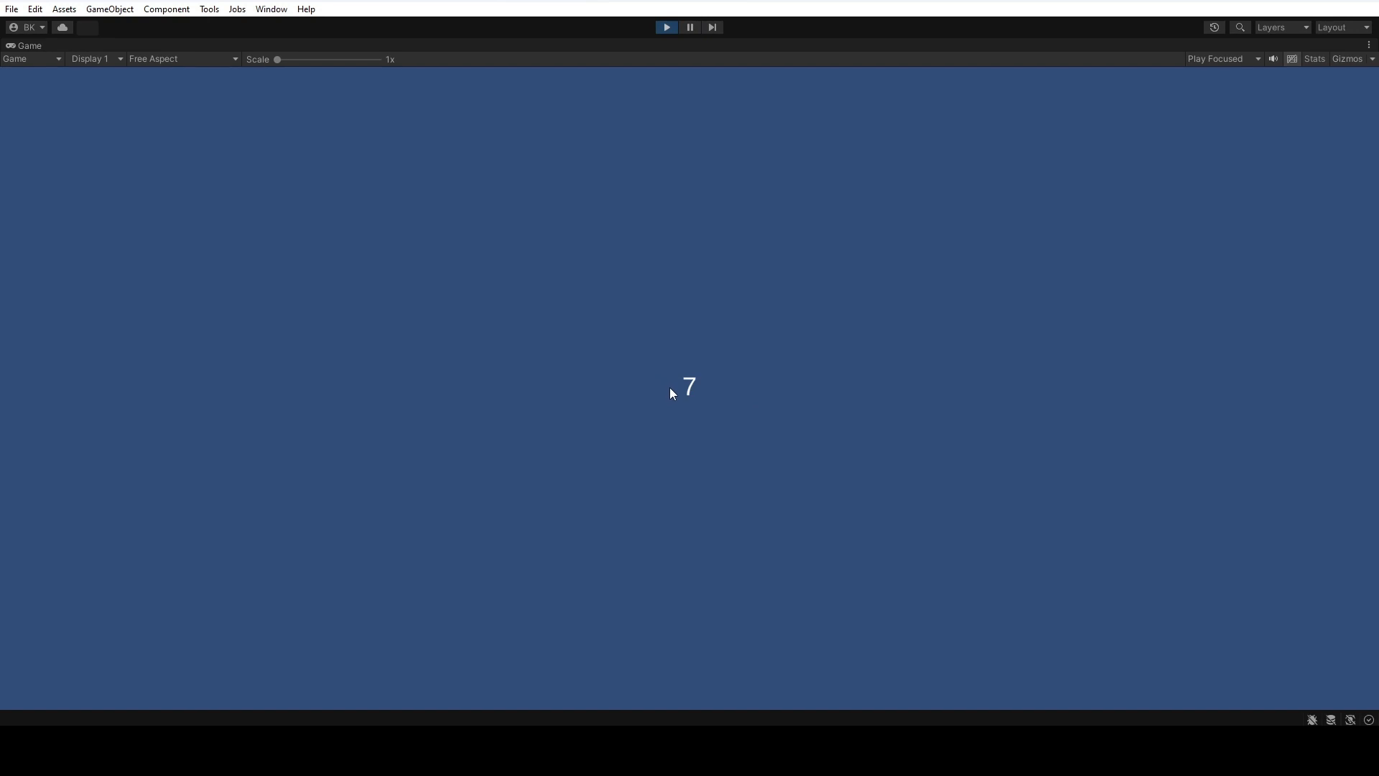
pyautogui.moveTo(674, 397)
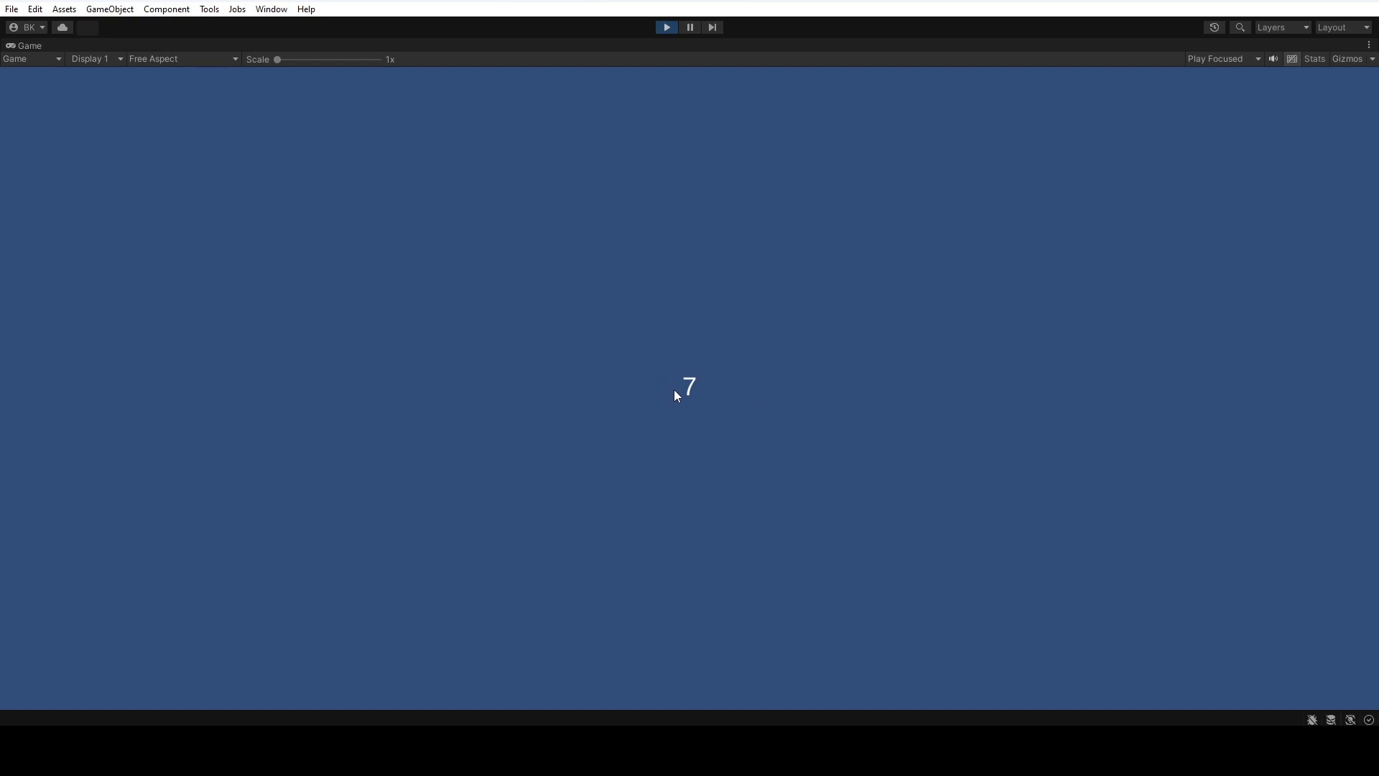